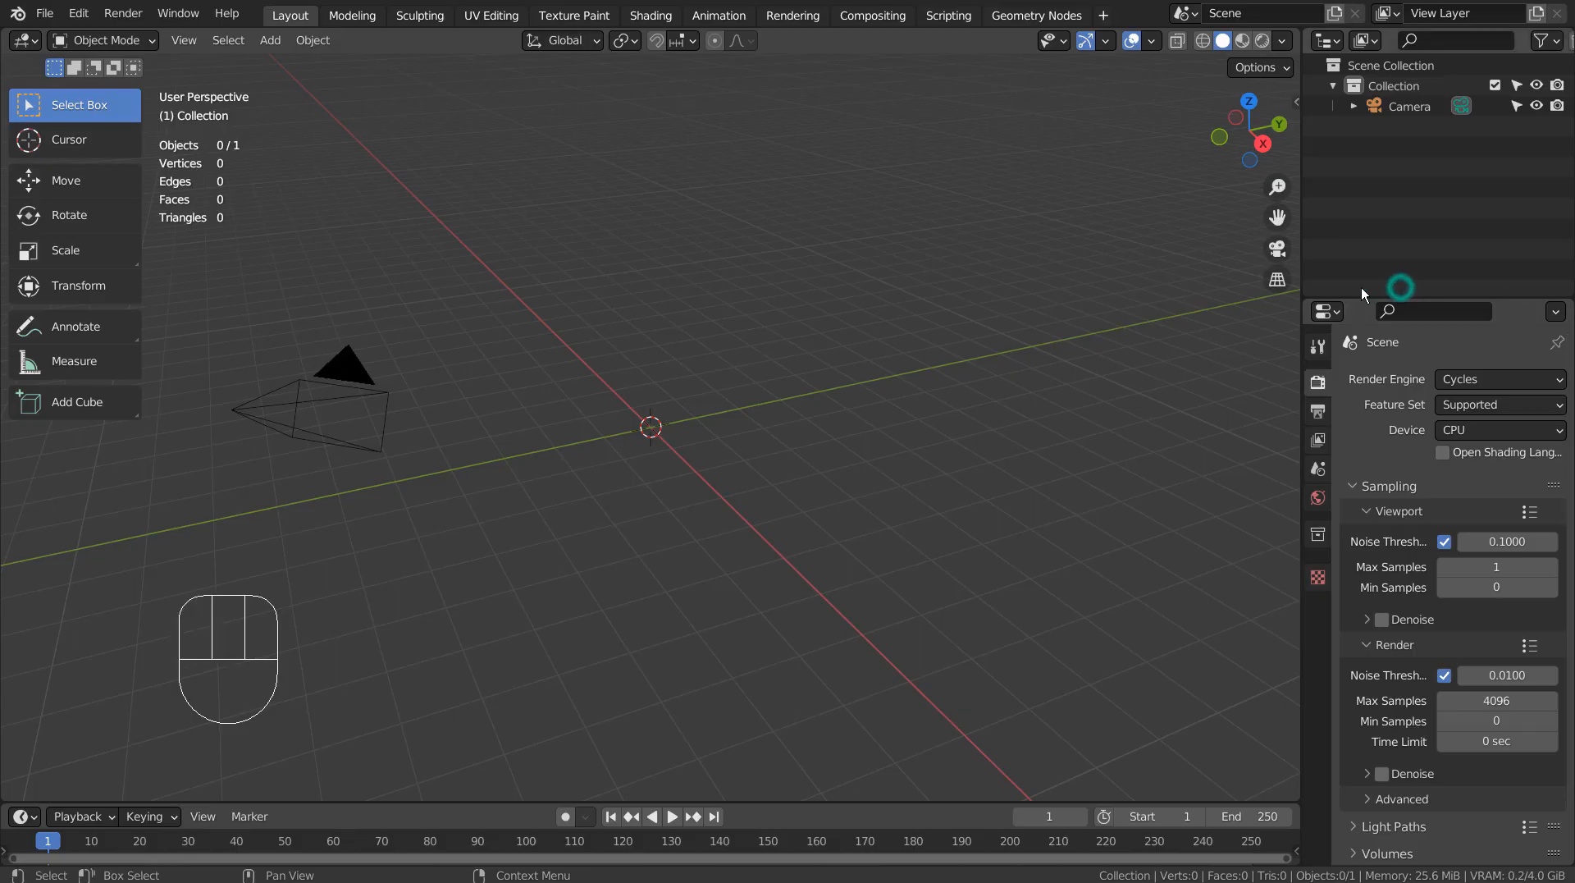
Add a plane, view it from the top and scale it along one axis into a rectangle.
{"action": "key", "text": "shift+a"}
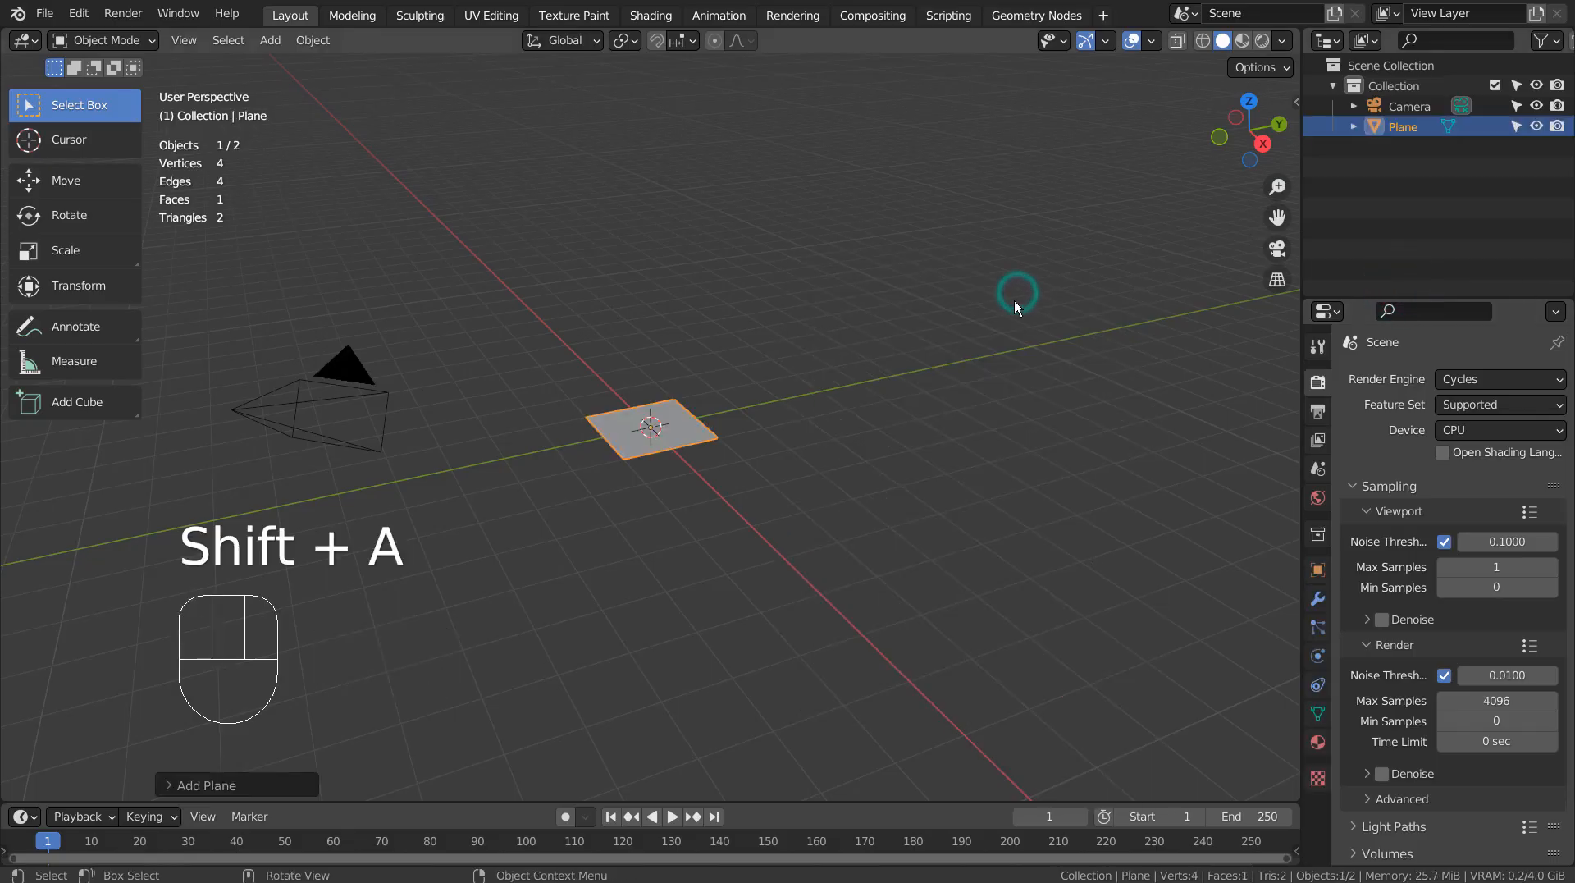
{"action": "key", "text": "KP_7"}
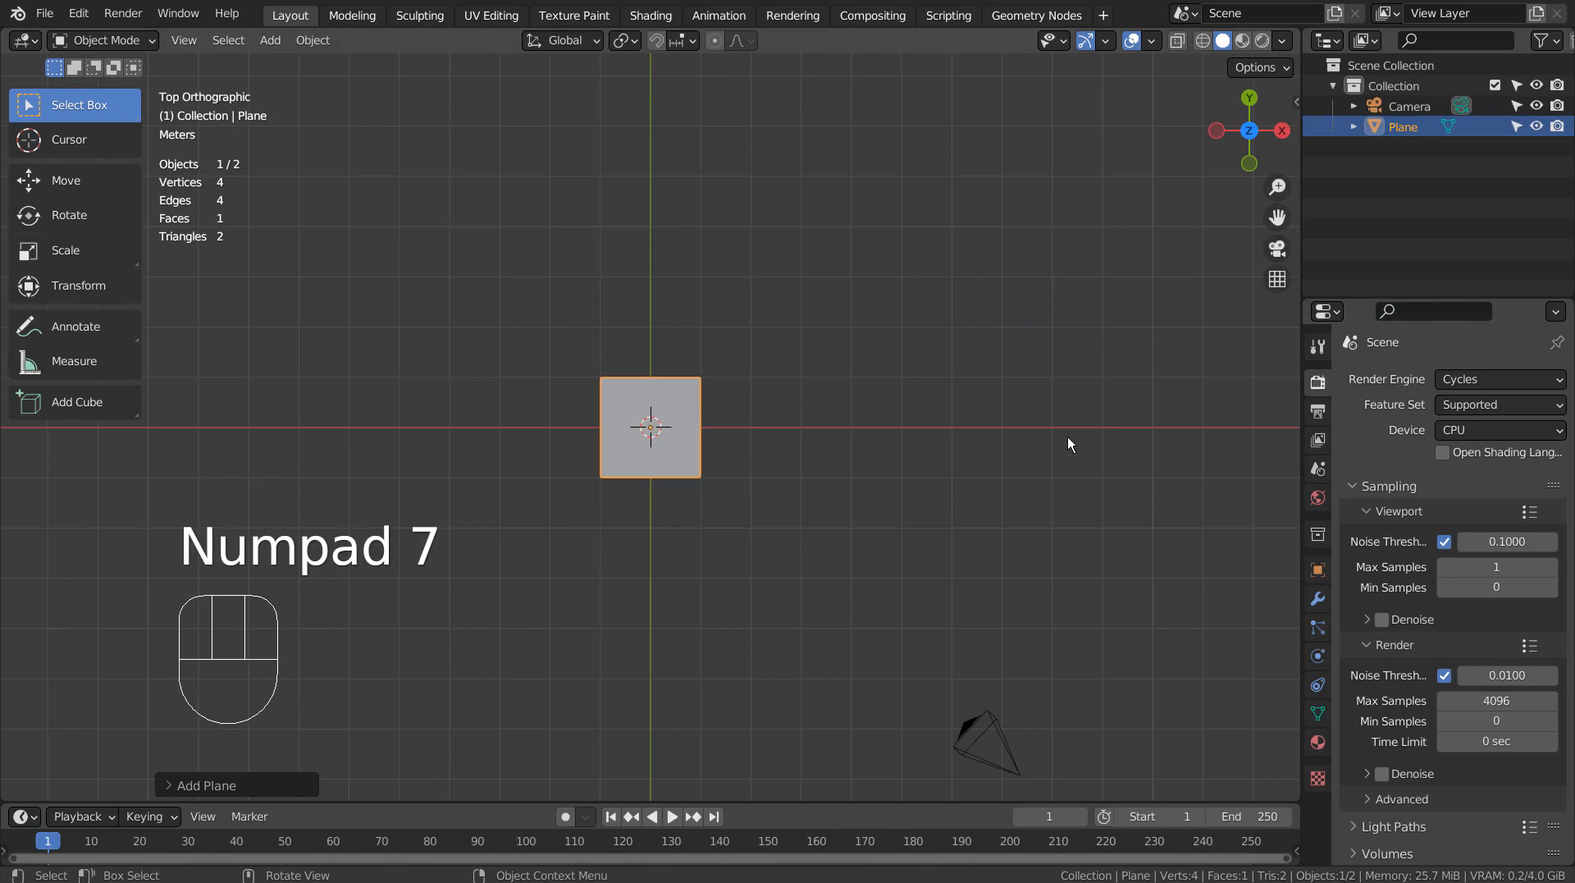
{"action": "key", "text": "x"}
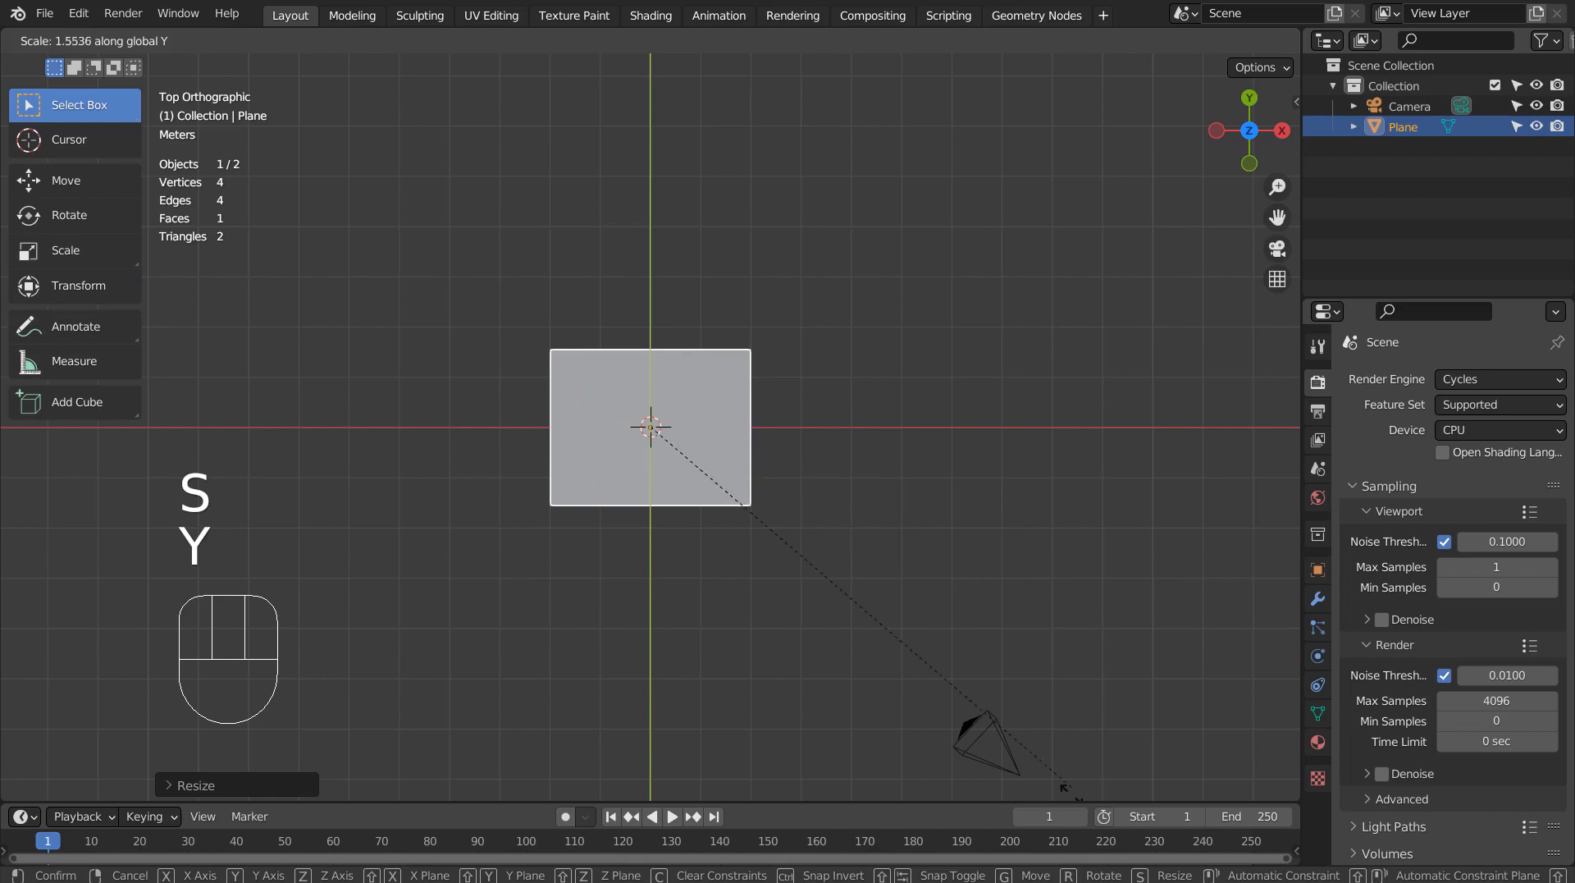
{"action": "key", "text": "ctrl"}
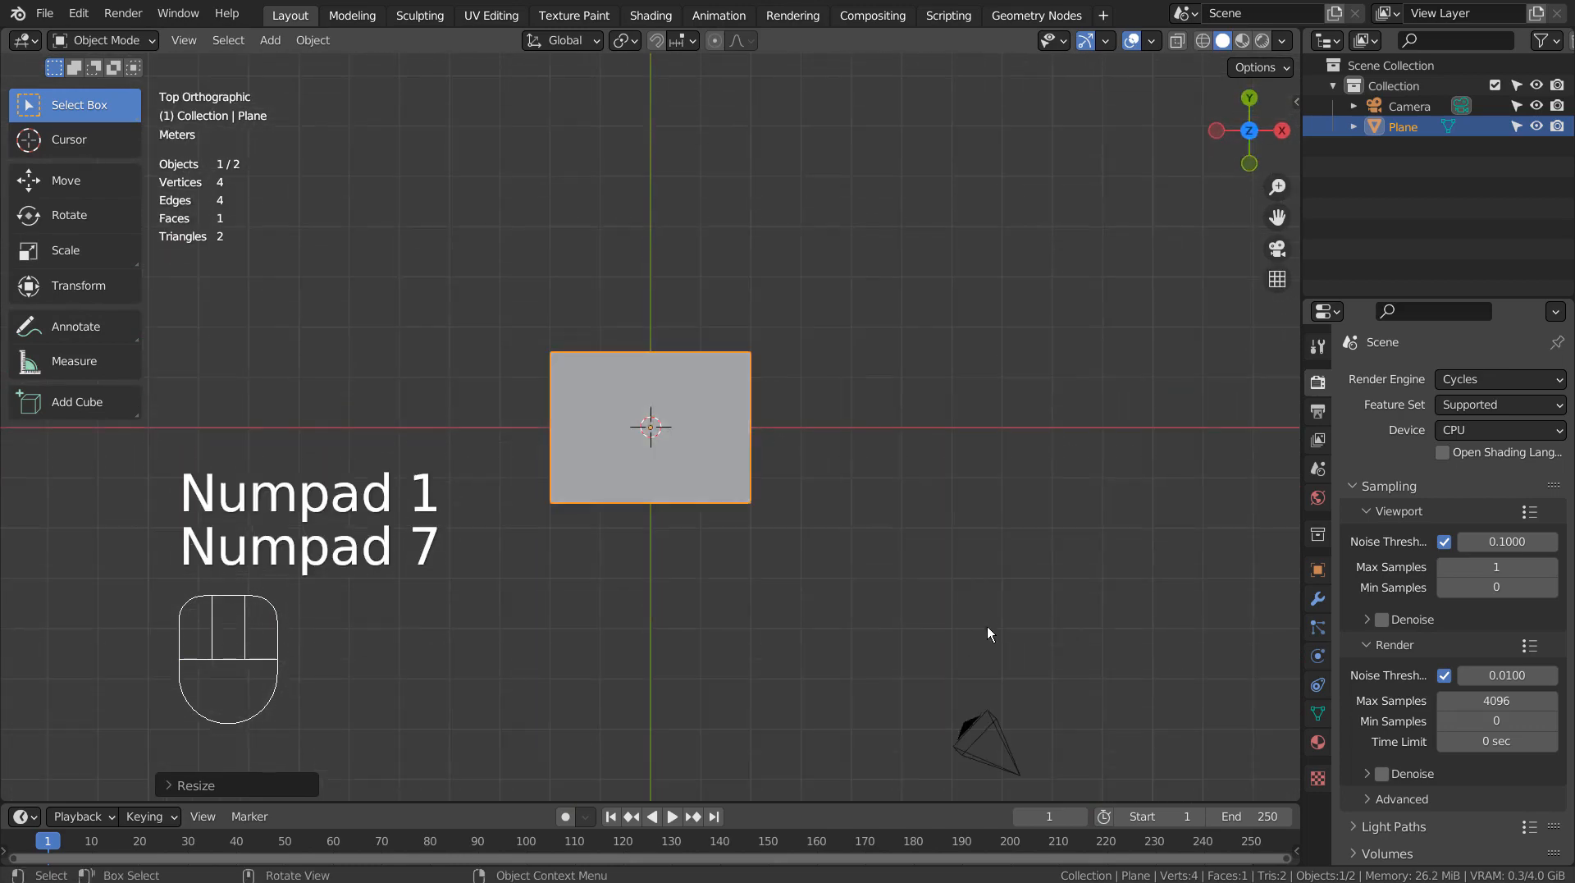
Cut vertical loop cuts into the plane and spread them out to leave thin side strips.
{"action": "key", "text": "Tab"}
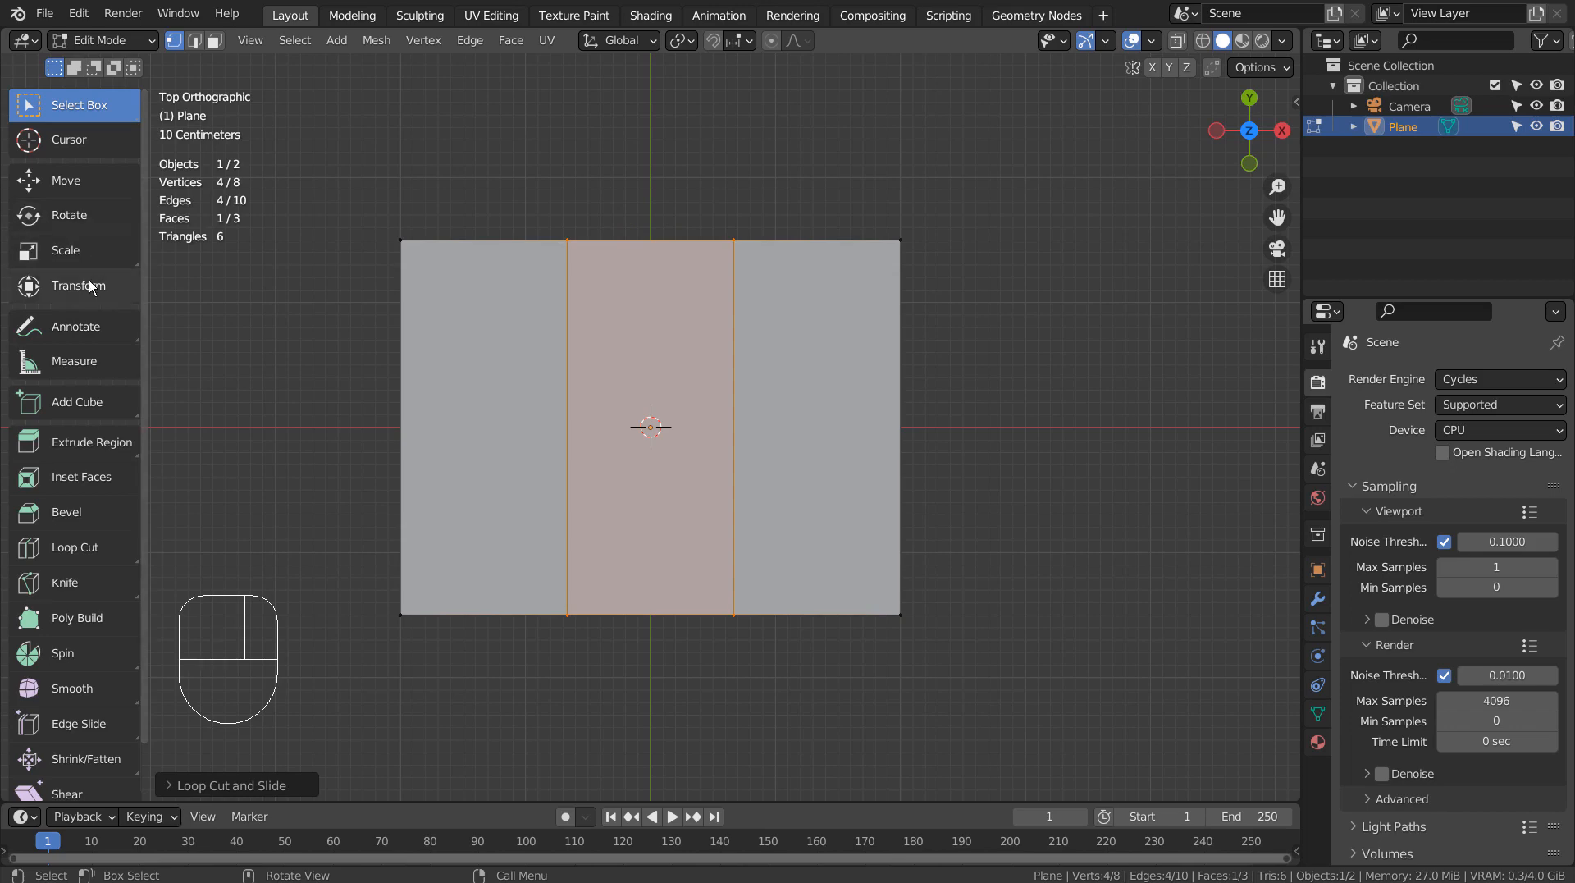
{"action": "left_click", "coordinate": [66, 250]}
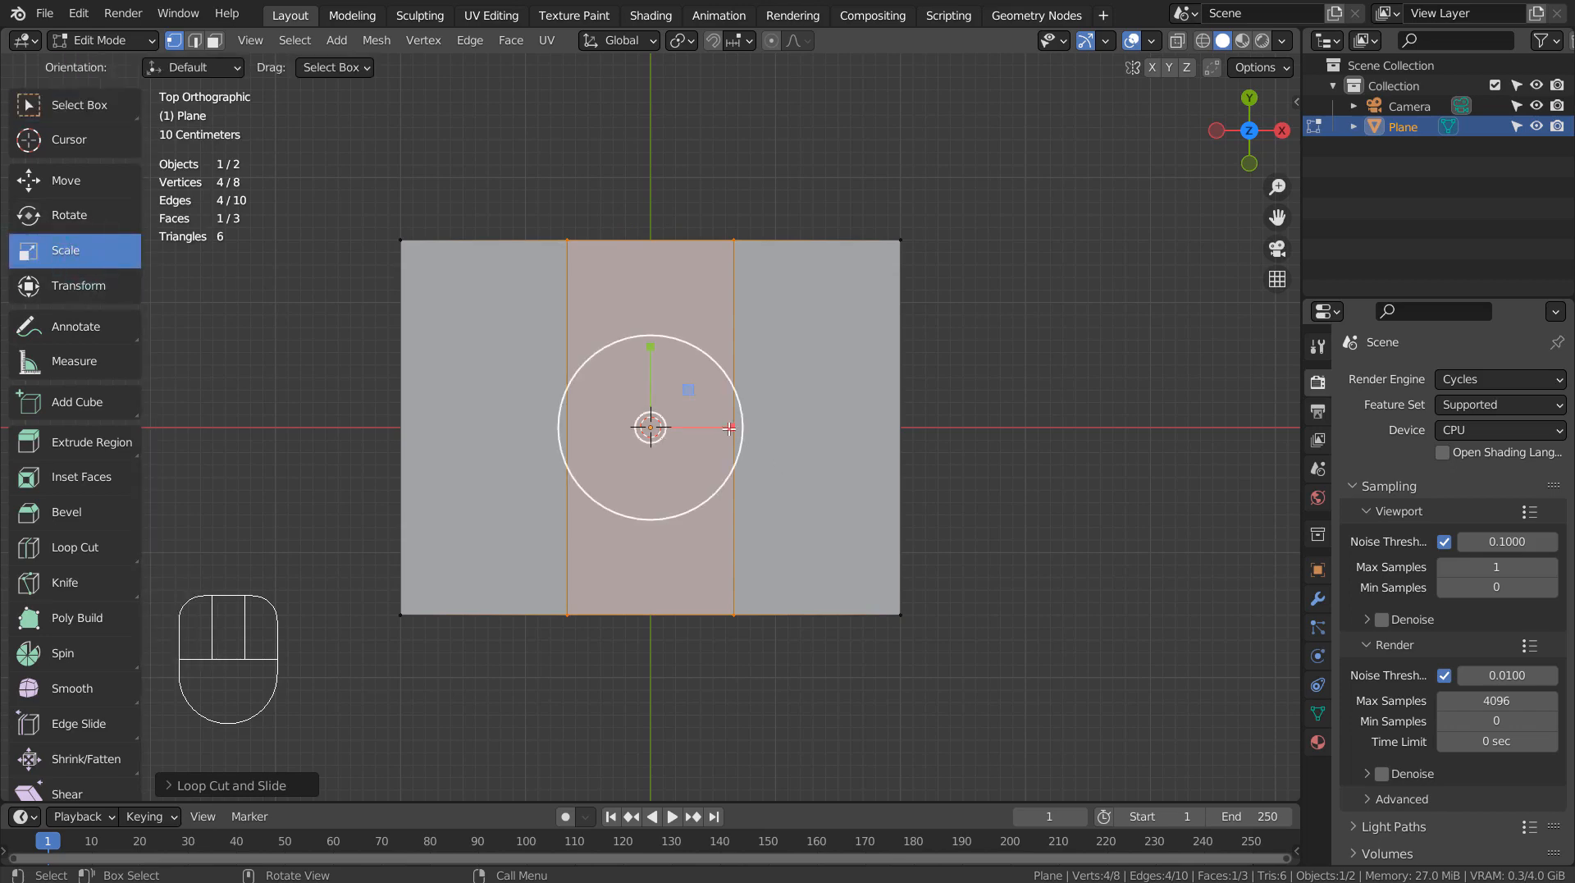
{"action": "key", "text": "ctrl+z"}
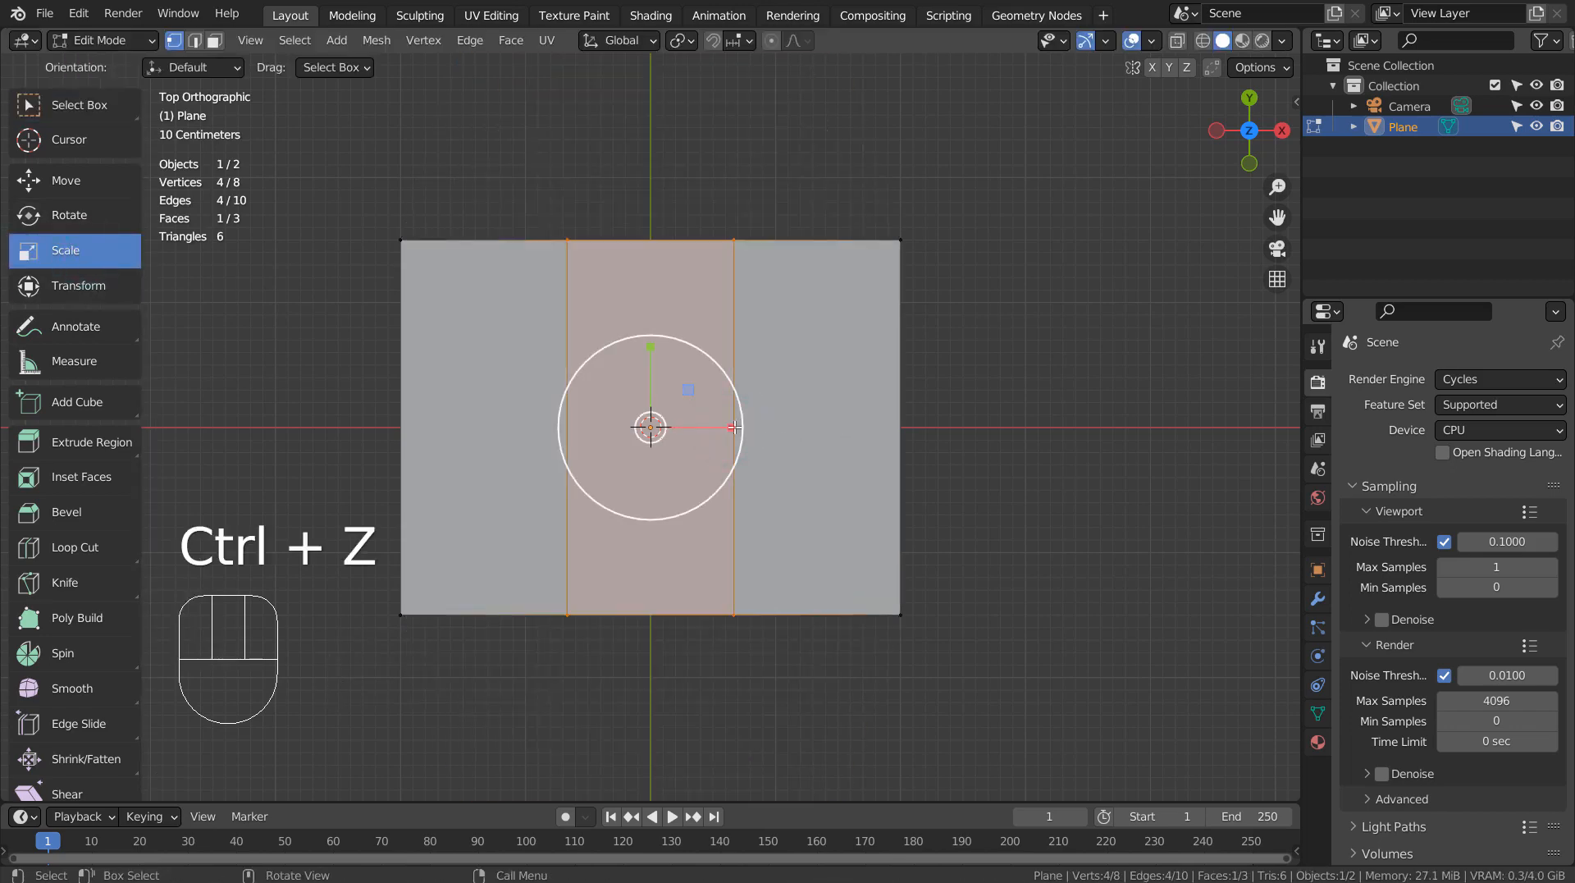
{"action": "key", "text": "ctrl+z"}
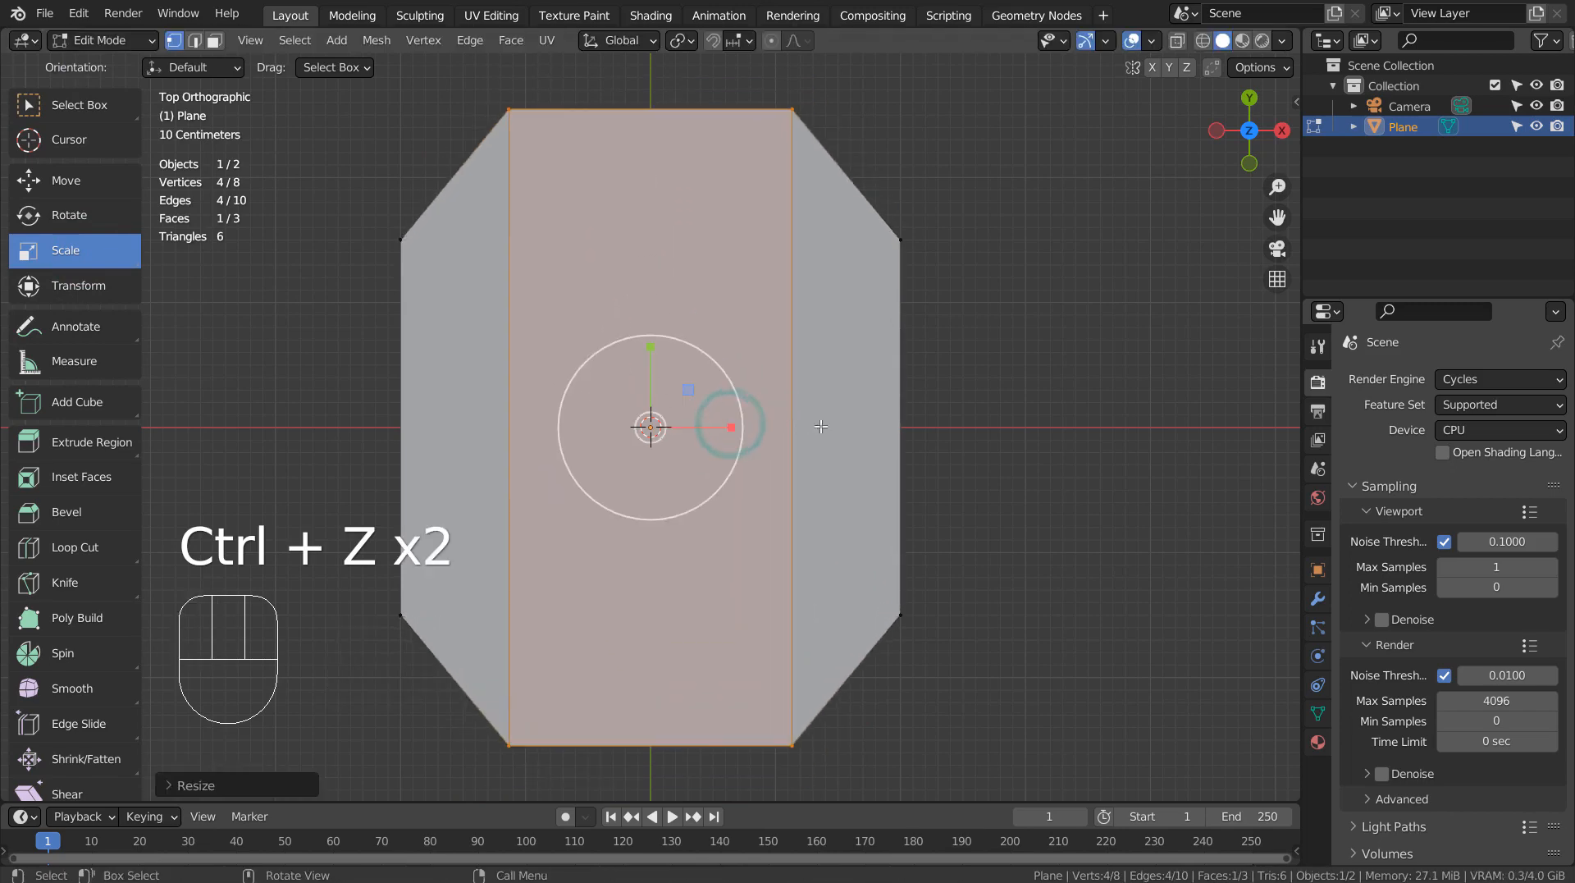
{"action": "key", "text": "ctrl+z"}
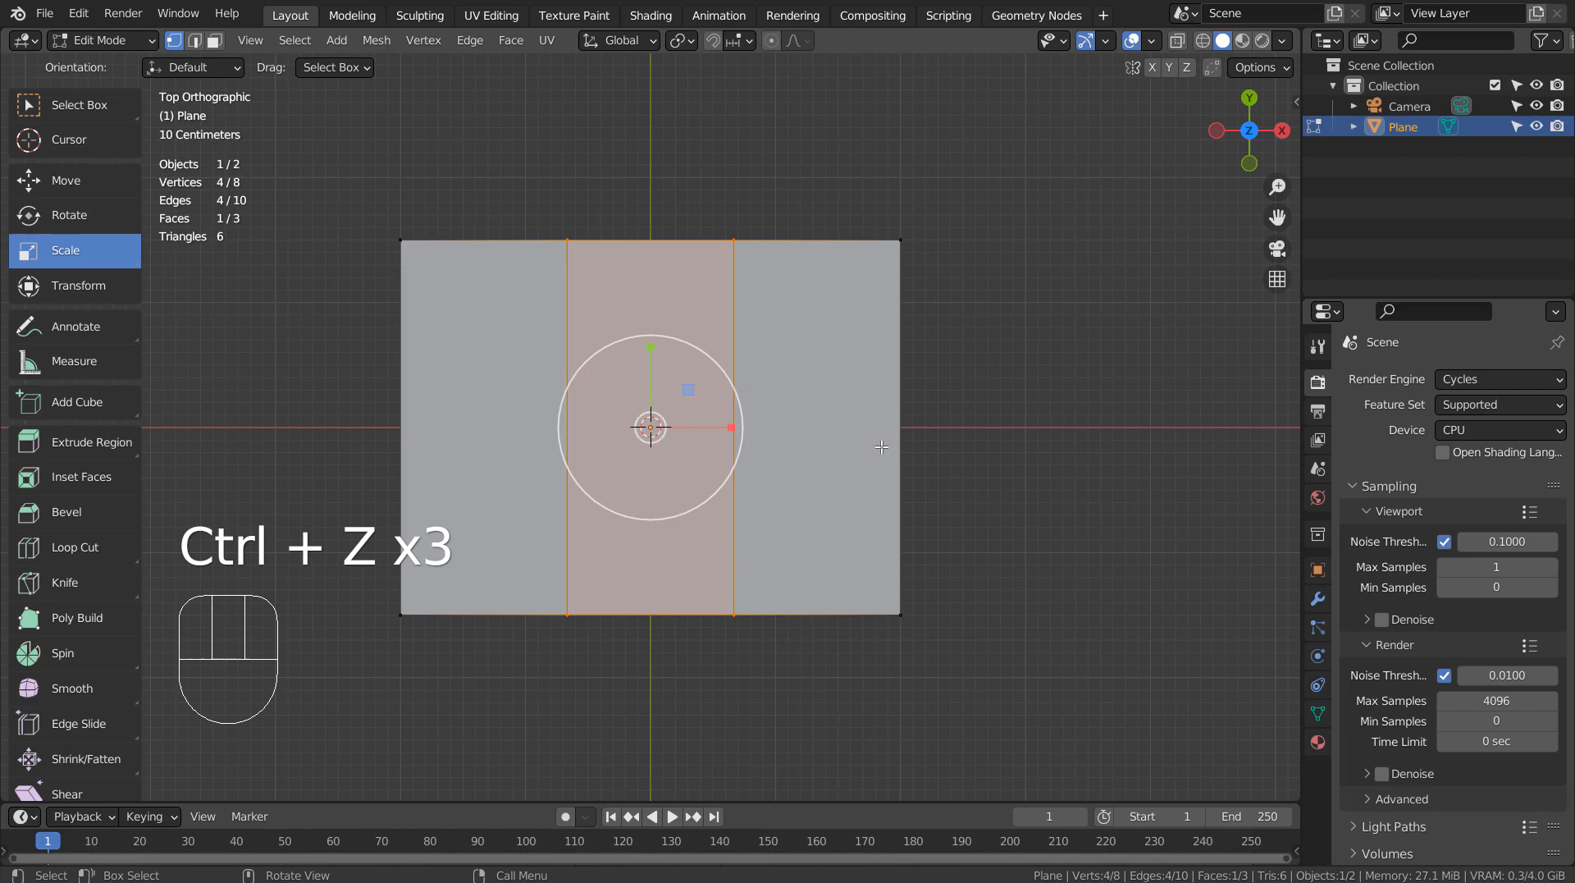
{"action": "key", "text": "s"}
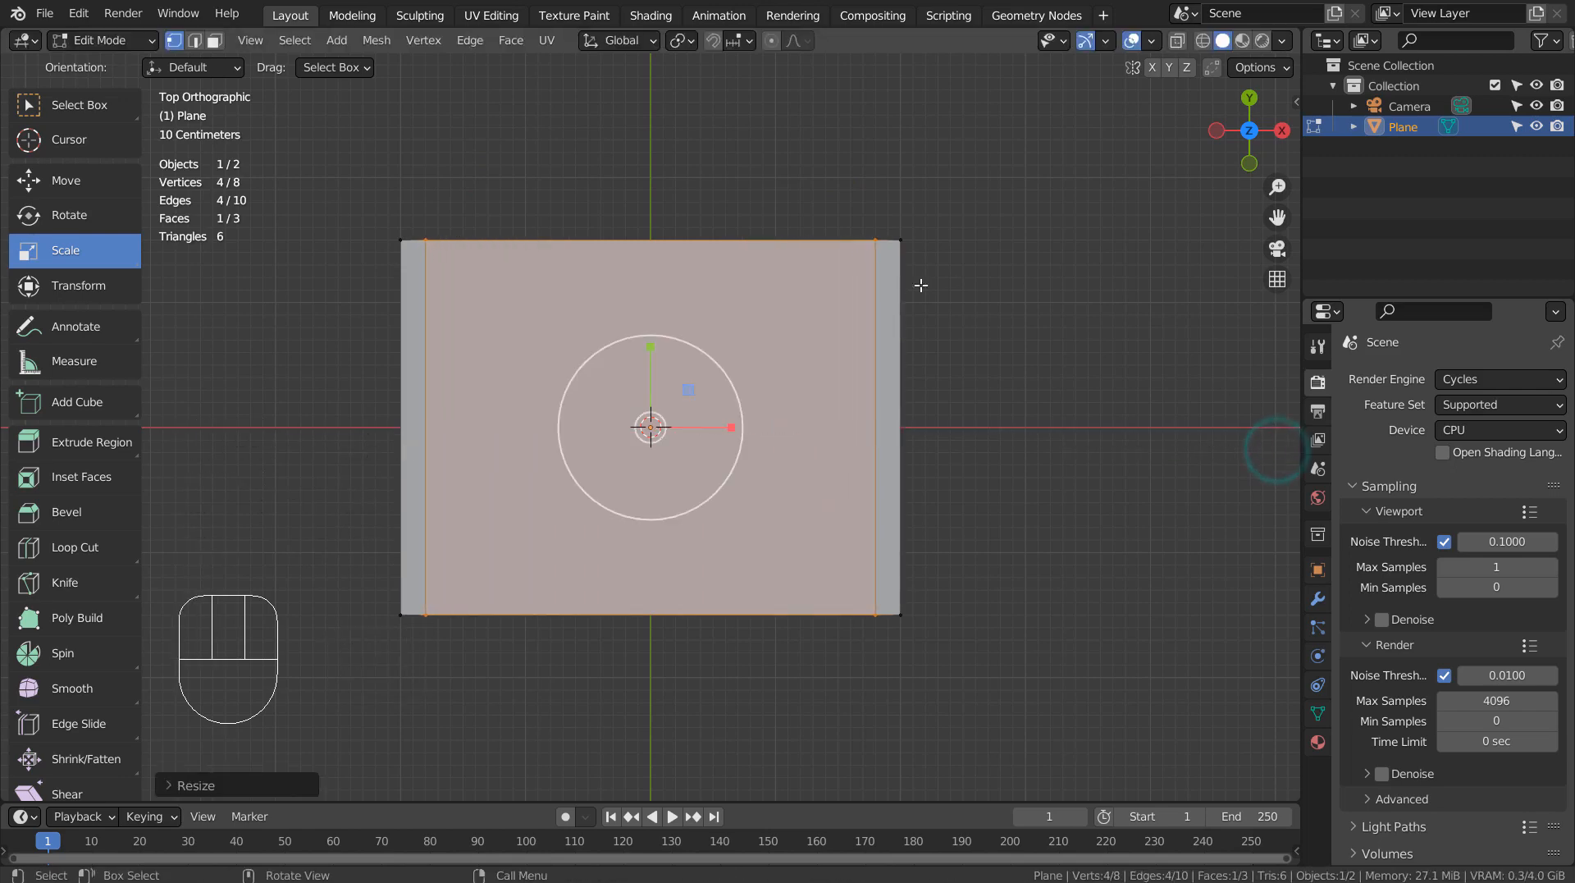
Add a horizontal loop cut across the plane.
{"action": "key", "text": "ctrl+r"}
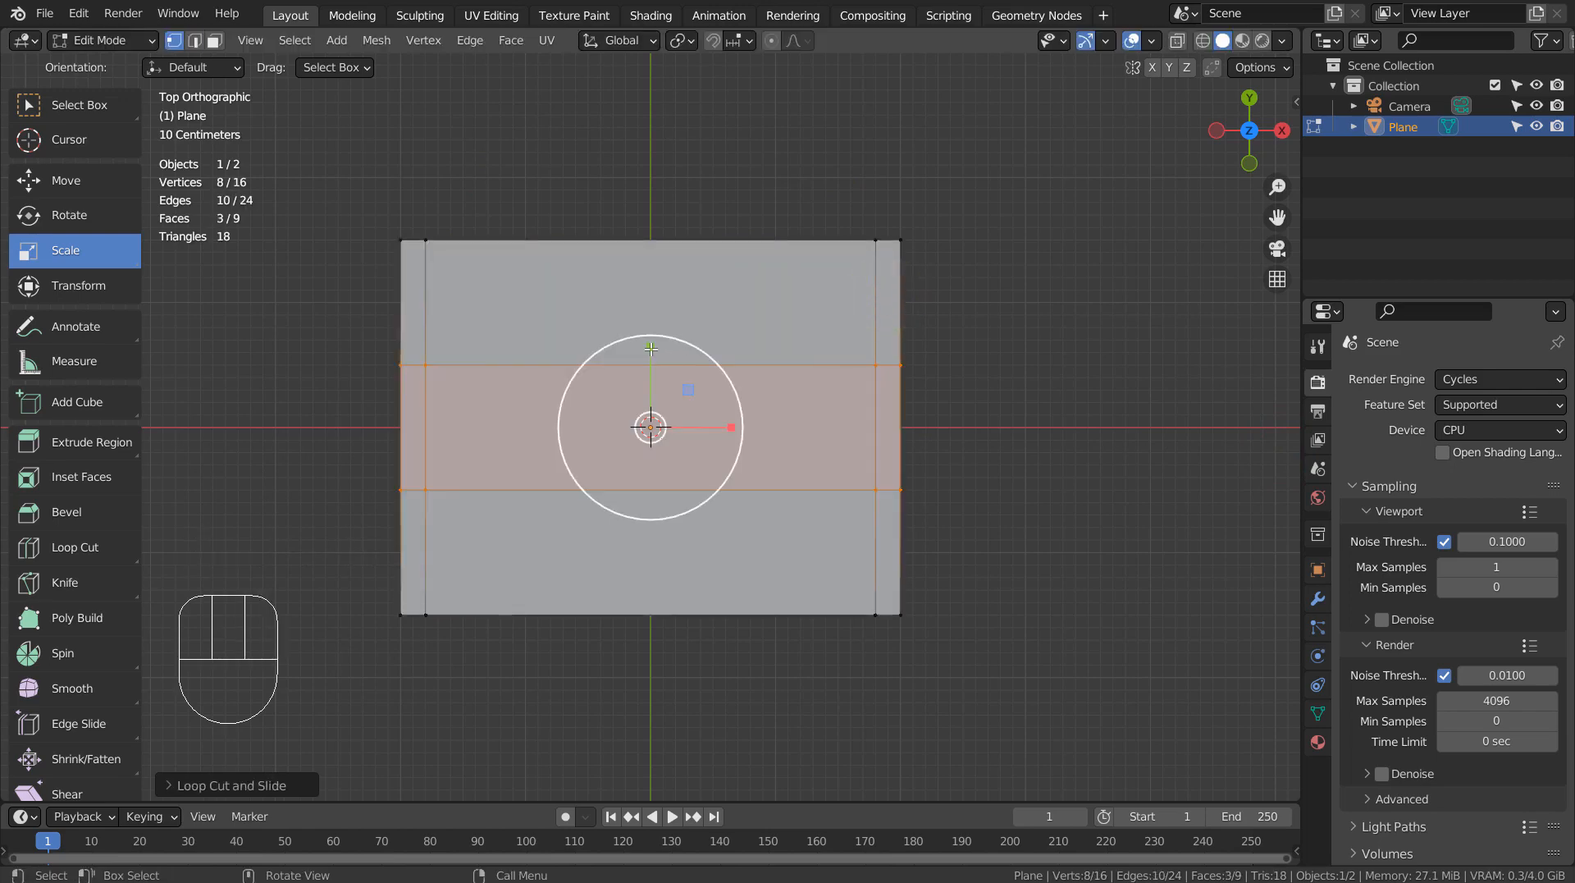
{"action": "key", "text": "ctrl+z"}
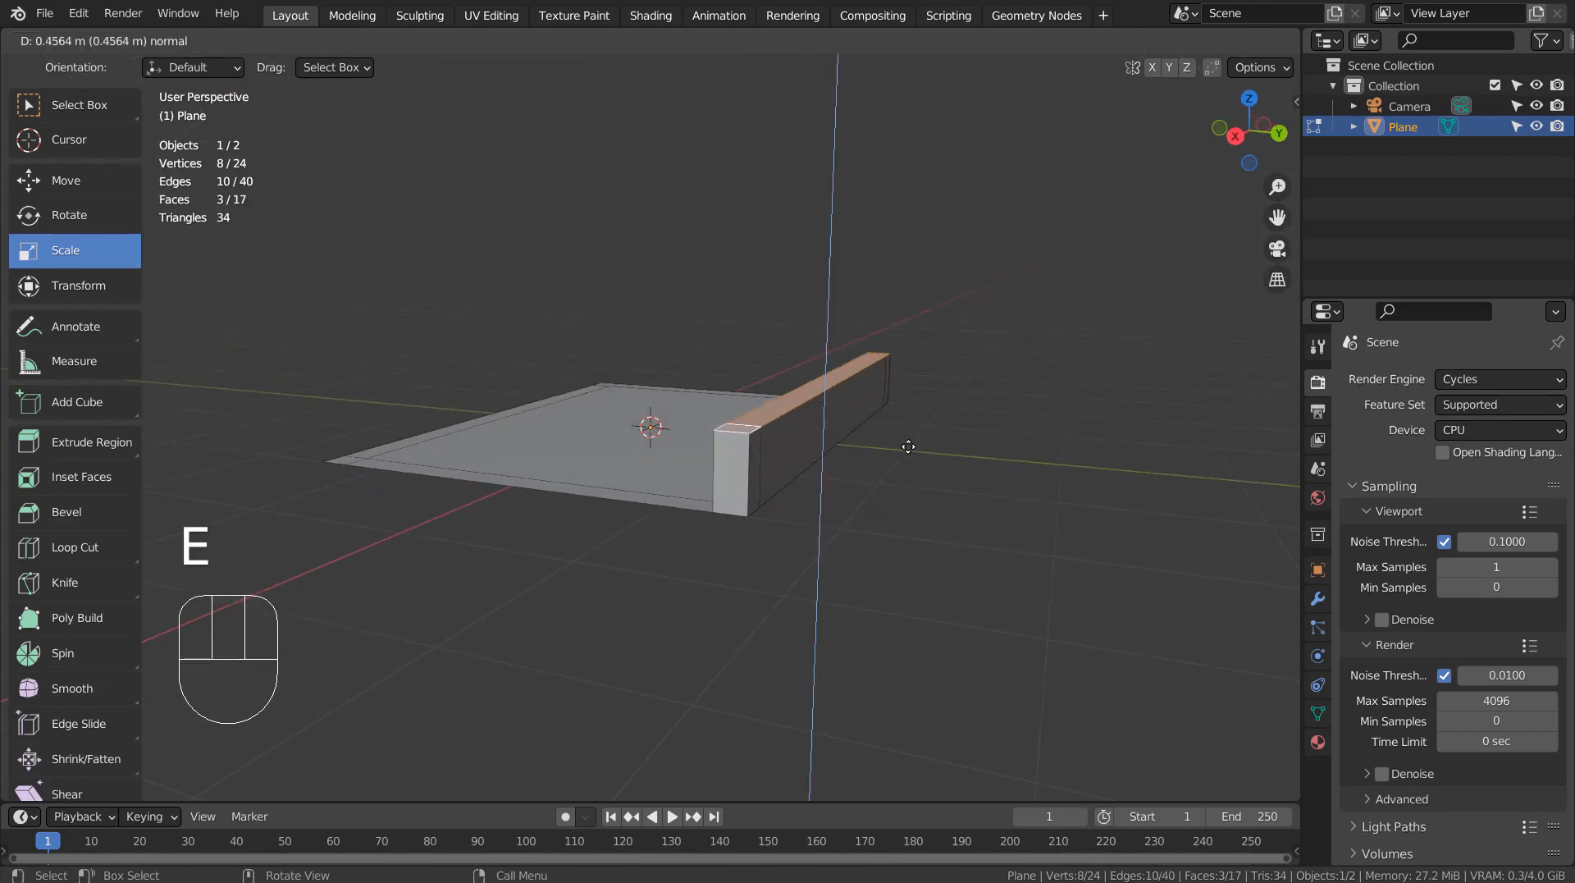
Separate the thin edge strip into its own object via P > Selection.
{"action": "key", "text": "ctrl+z"}
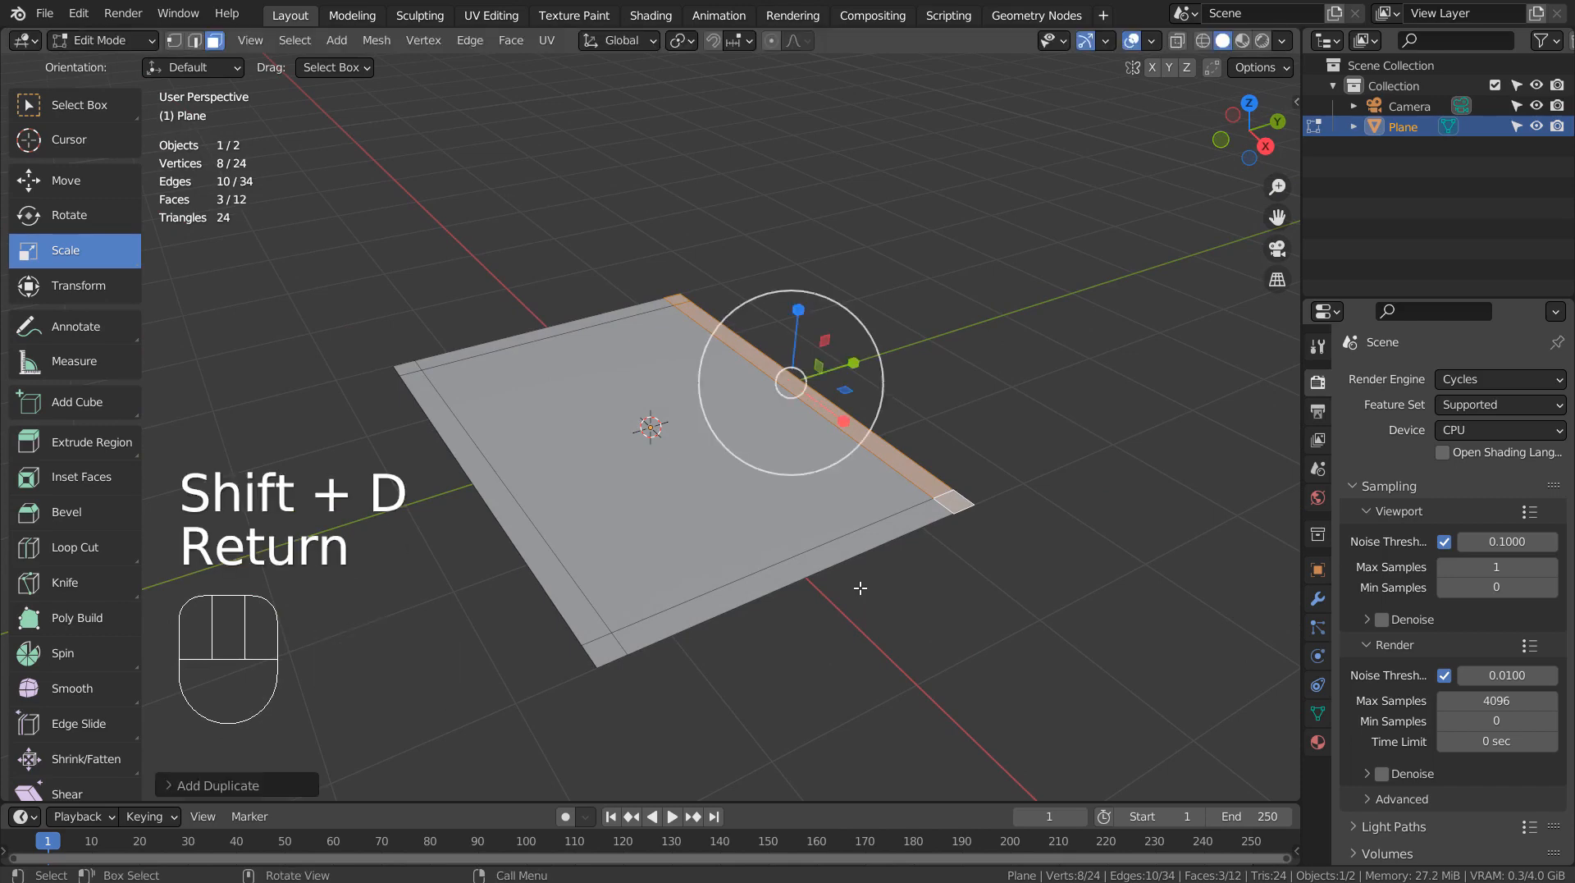
{"action": "key", "text": "p"}
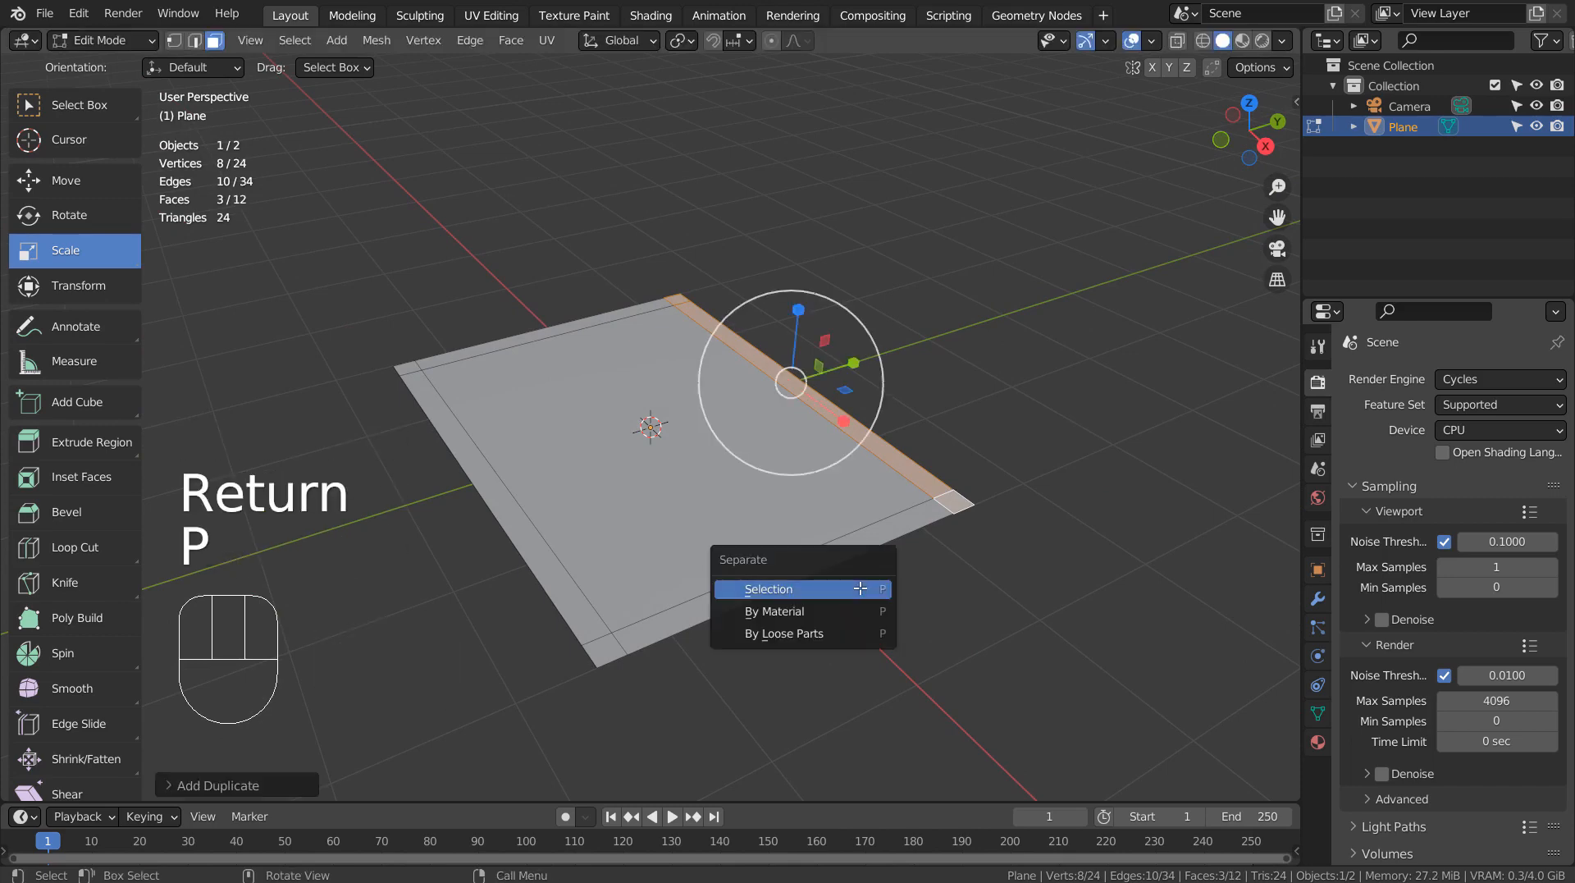
{"action": "left_click", "coordinate": [767, 589]}
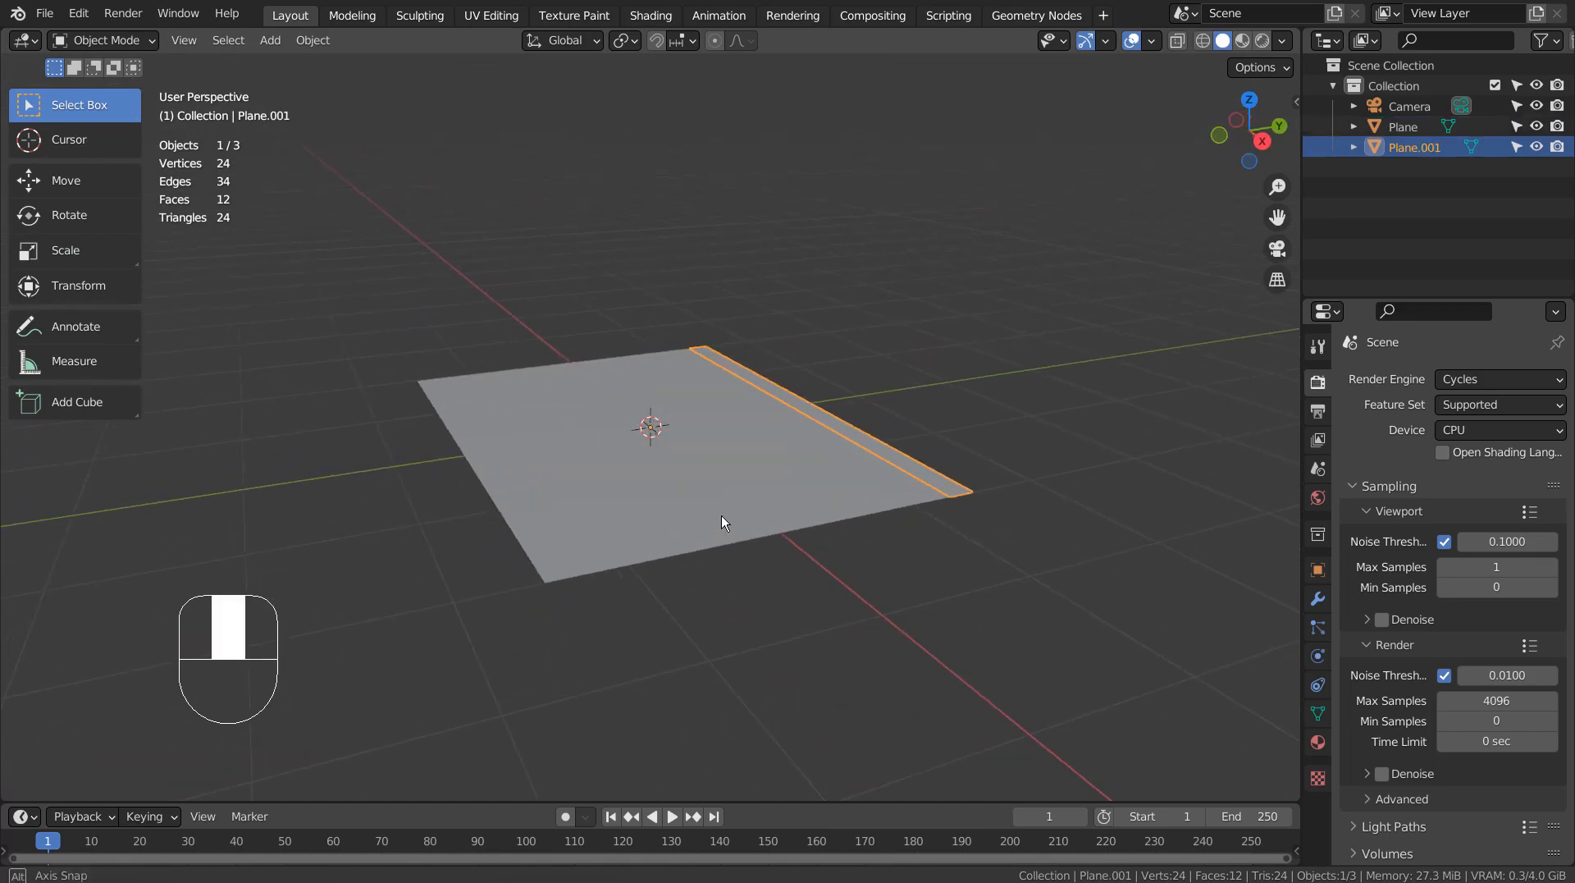
Extrude the separated strip Plane.001 upward into a standing board.
{"action": "key", "text": "Tab"}
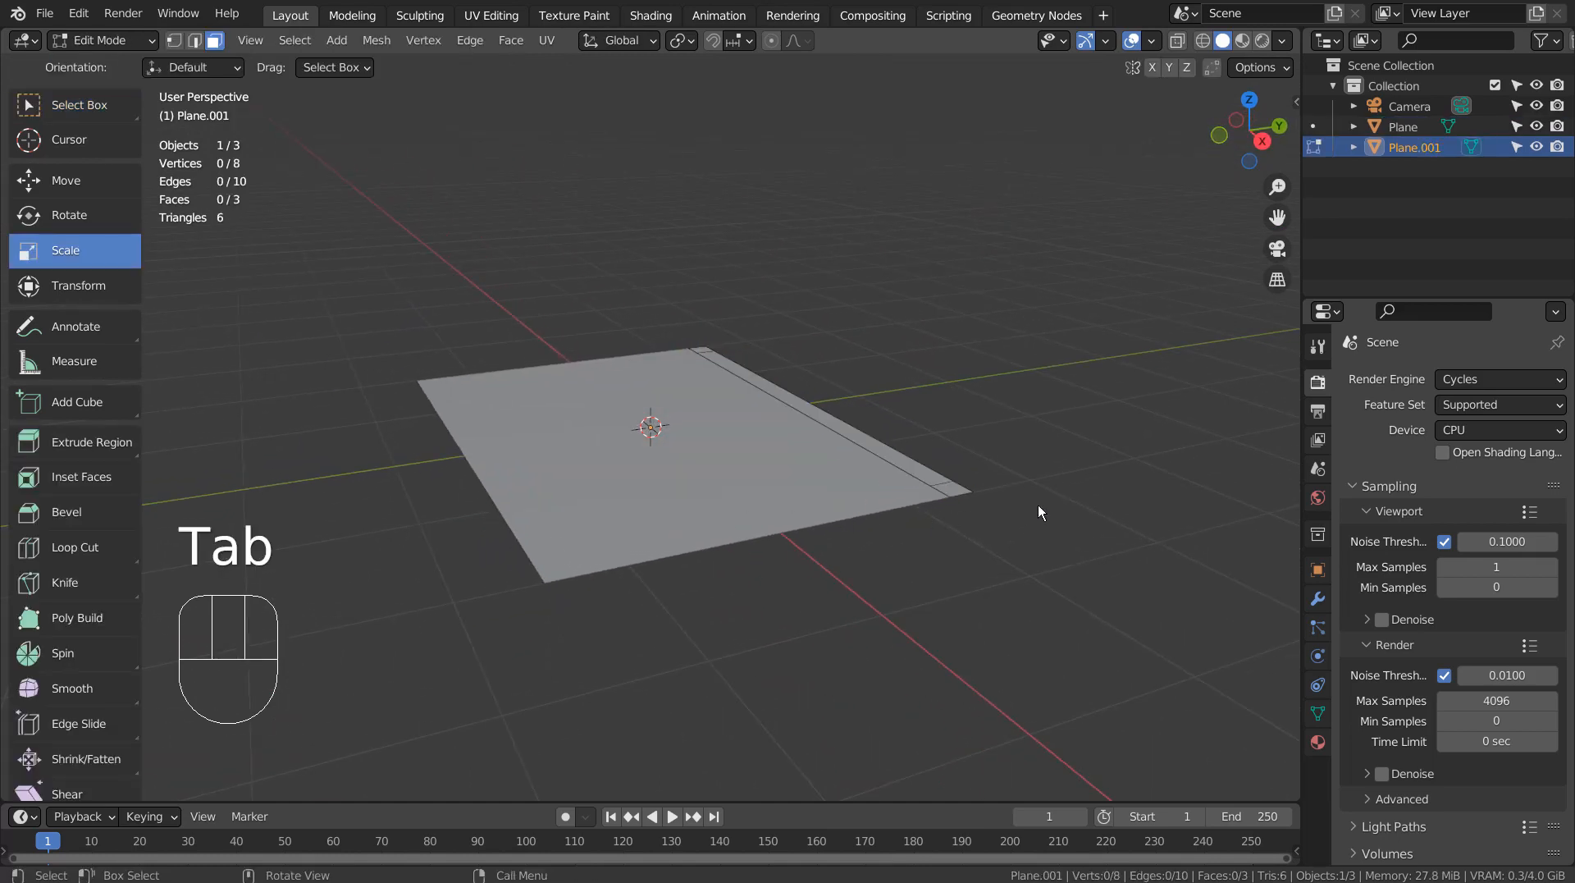
{"action": "key", "text": "e"}
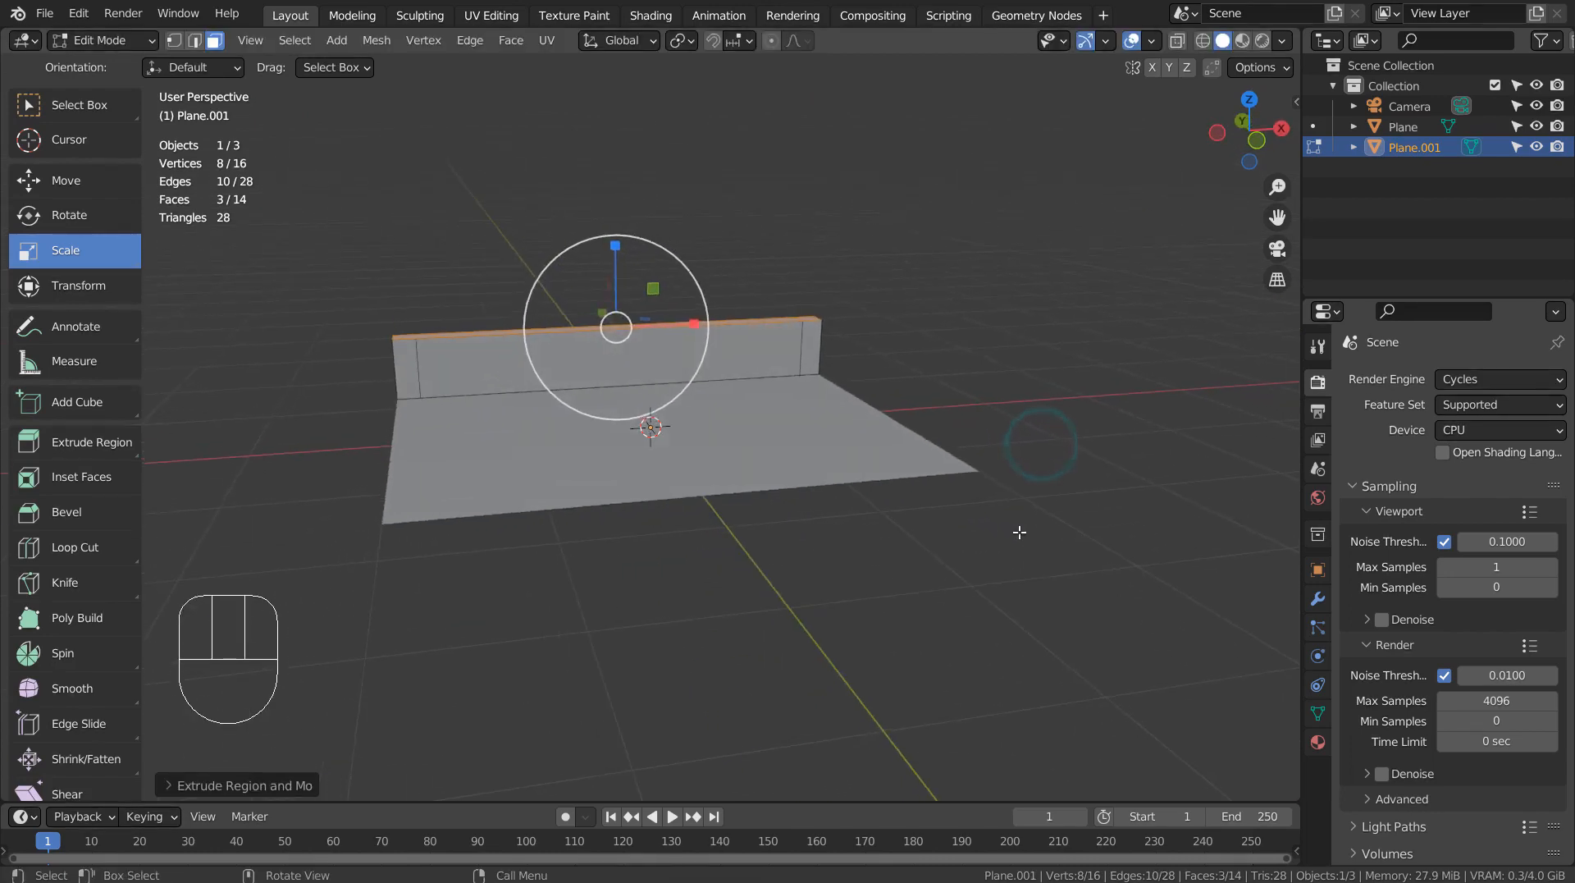
{"action": "key", "text": "Tab"}
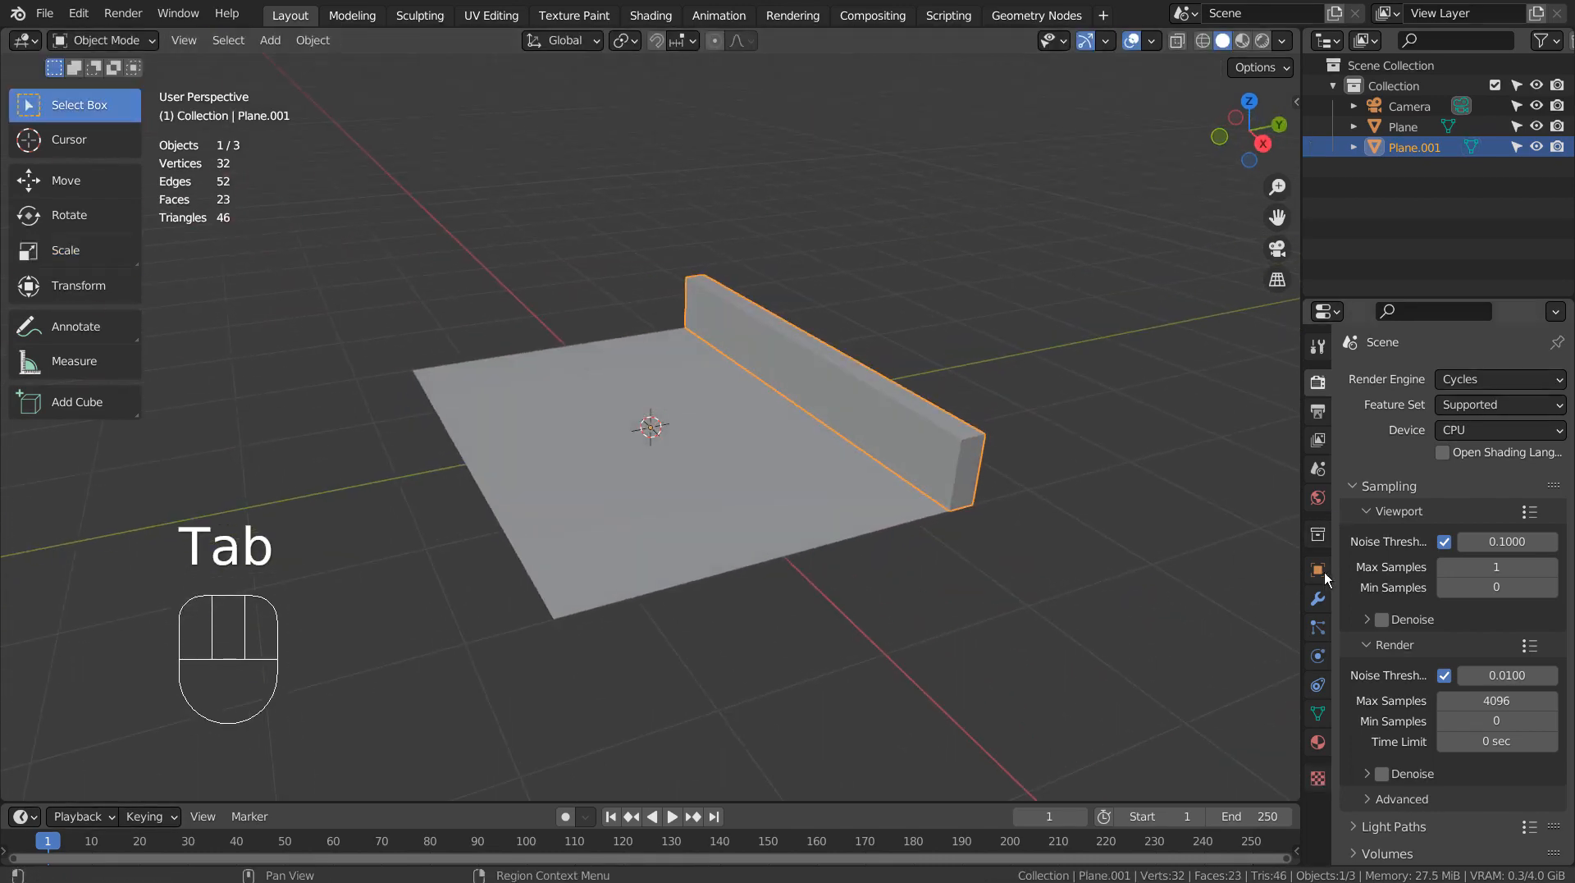
Give Plane.001 an Array modifier stacking the board into three slats.
{"action": "left_click", "coordinate": [1317, 599]}
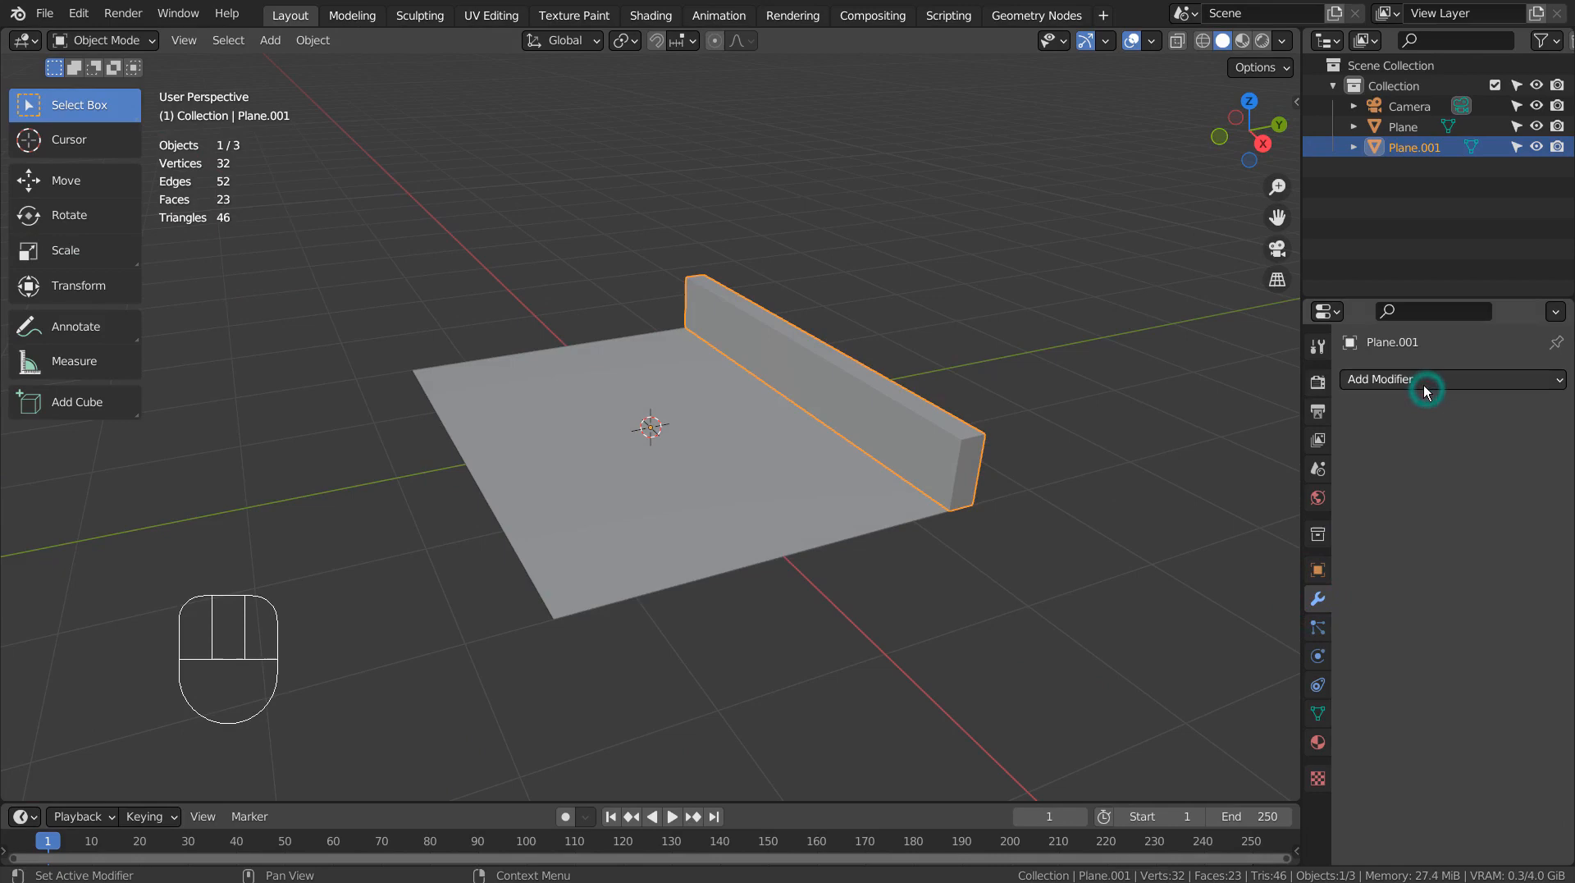
{"action": "left_click", "coordinate": [1380, 379]}
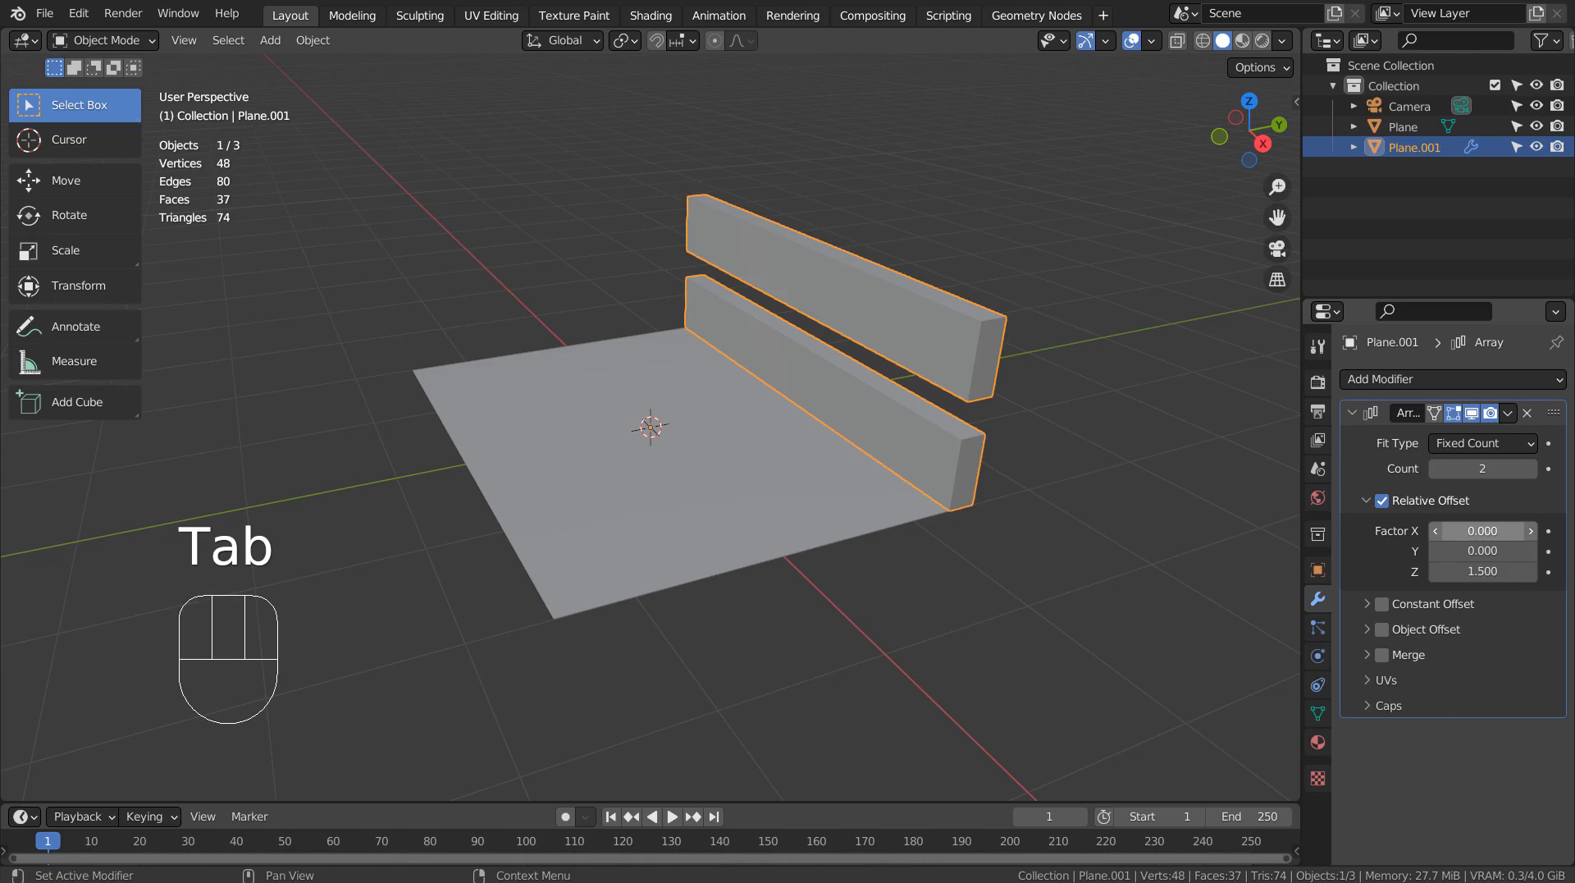
{"action": "left_click", "coordinate": [1480, 468]}
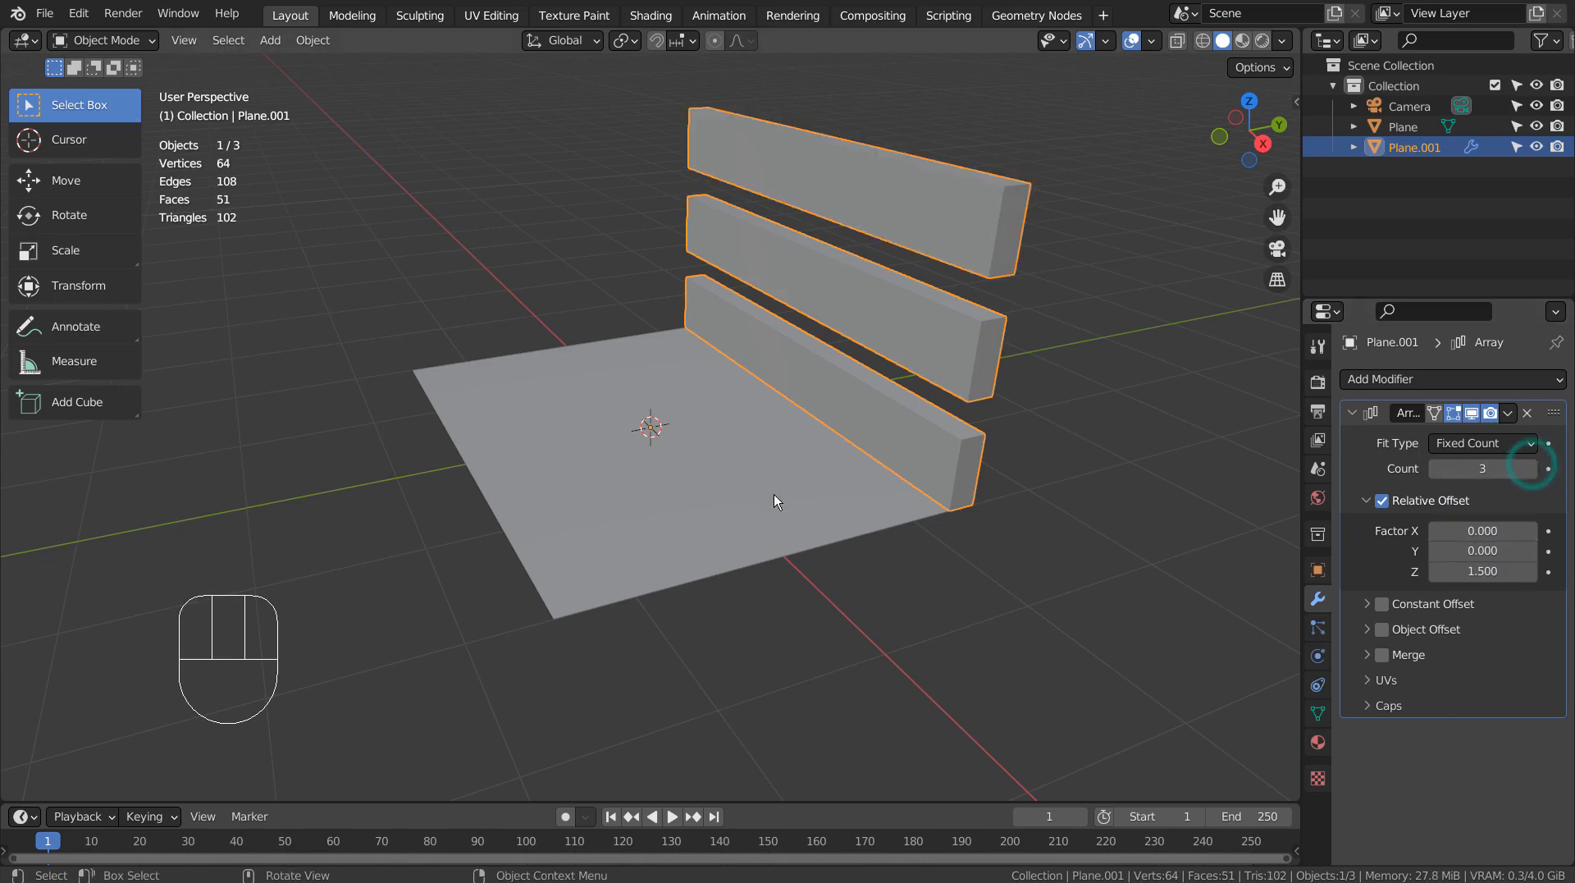
{"action": "left_click_drag", "start_coordinate": [773, 502], "coordinate": [938, 558]}
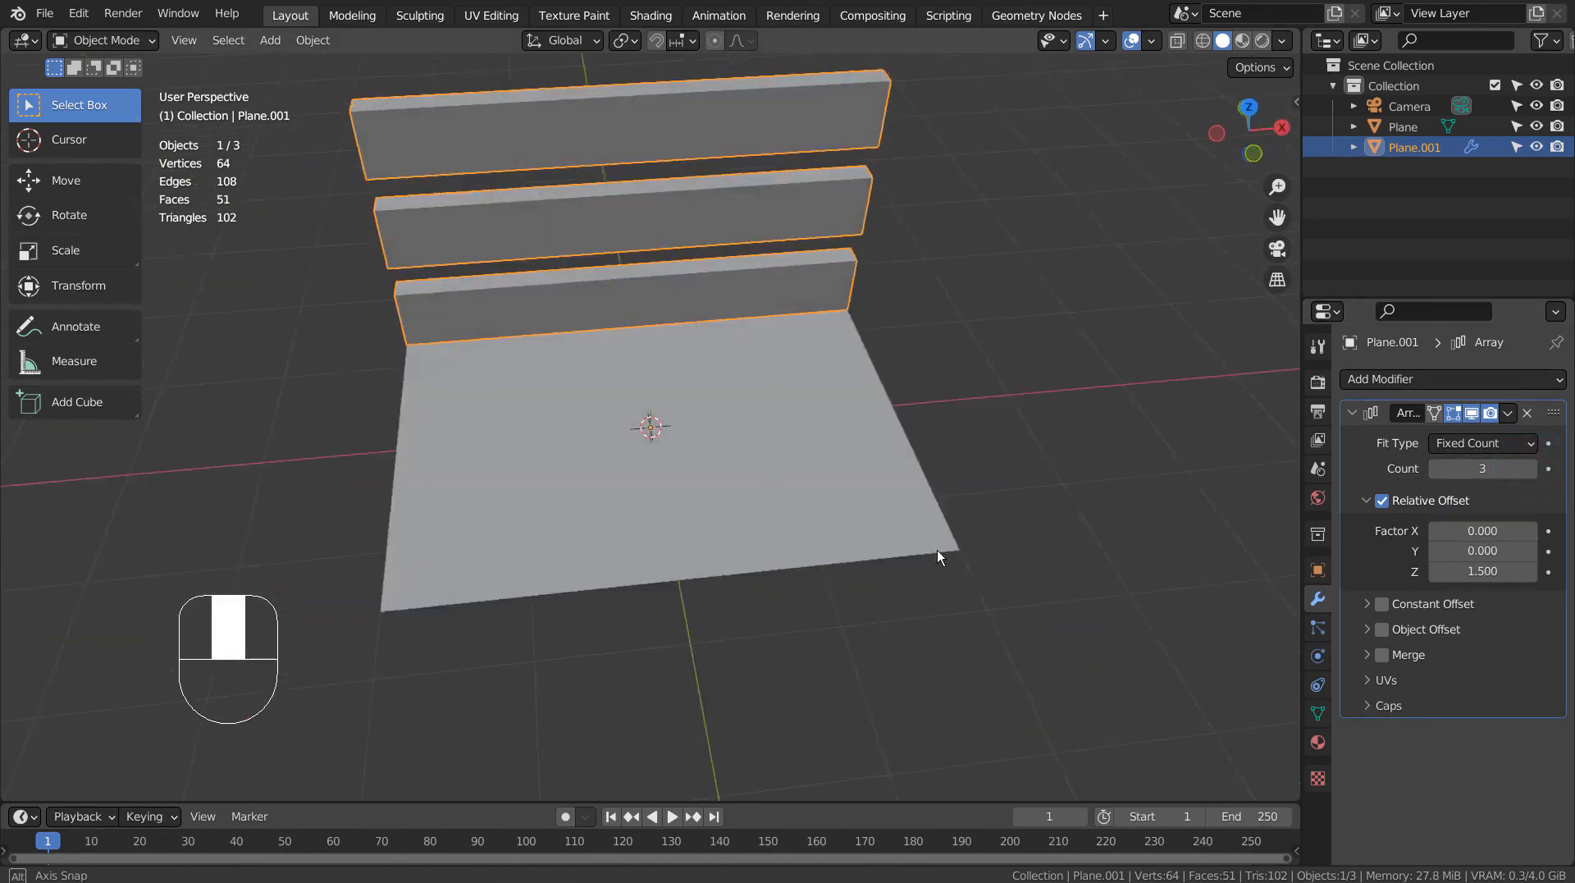
Add a Mirror modifier on the Y axis so matching slats stand on the opposite side.
{"action": "left_click", "coordinate": [1386, 379]}
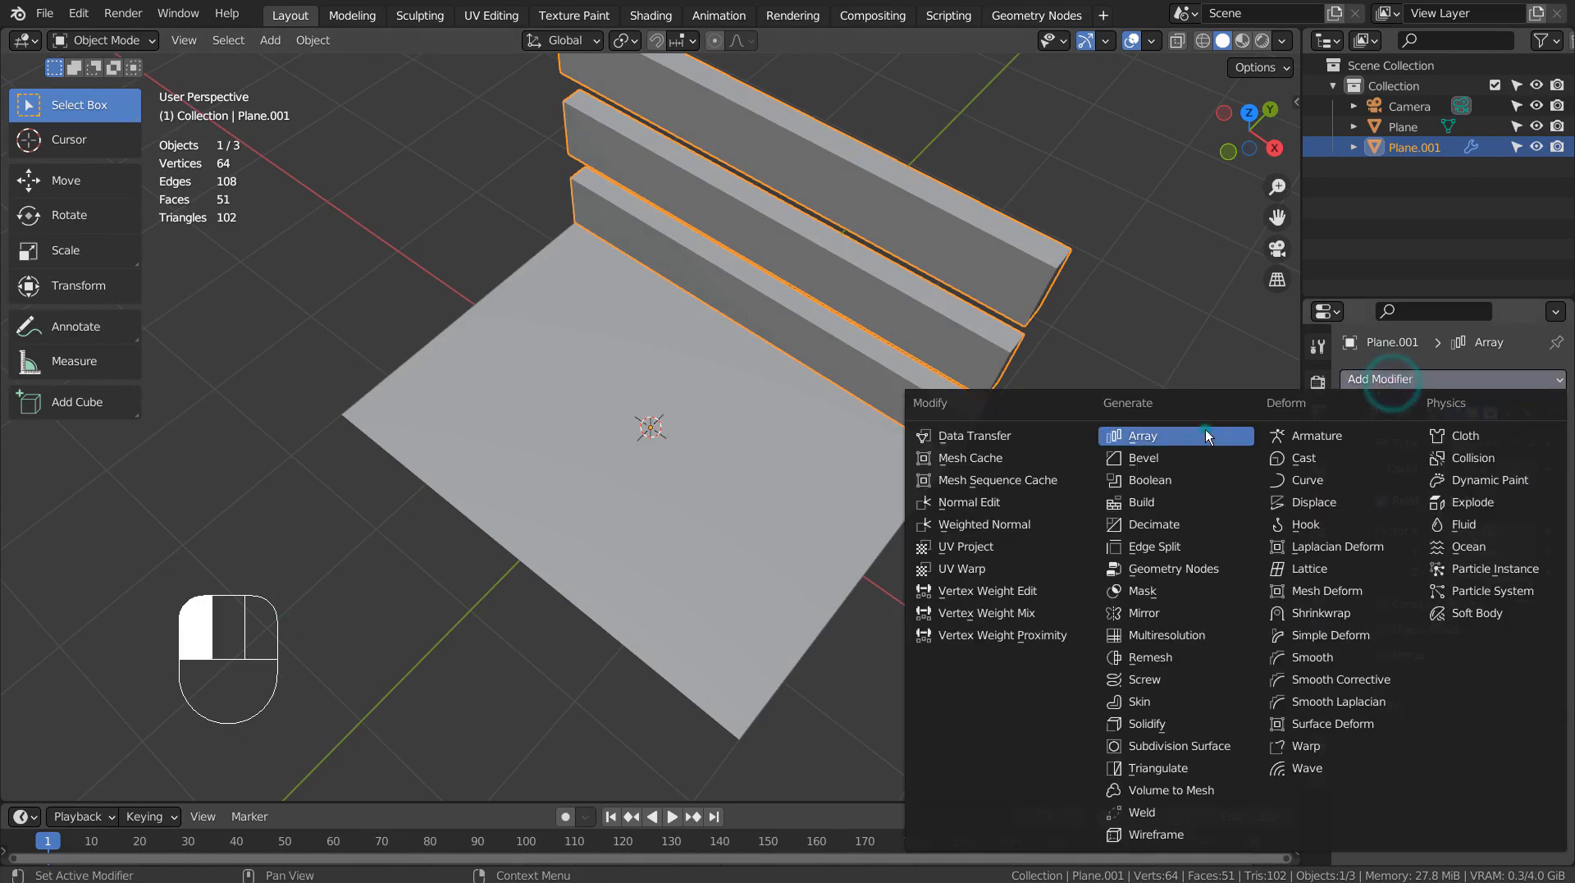
{"action": "left_click", "coordinate": [1141, 434]}
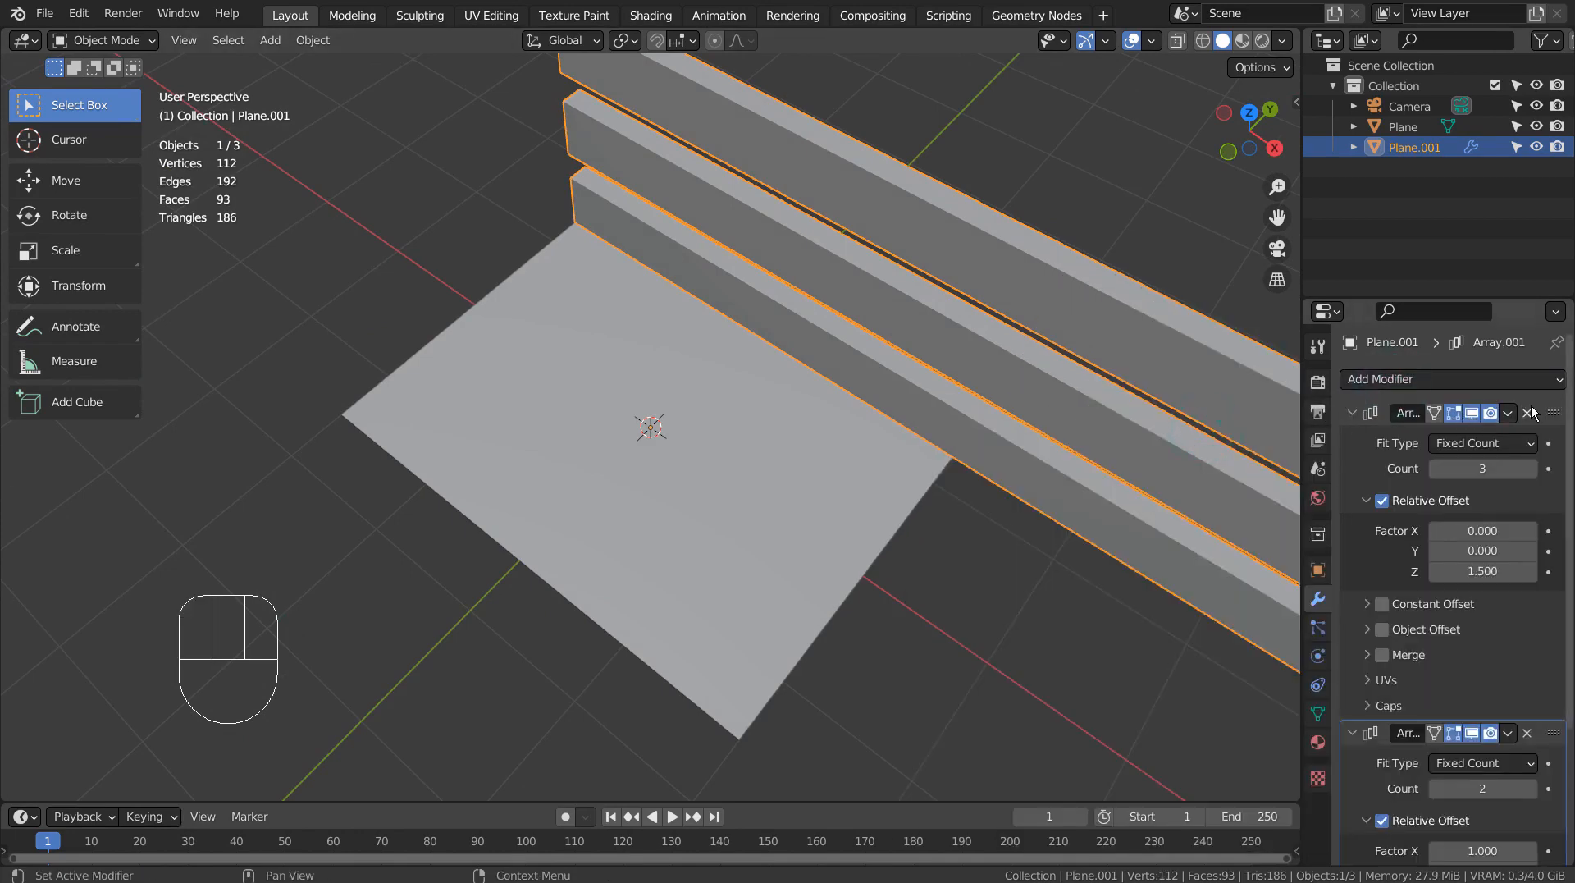
{"action": "key", "text": "ctrl+z"}
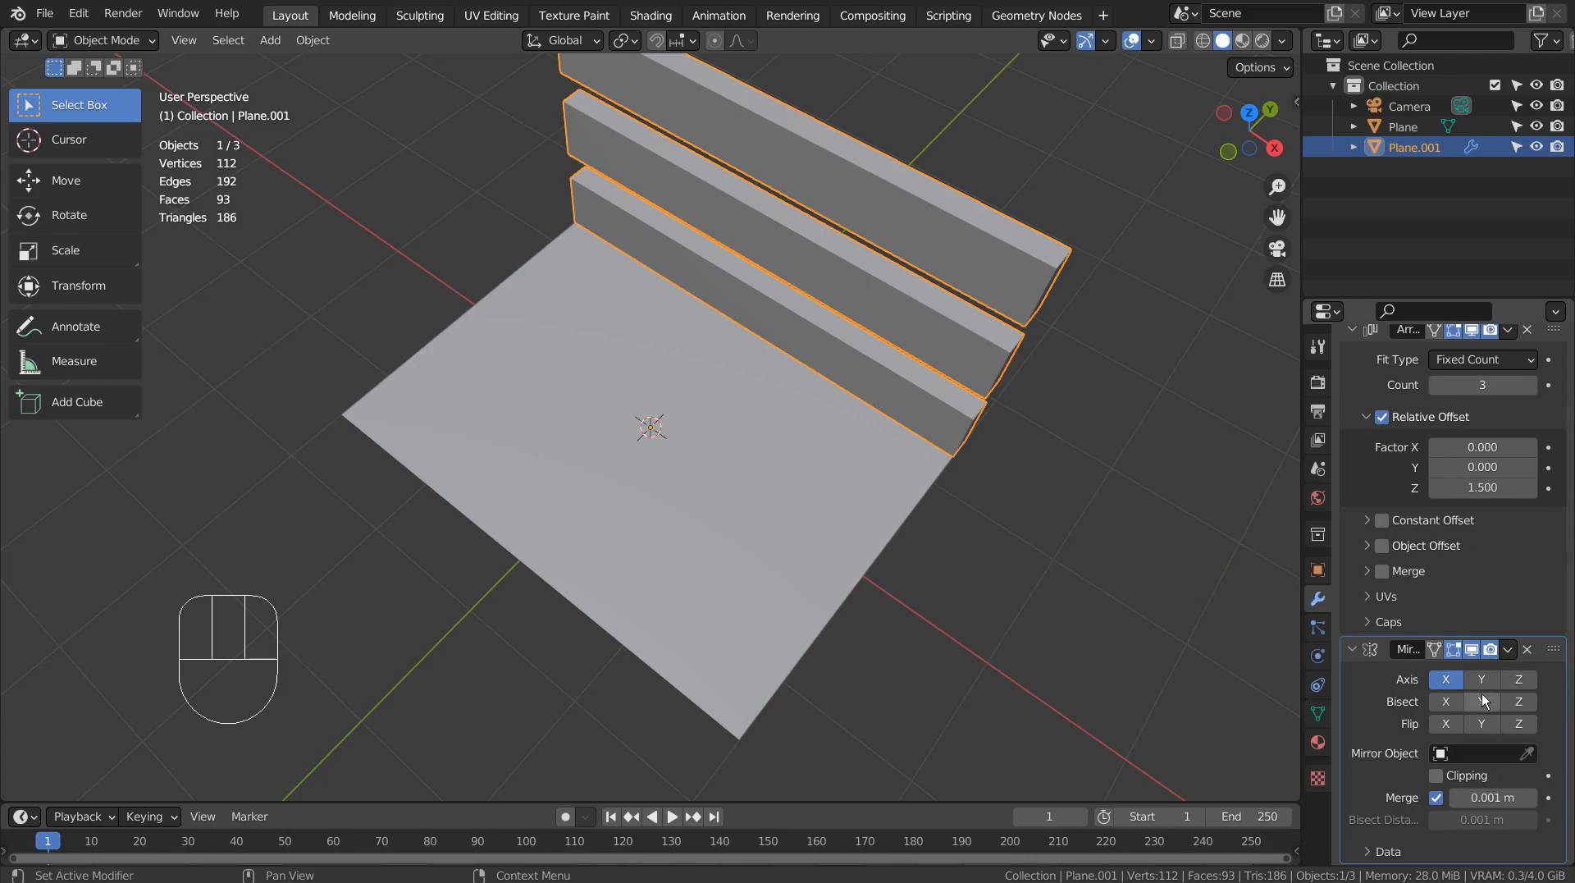
{"action": "left_click", "coordinate": [1446, 679]}
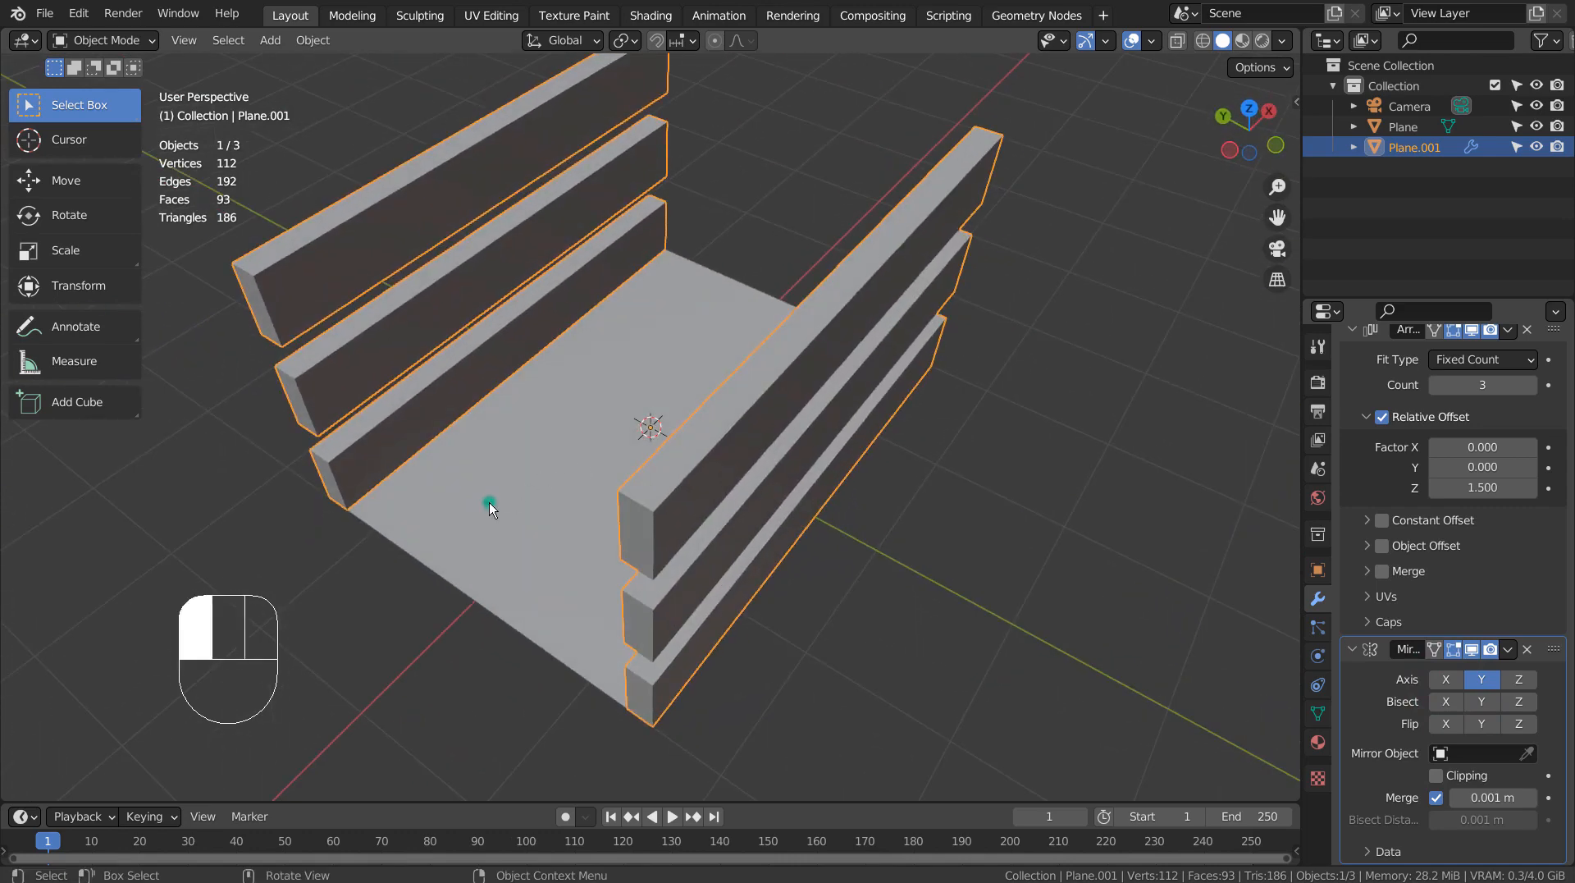
Duplicate the floor's front edge and separate it into its own object.
{"action": "key", "text": "Tab"}
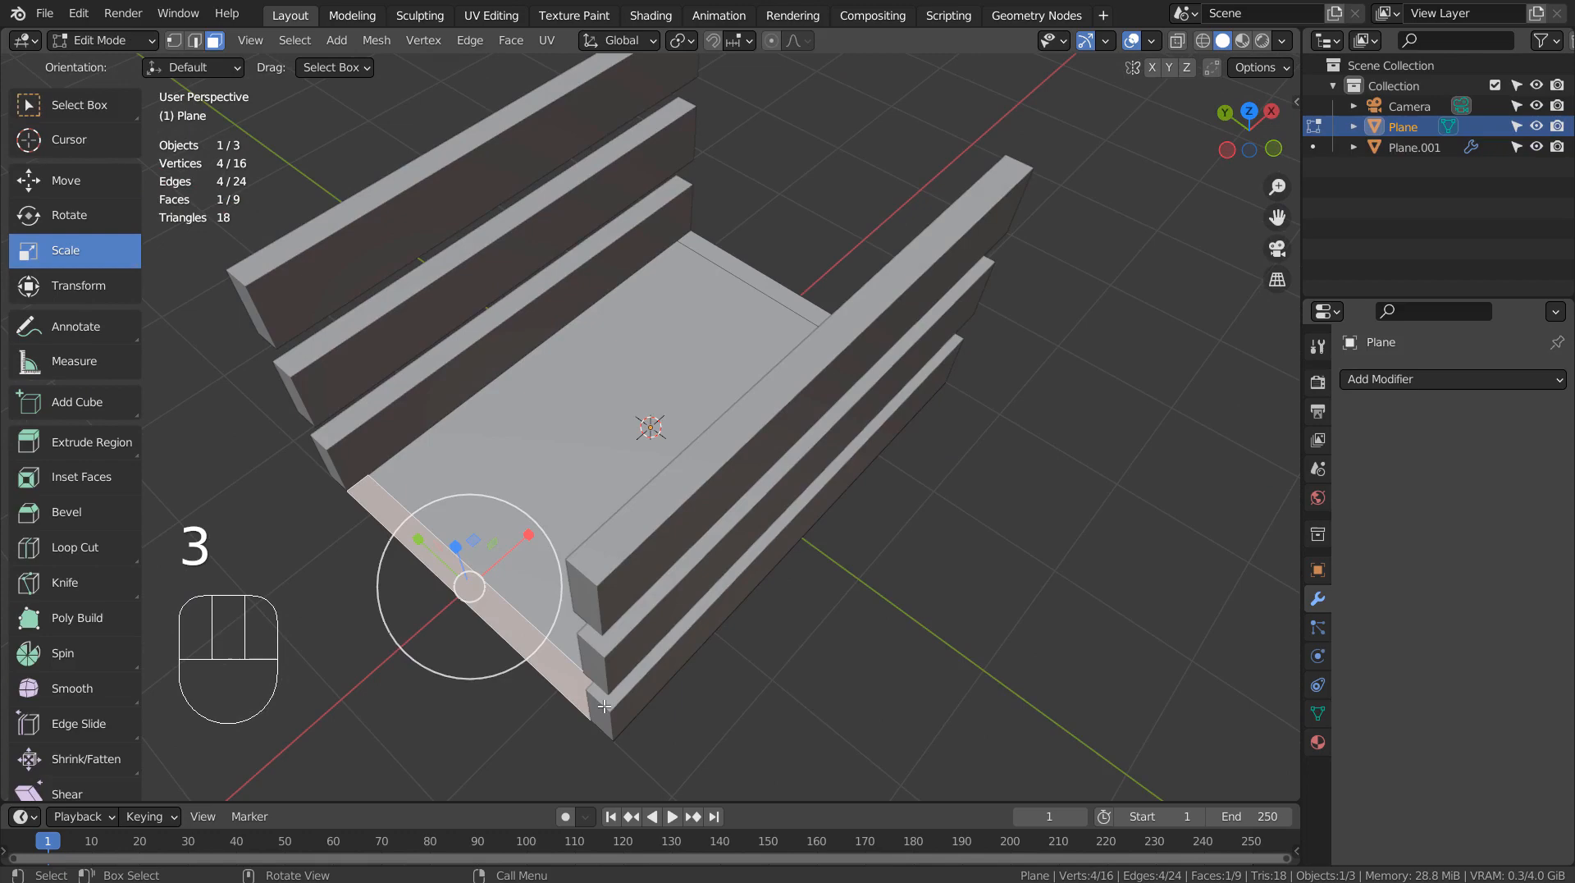
{"action": "key", "text": "shift+d"}
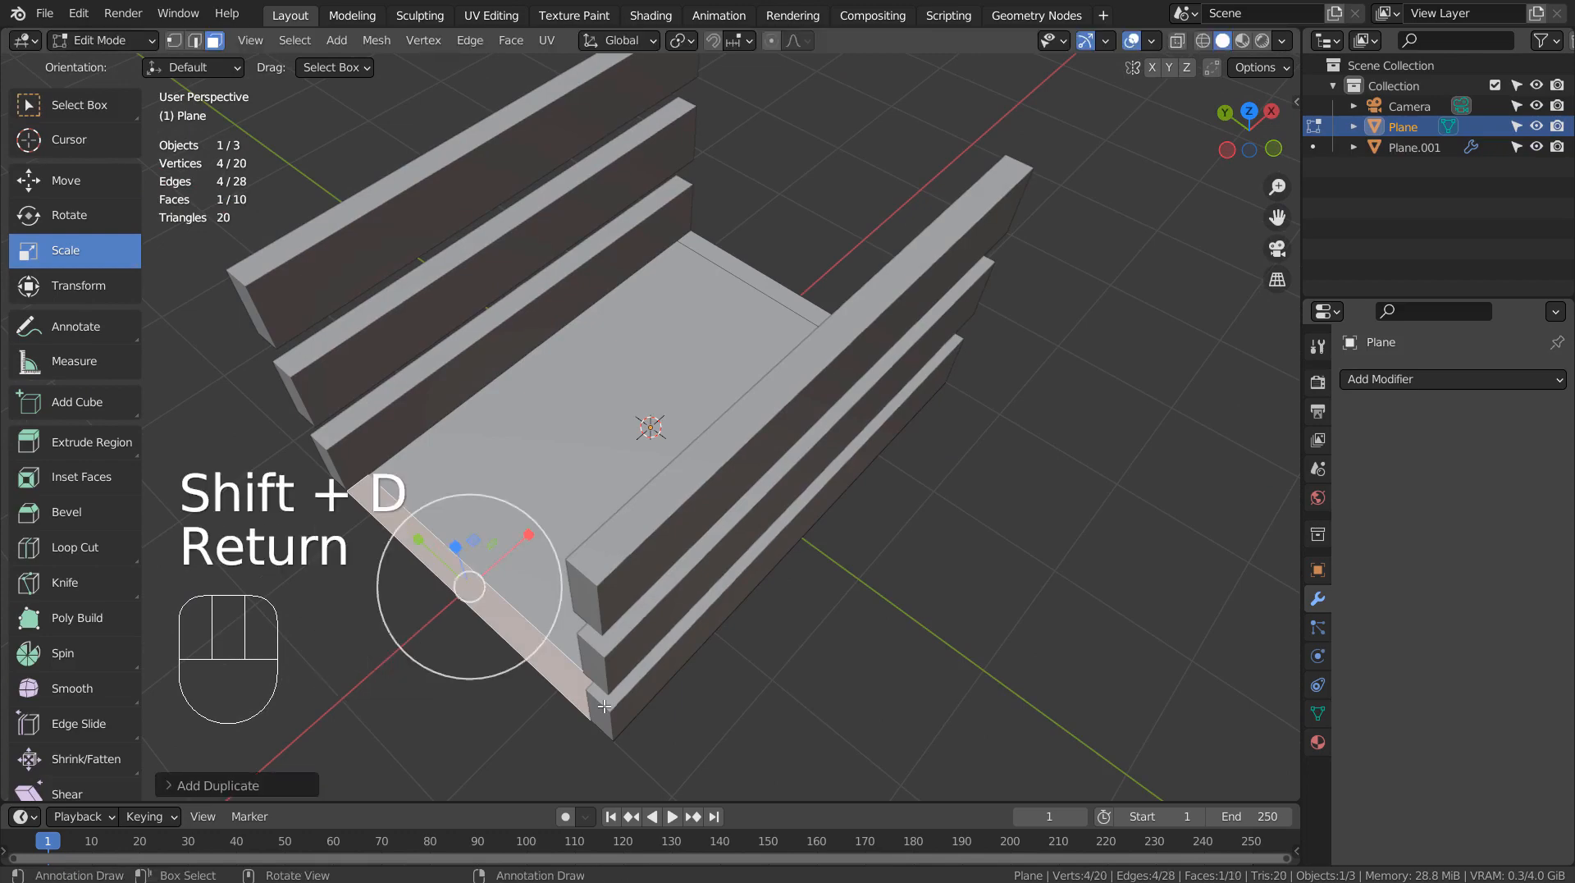
{"action": "key", "text": "p"}
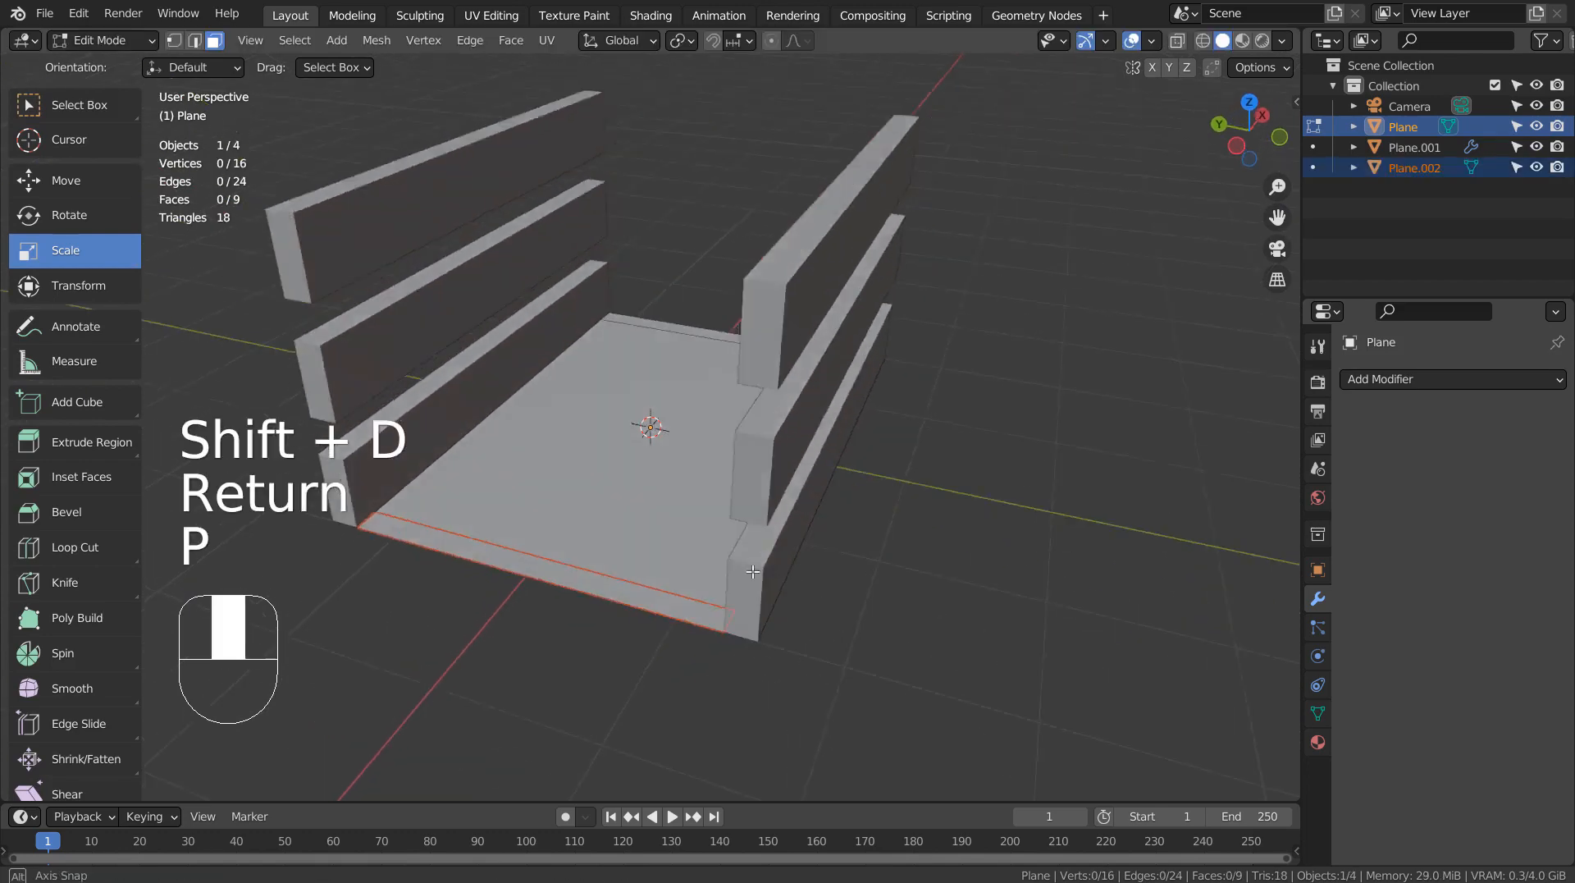
Extrude the separated front edge upward and give it thickness as a solid board.
{"action": "key", "text": "Tab"}
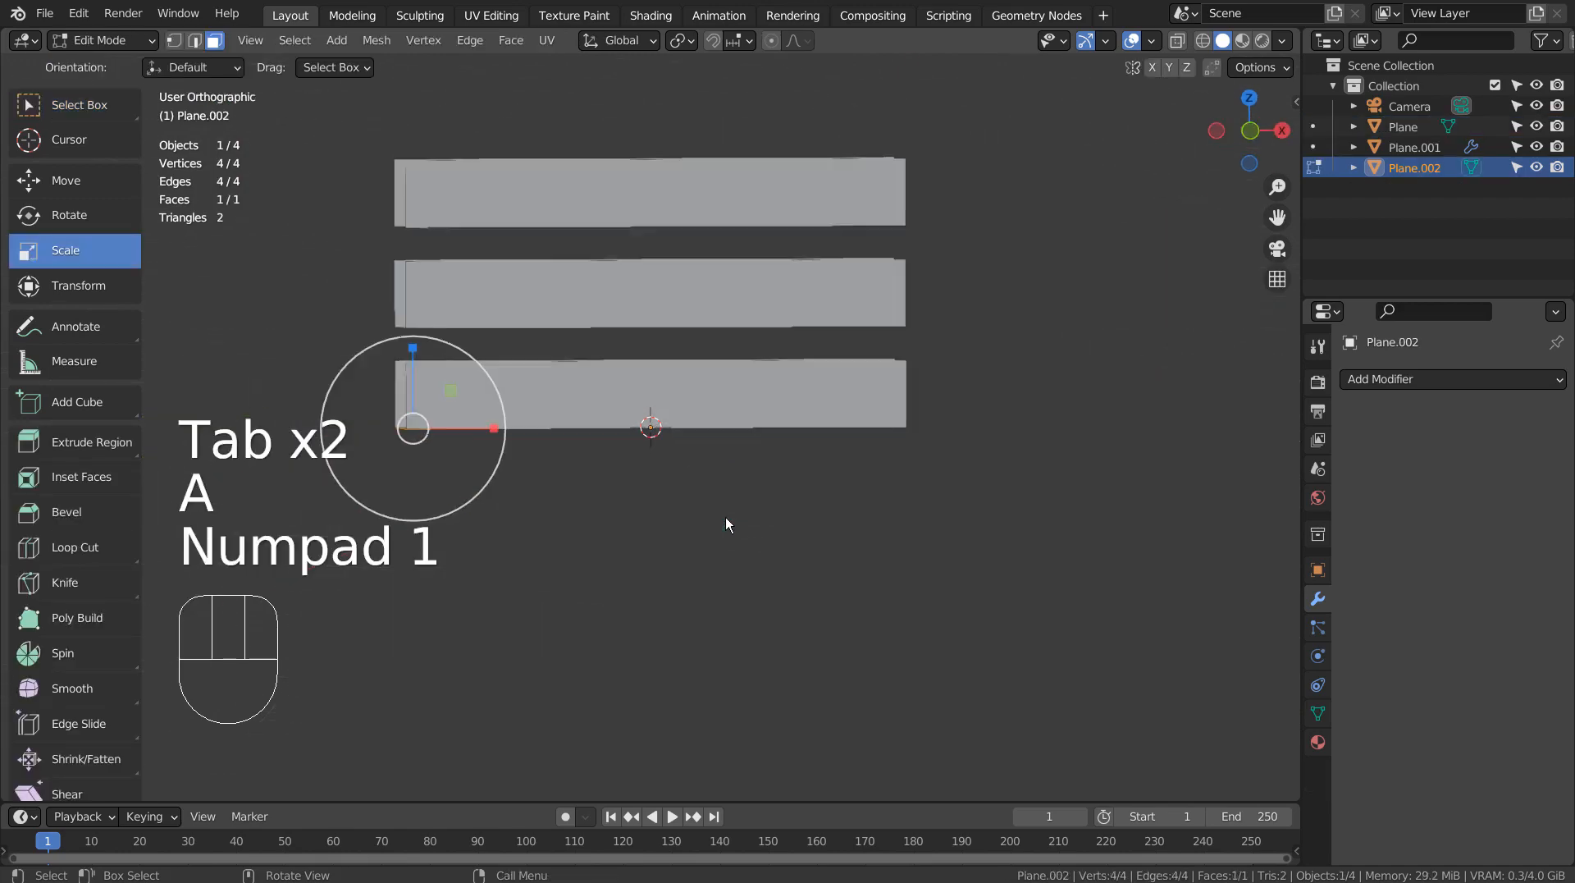
{"action": "key", "text": "KP_1"}
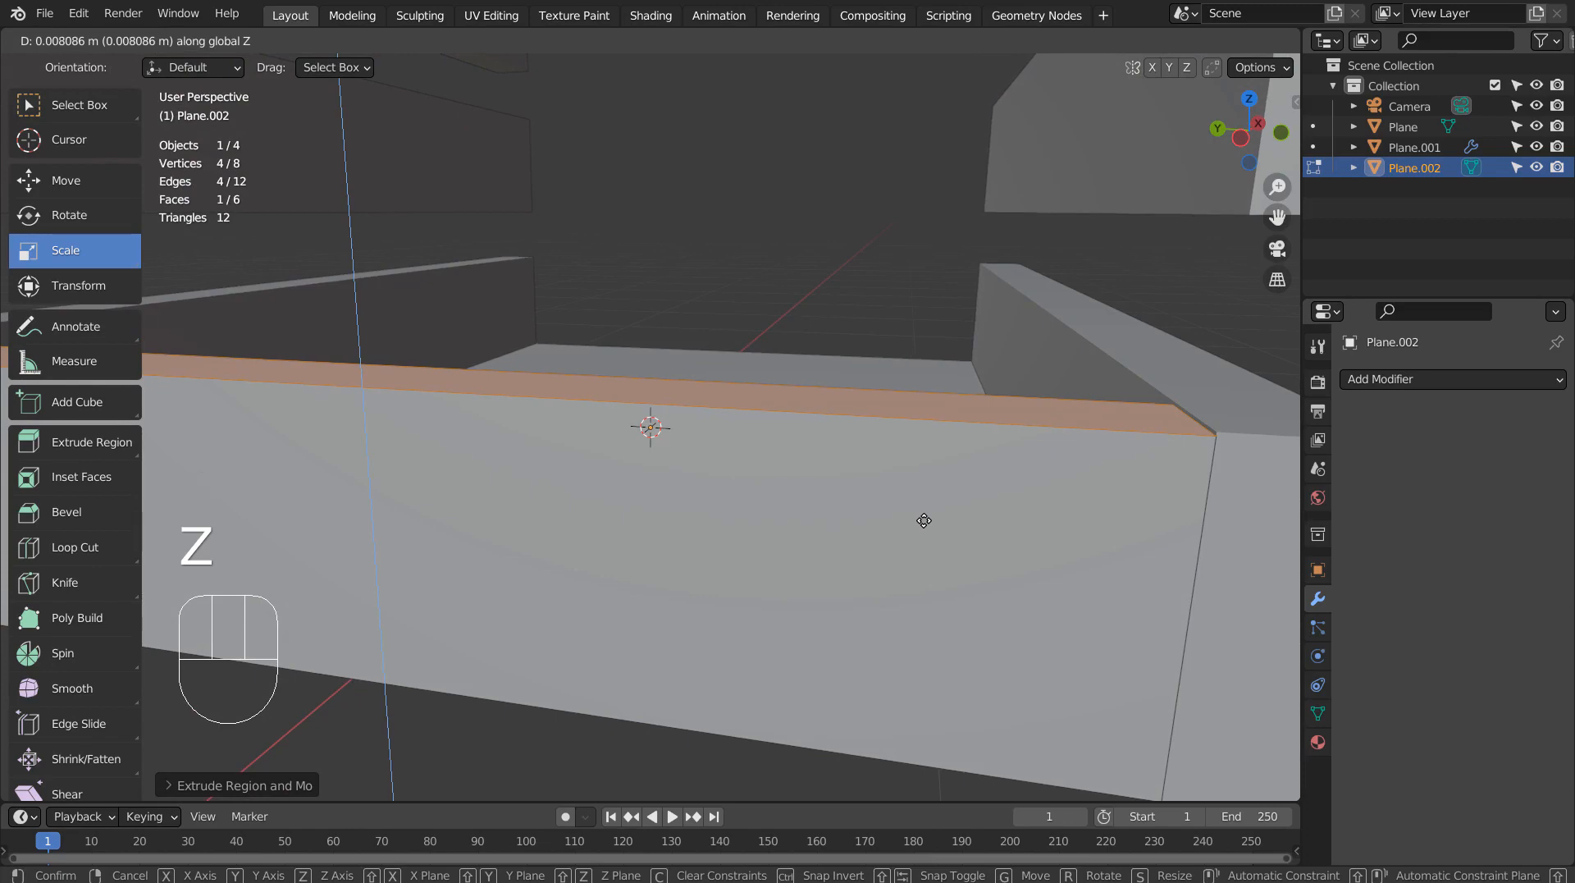
{"action": "key", "text": "Tab"}
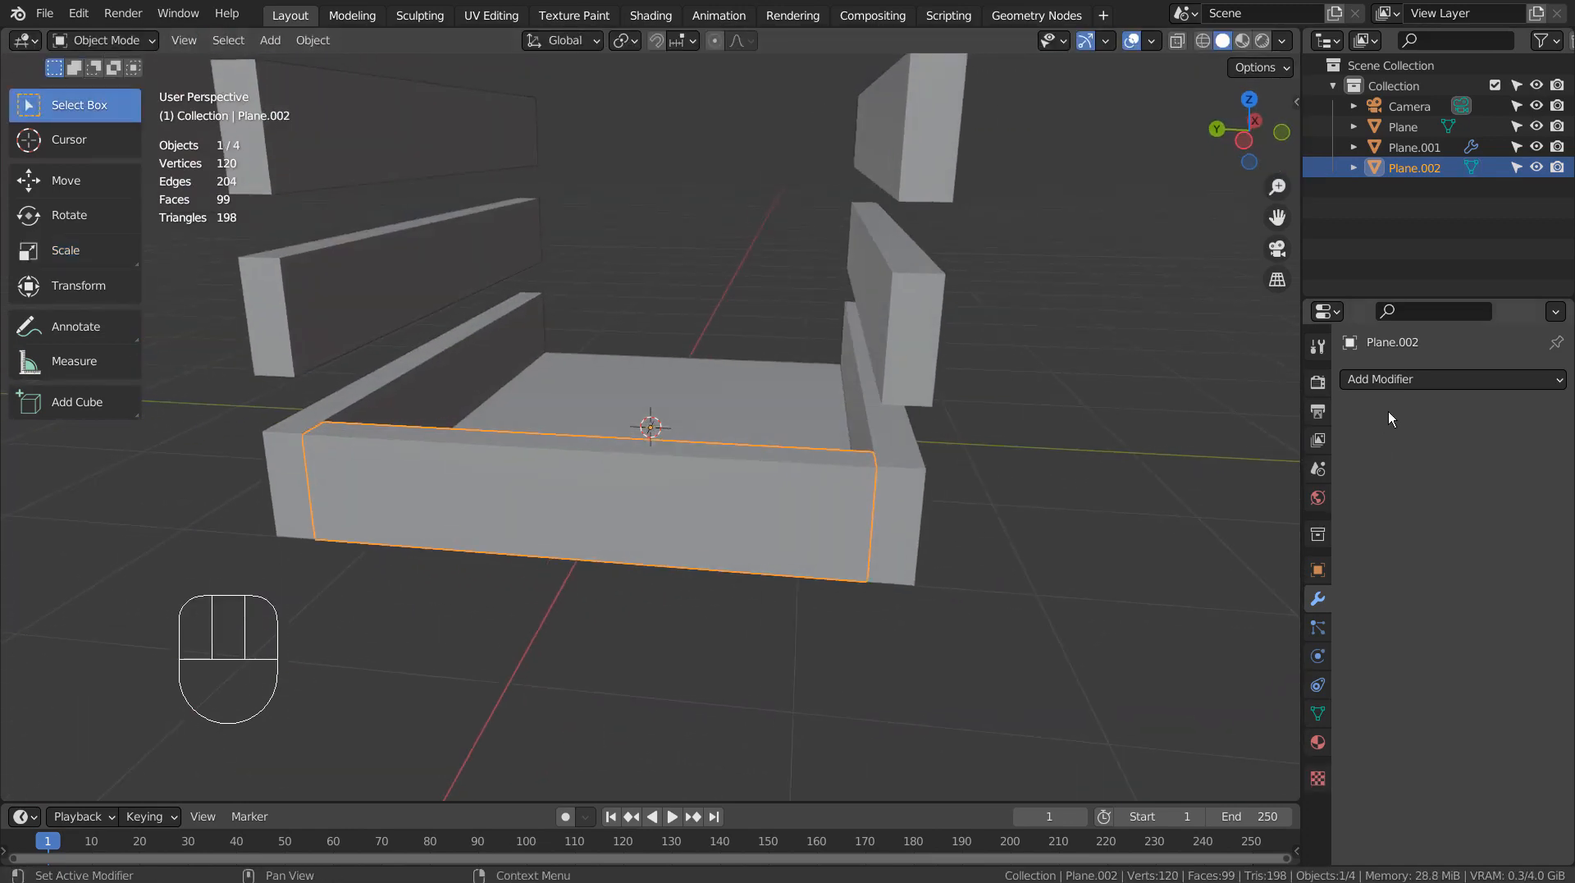
Give Plane.002 an Array modifier: Fixed Count 3, Relative Offset Z 1.5.
{"action": "left_click", "coordinate": [1448, 379]}
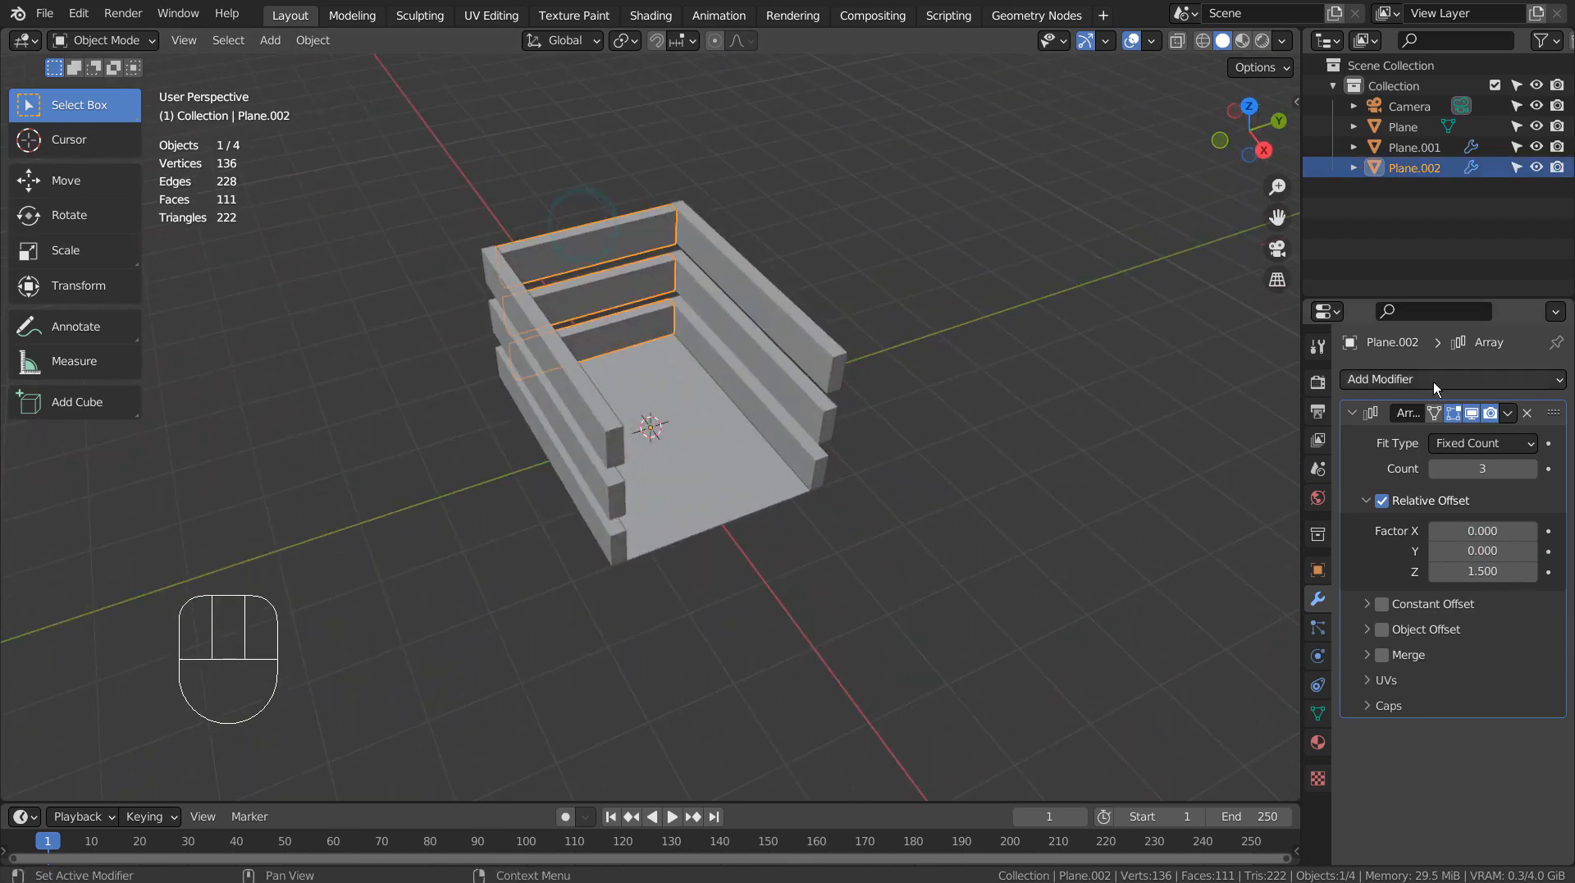
{"action": "left_click", "coordinate": [1450, 379]}
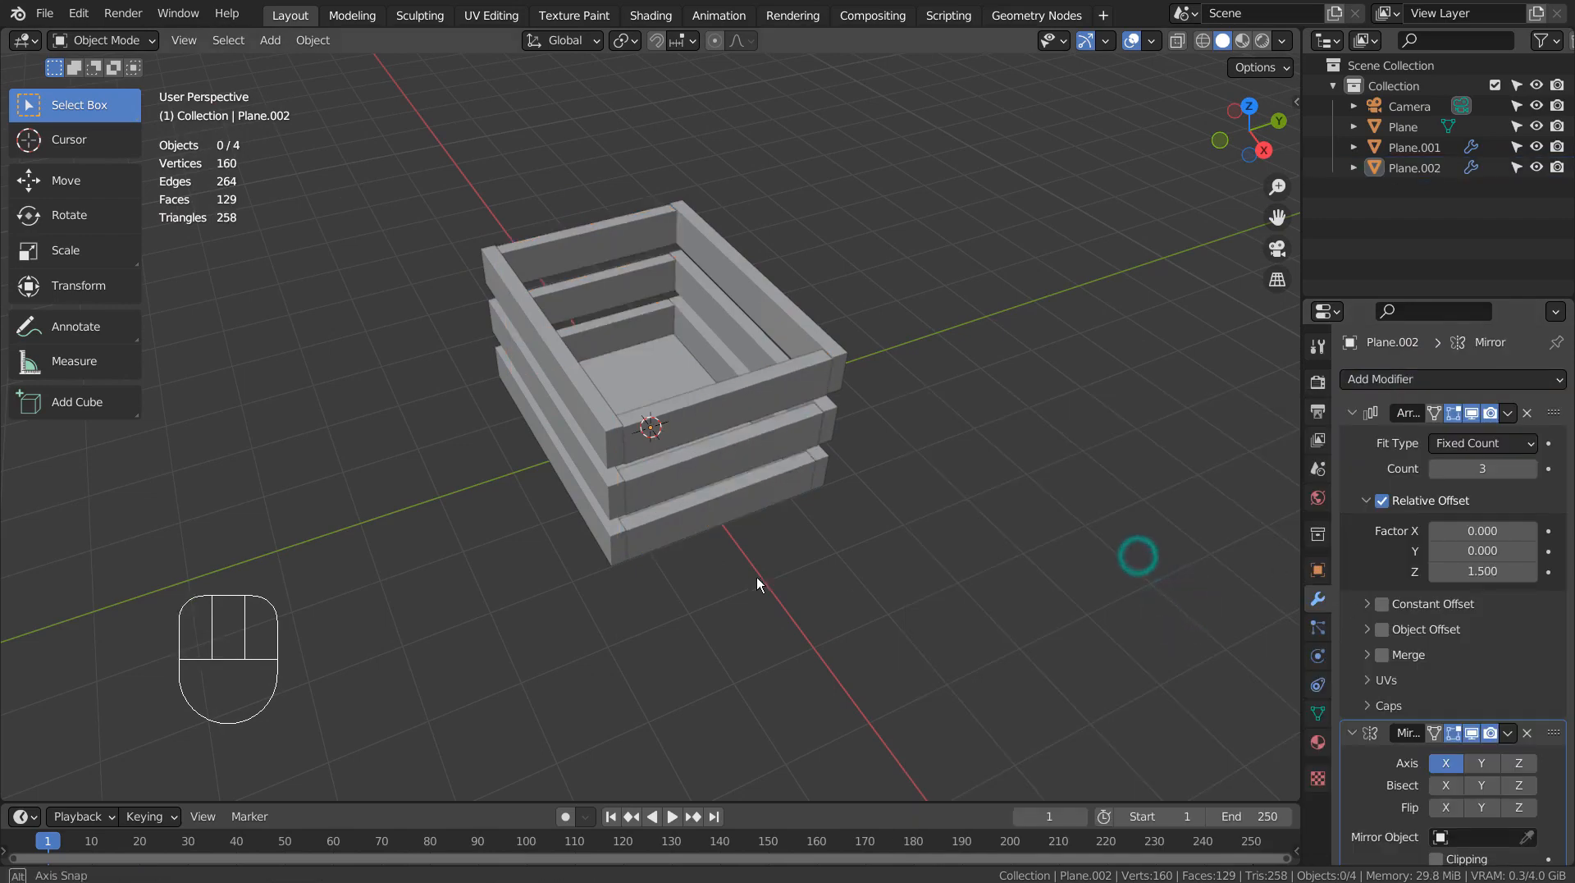
Mirror the front boards to the back and view the finished crate from above.
{"action": "left_click_drag", "start_coordinate": [757, 585], "coordinate": [932, 581]}
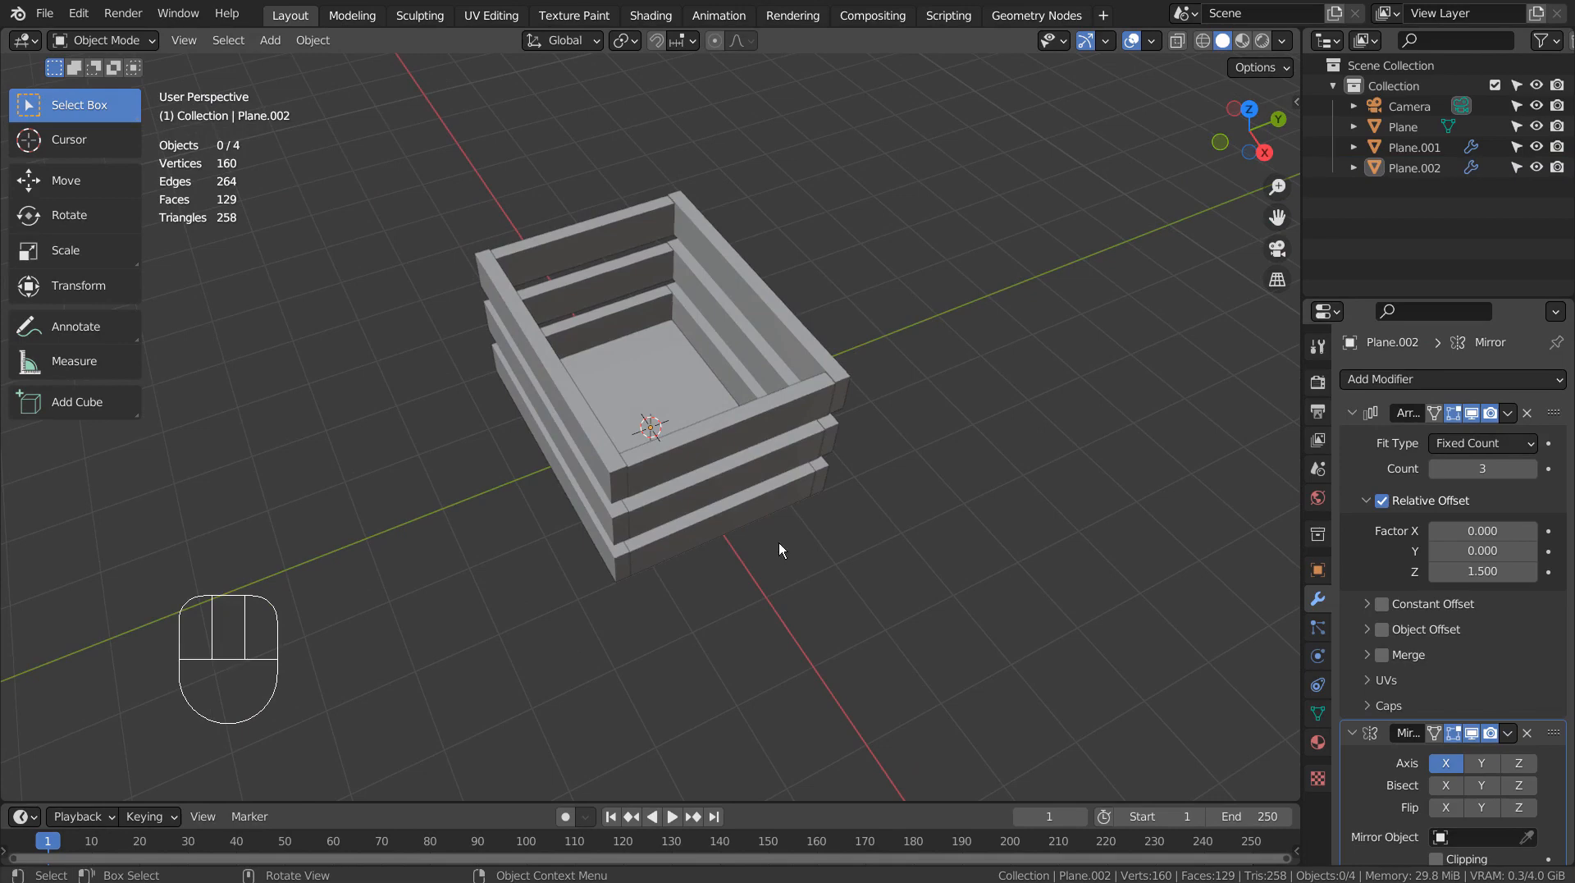
{"action": "key", "text": "KP_7"}
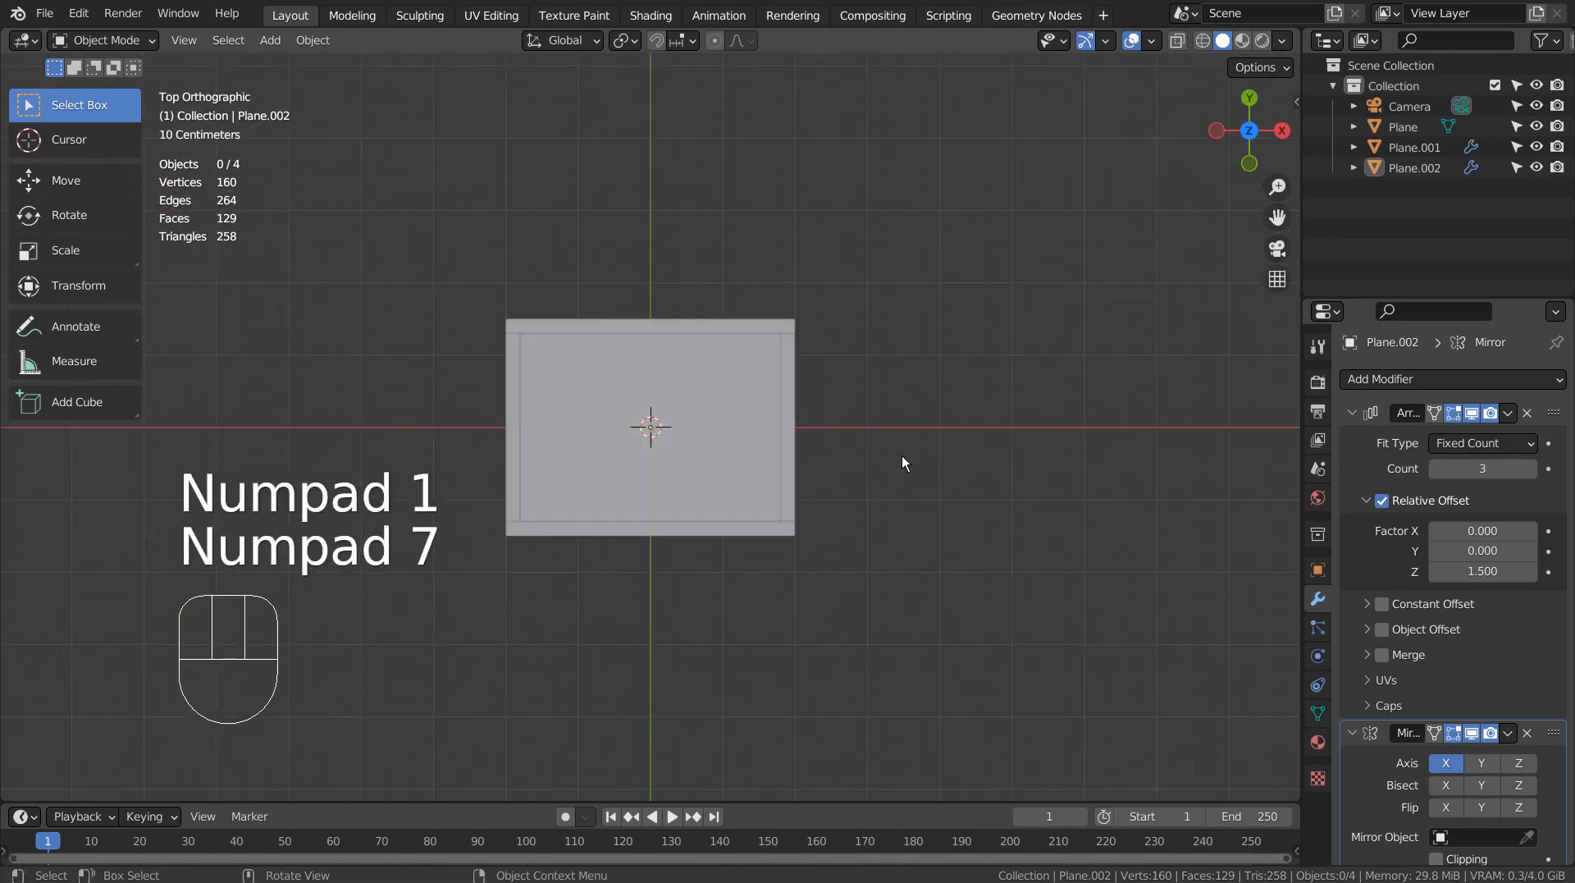
{"action": "key", "text": "shift+a"}
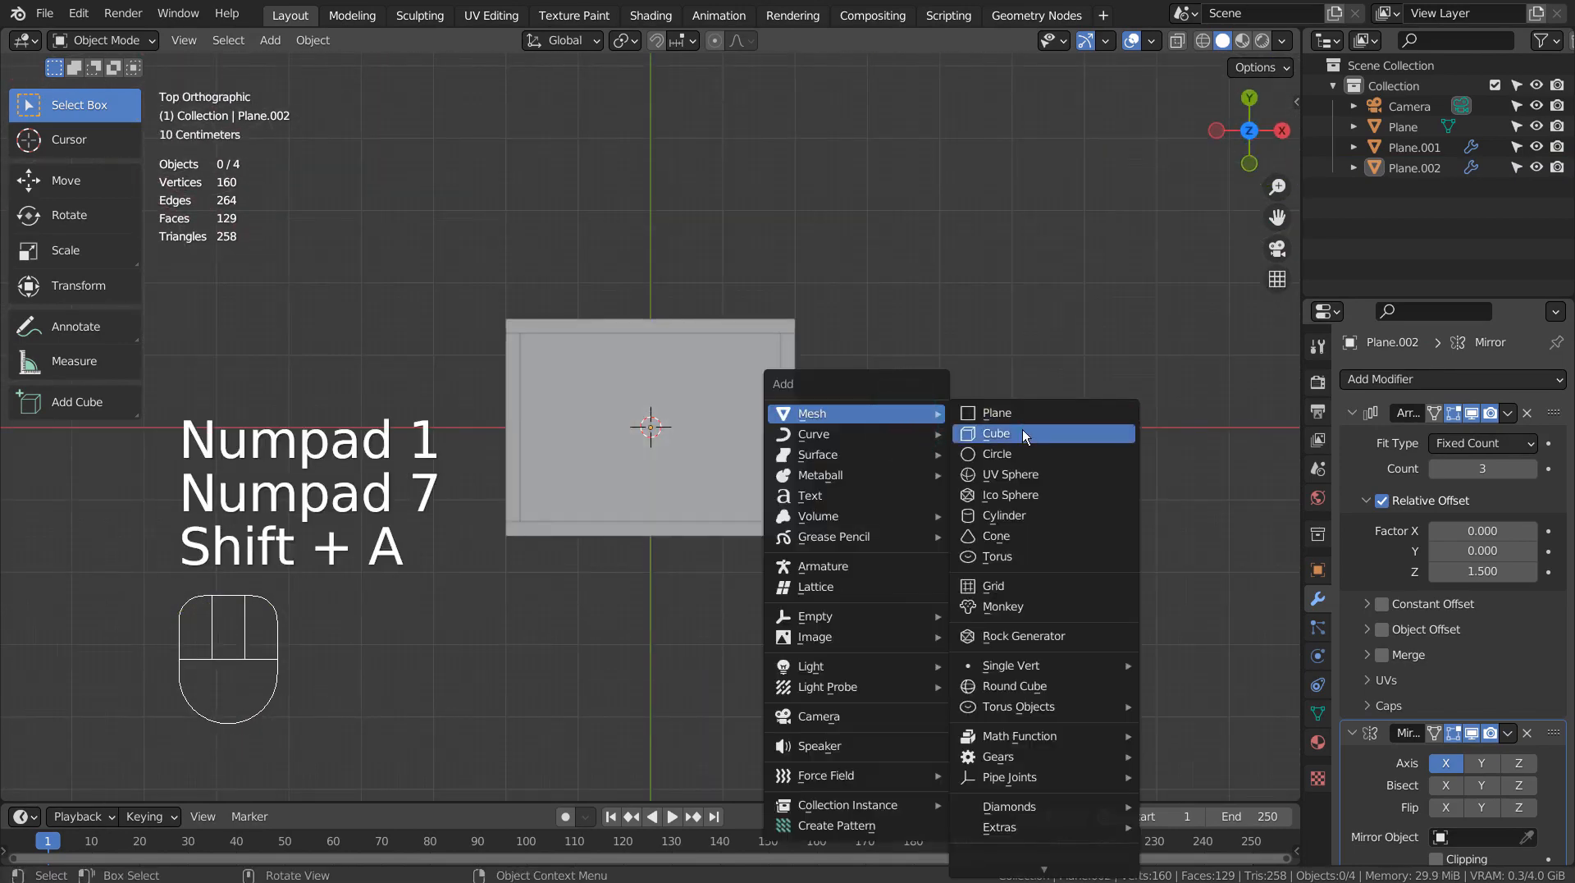
Add a cube and move it toward the crate's top-right corner.
{"action": "left_click", "coordinate": [996, 433]}
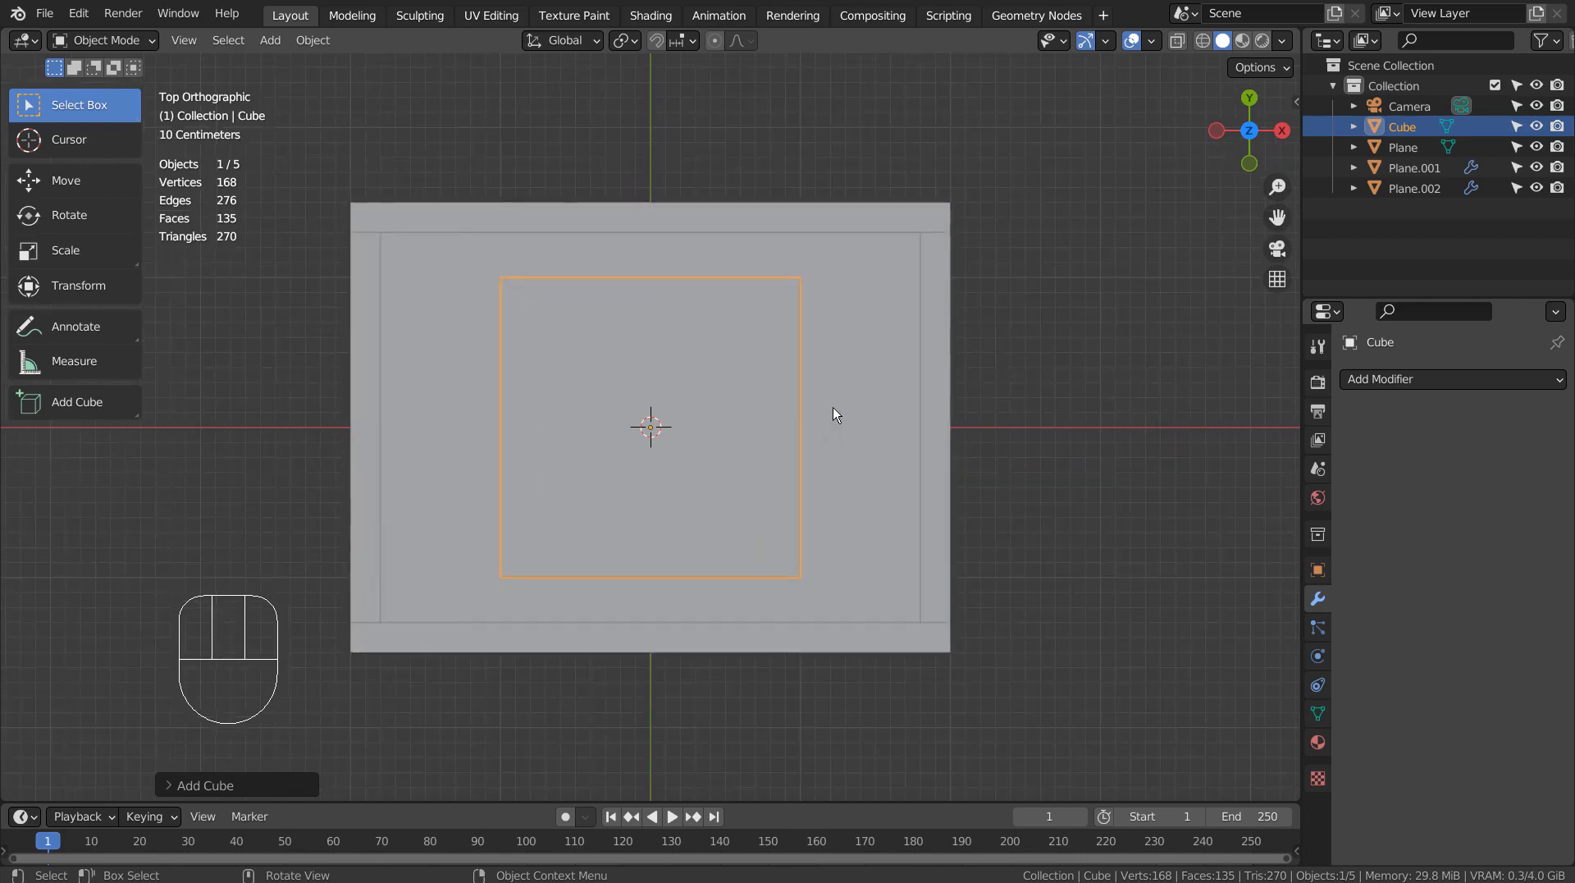
{"action": "key", "text": "g"}
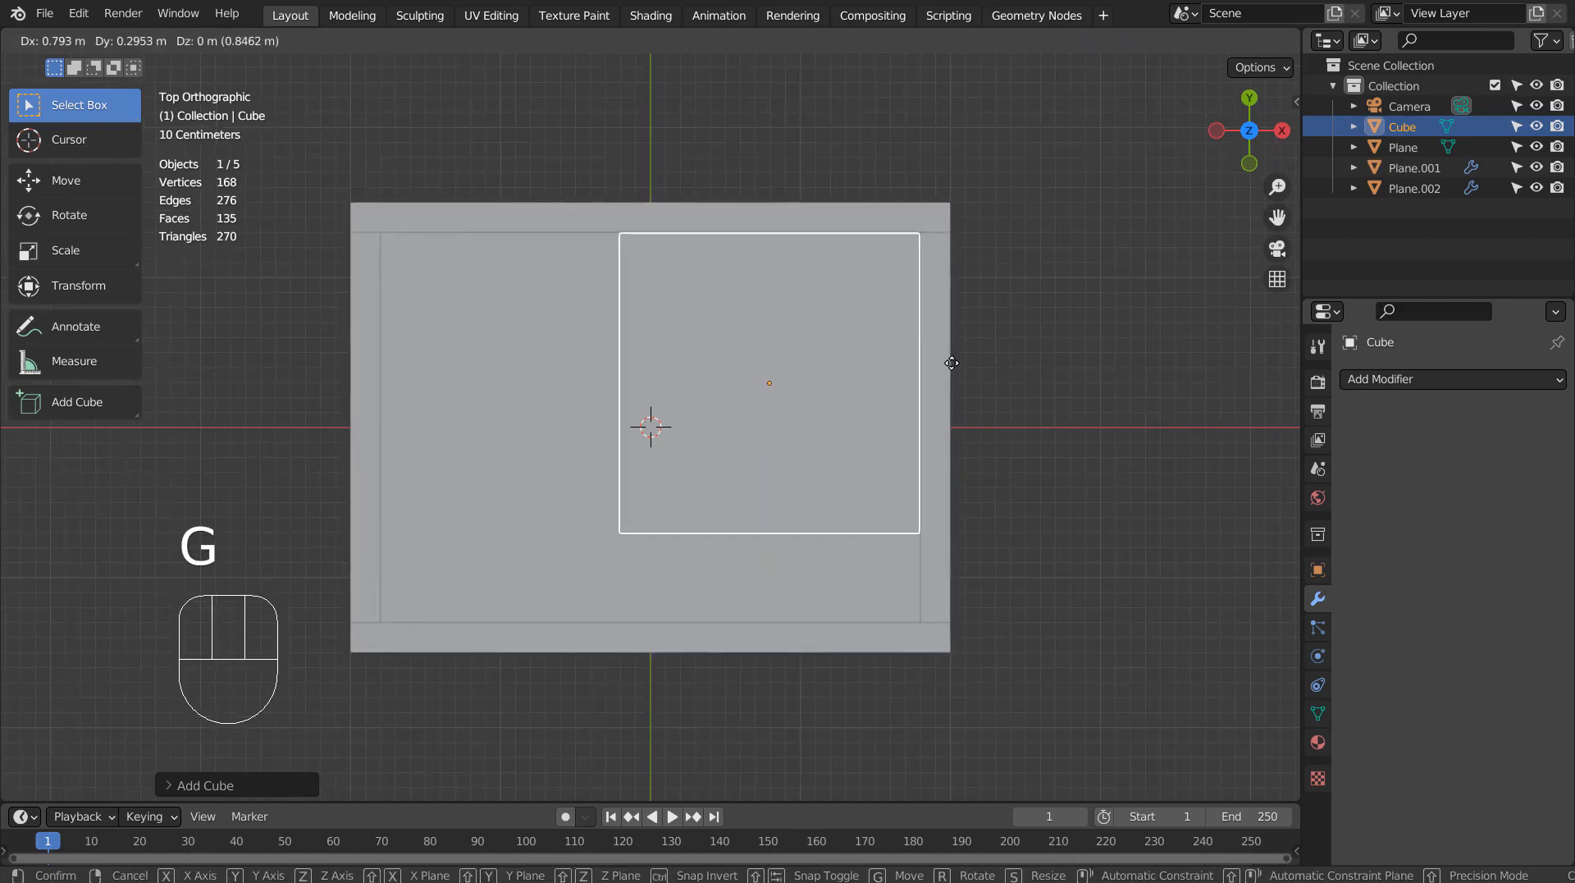
{"action": "key", "text": "Tab"}
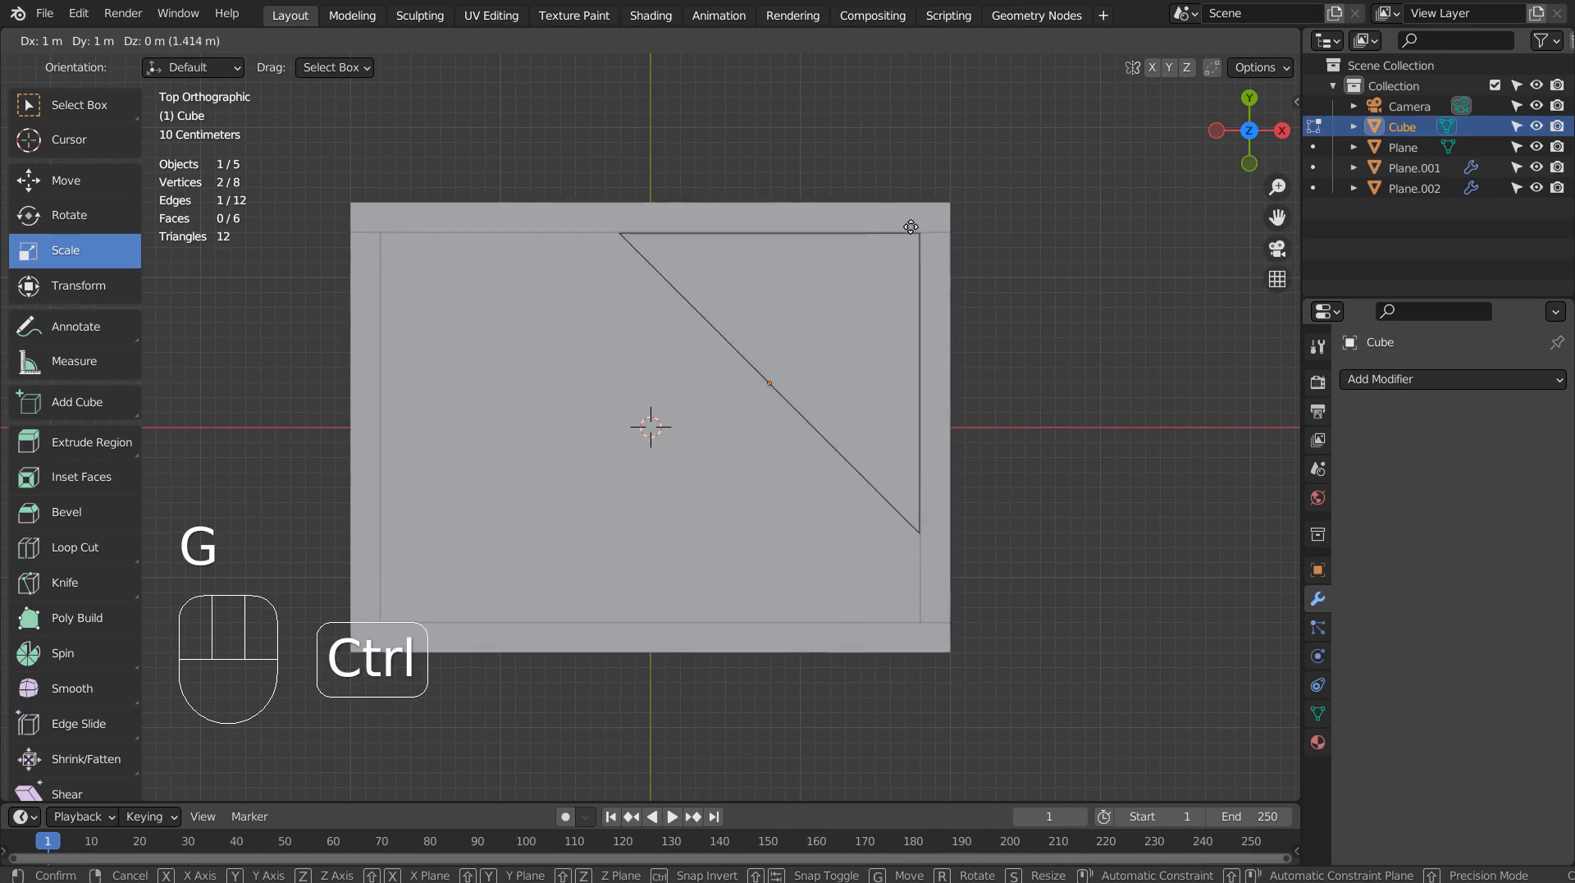
Snap the cube's corner vertices into a triangular wedge across that corner.
{"action": "key", "text": "Tab"}
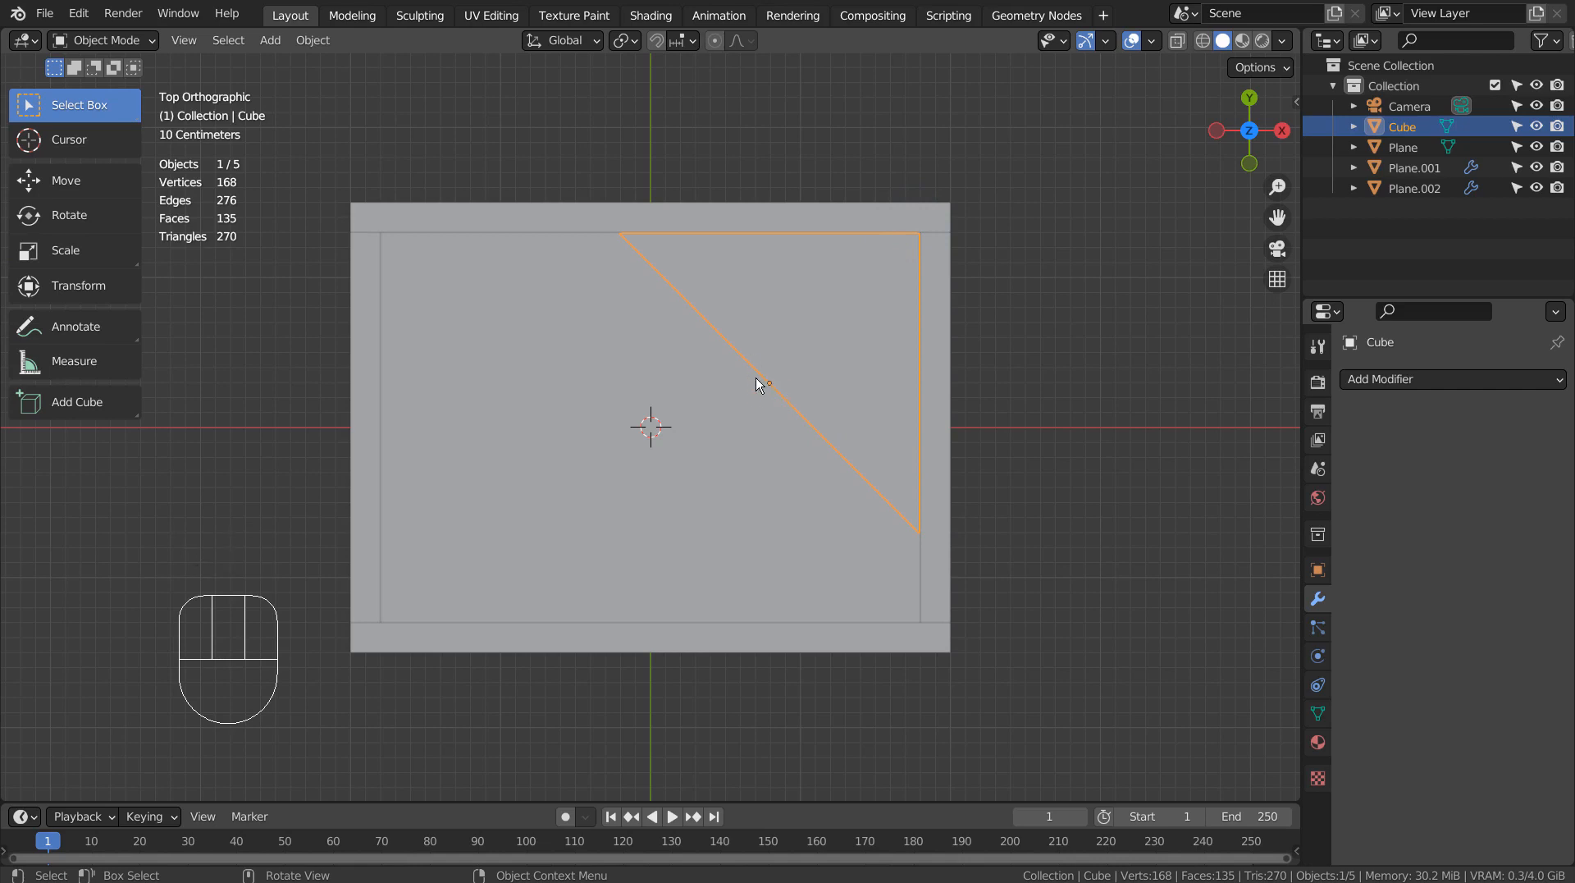
{"action": "key", "text": "s"}
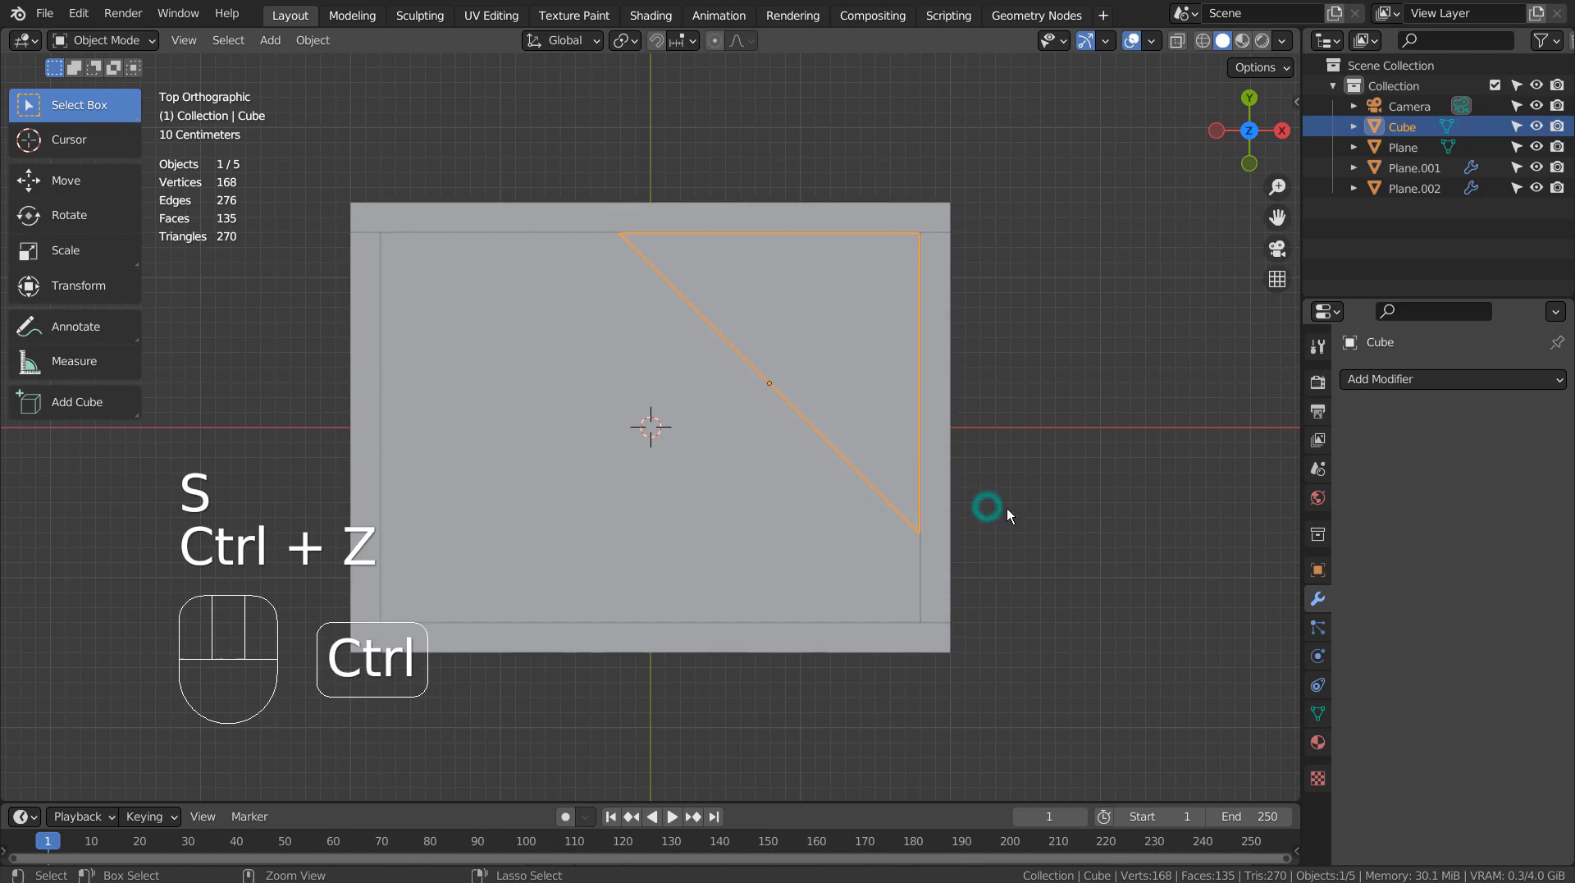
{"action": "key", "text": "Tab"}
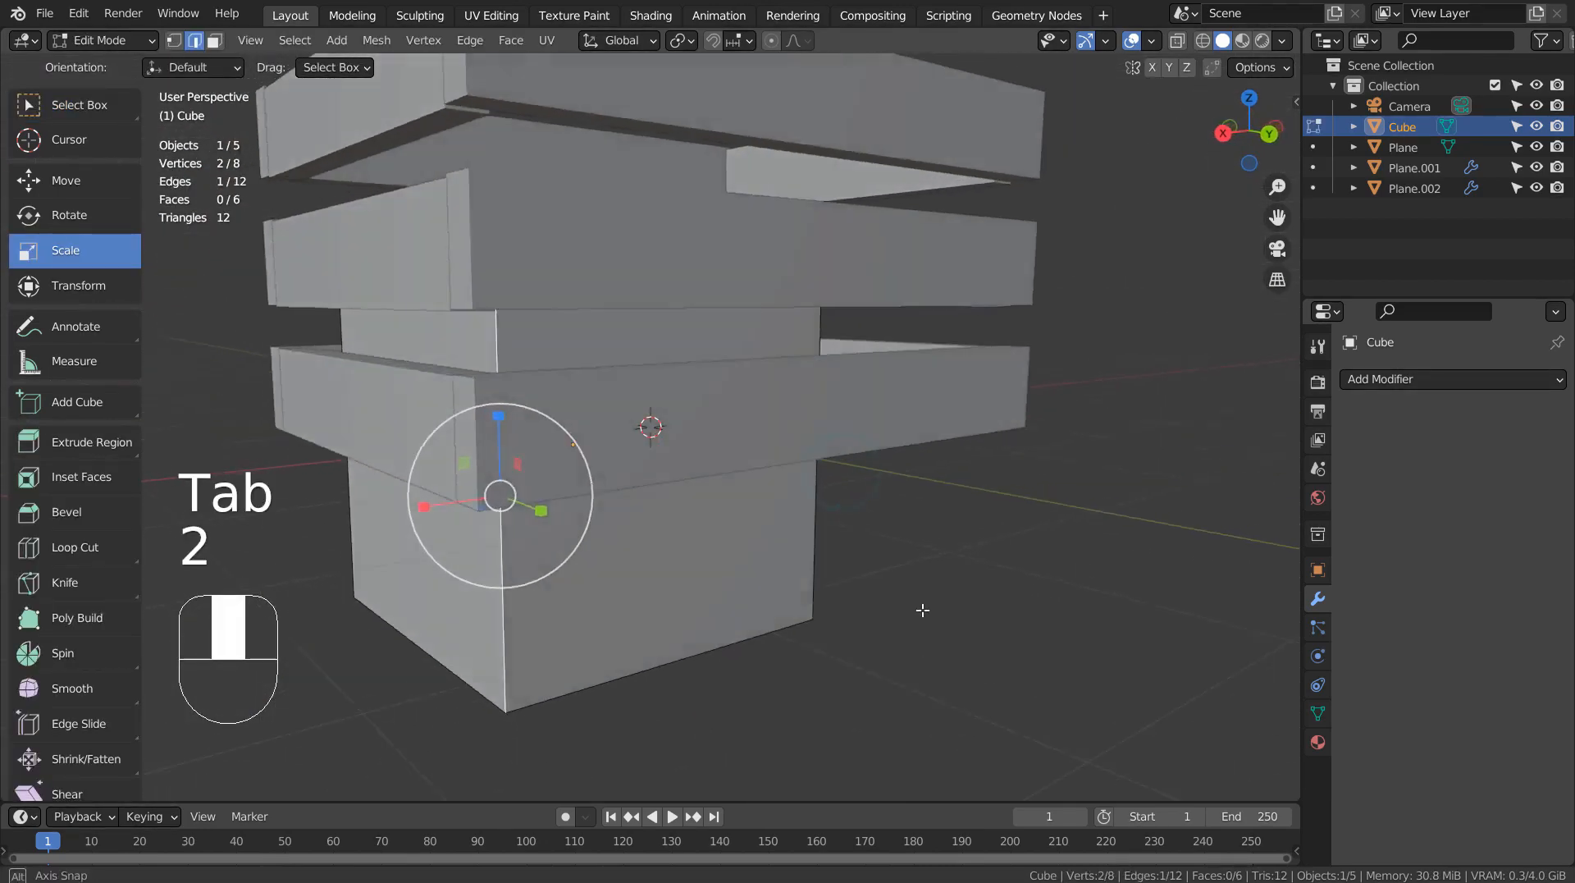
In wireframe view, snap the 3D cursor to the wedge's top-right corner vertex.
{"action": "key", "text": "shift+z"}
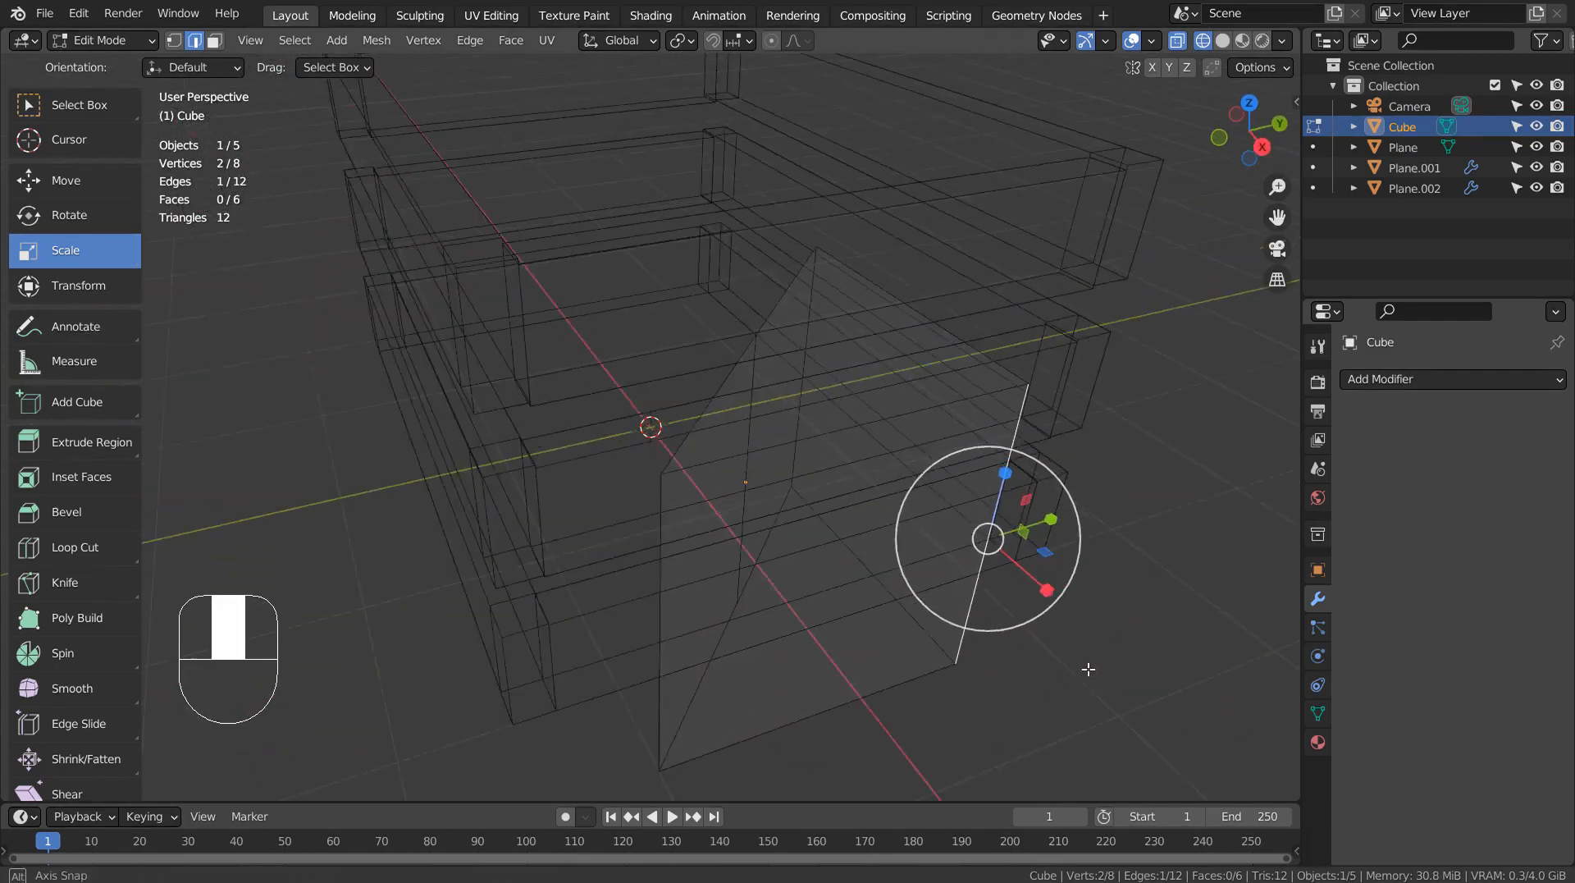
{"action": "key", "text": "shift+s"}
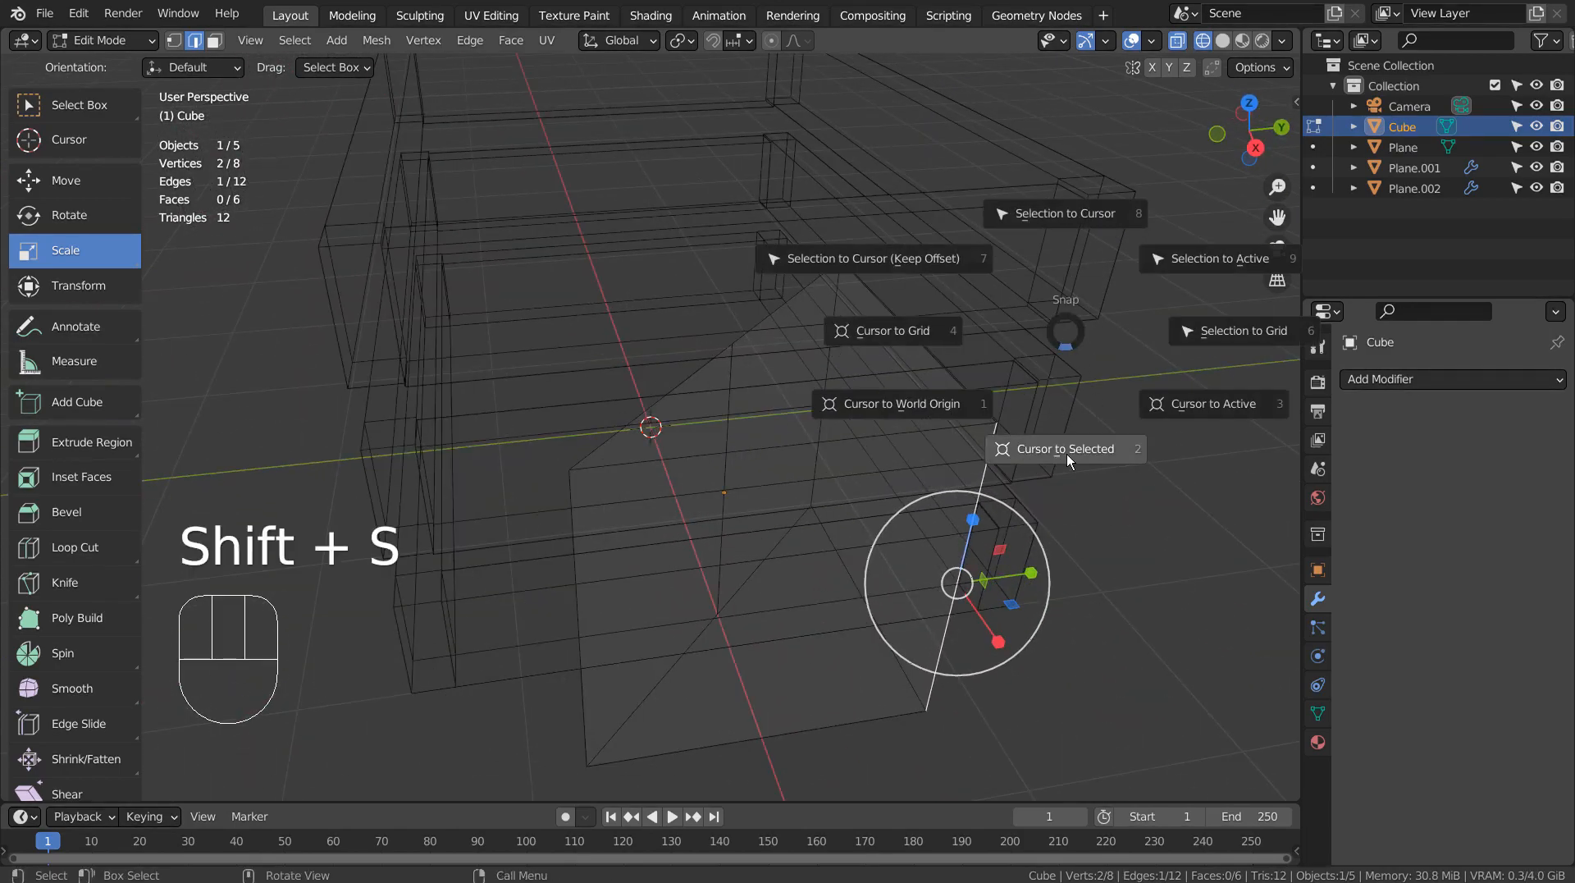
{"action": "key", "text": "Tab"}
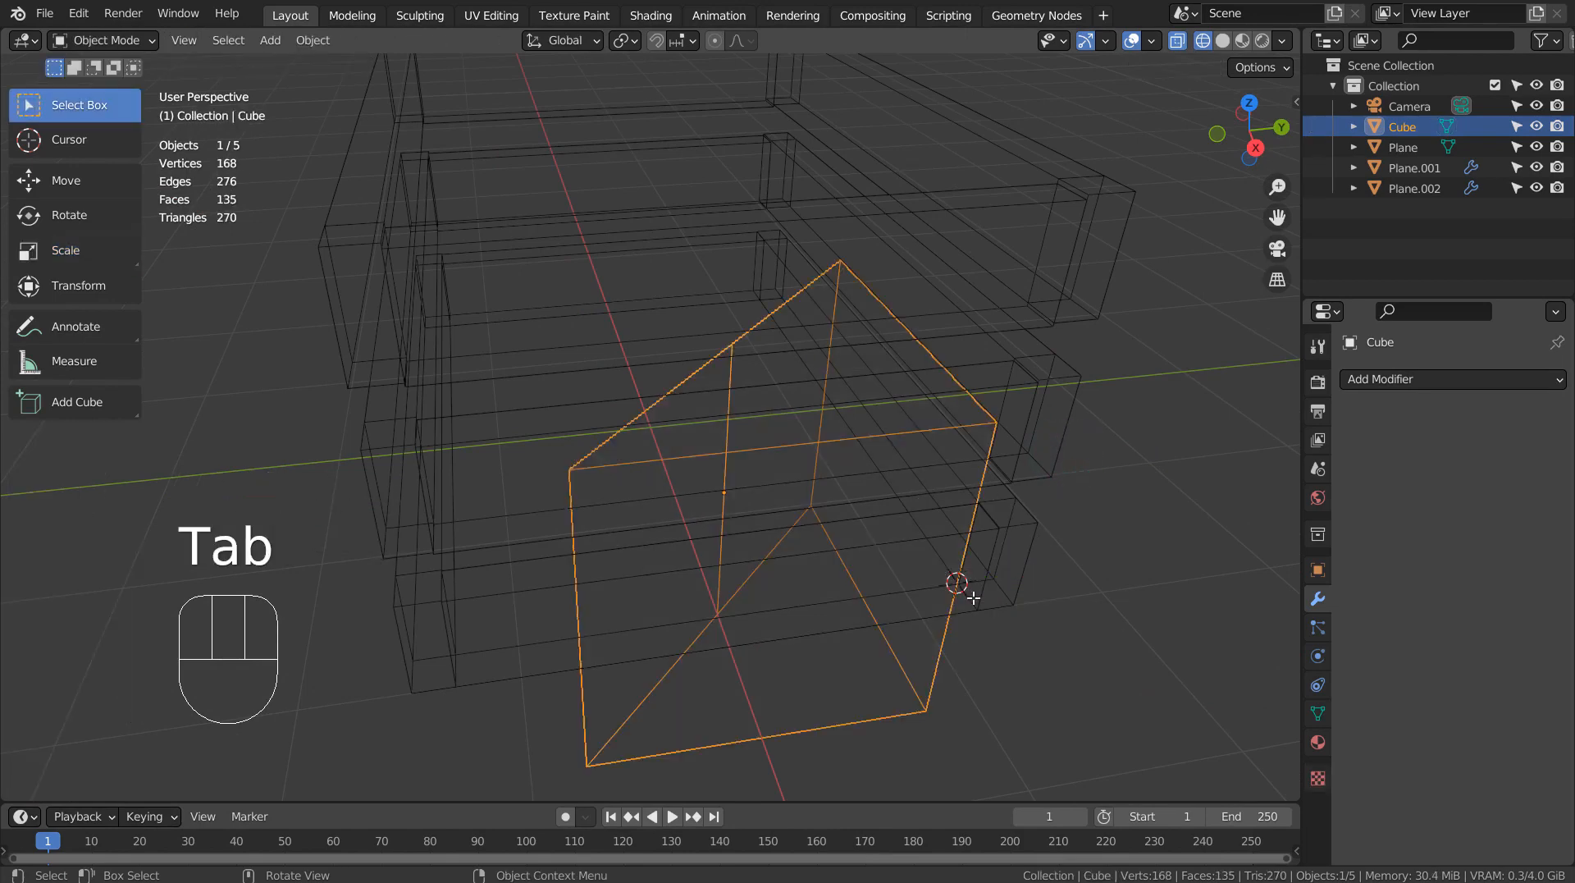
Set the wedge's origin to the 3D cursor via Object > Set Origin.
{"action": "left_click", "coordinate": [311, 39]}
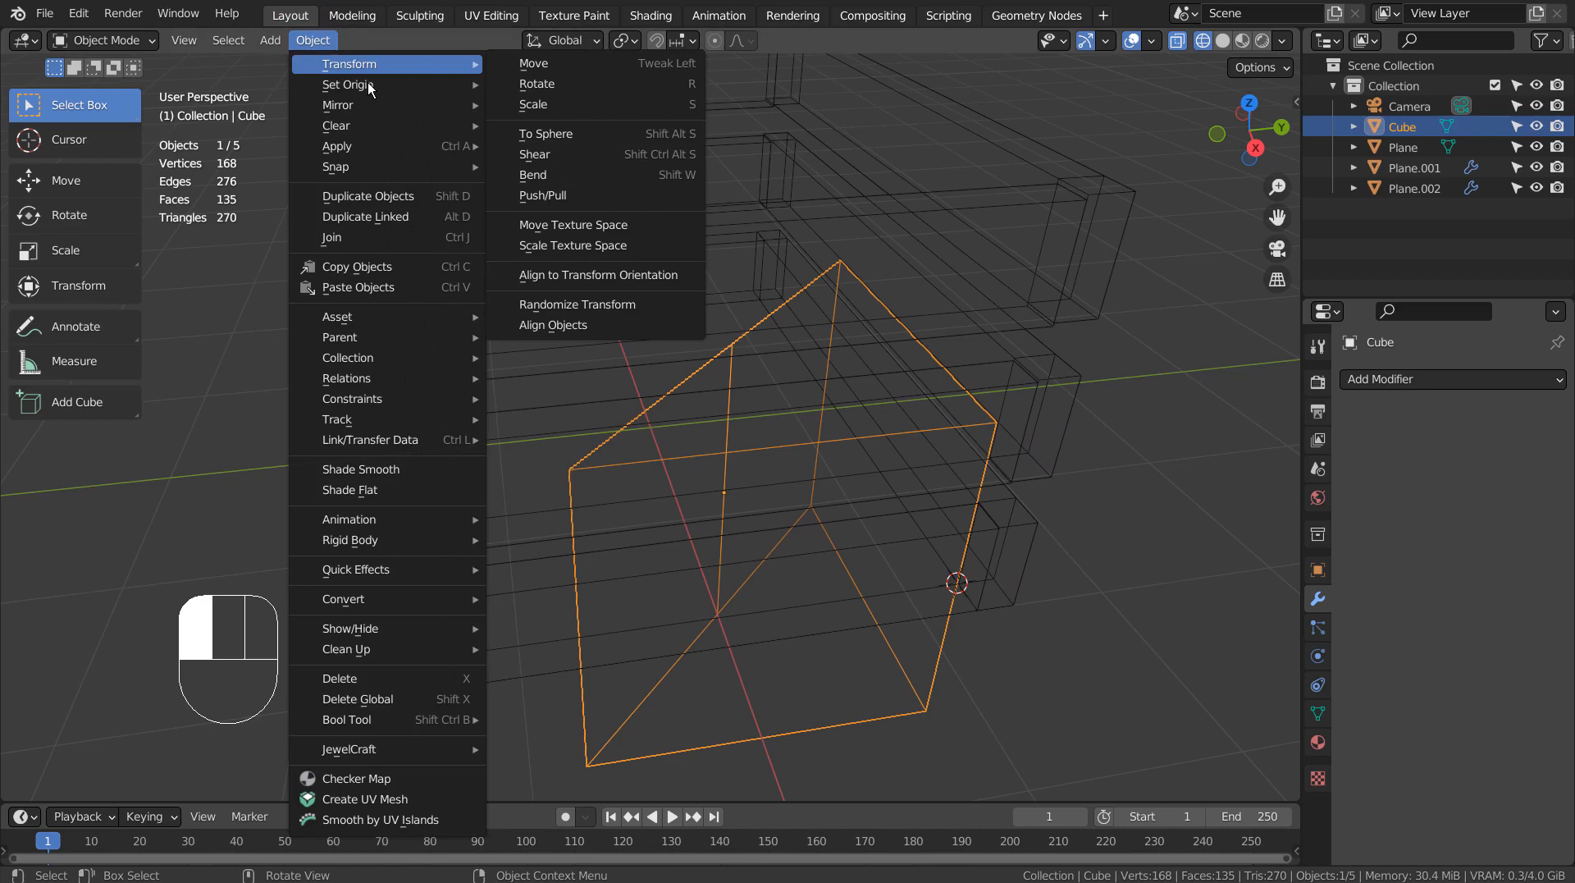
{"action": "left_click", "coordinate": [347, 83]}
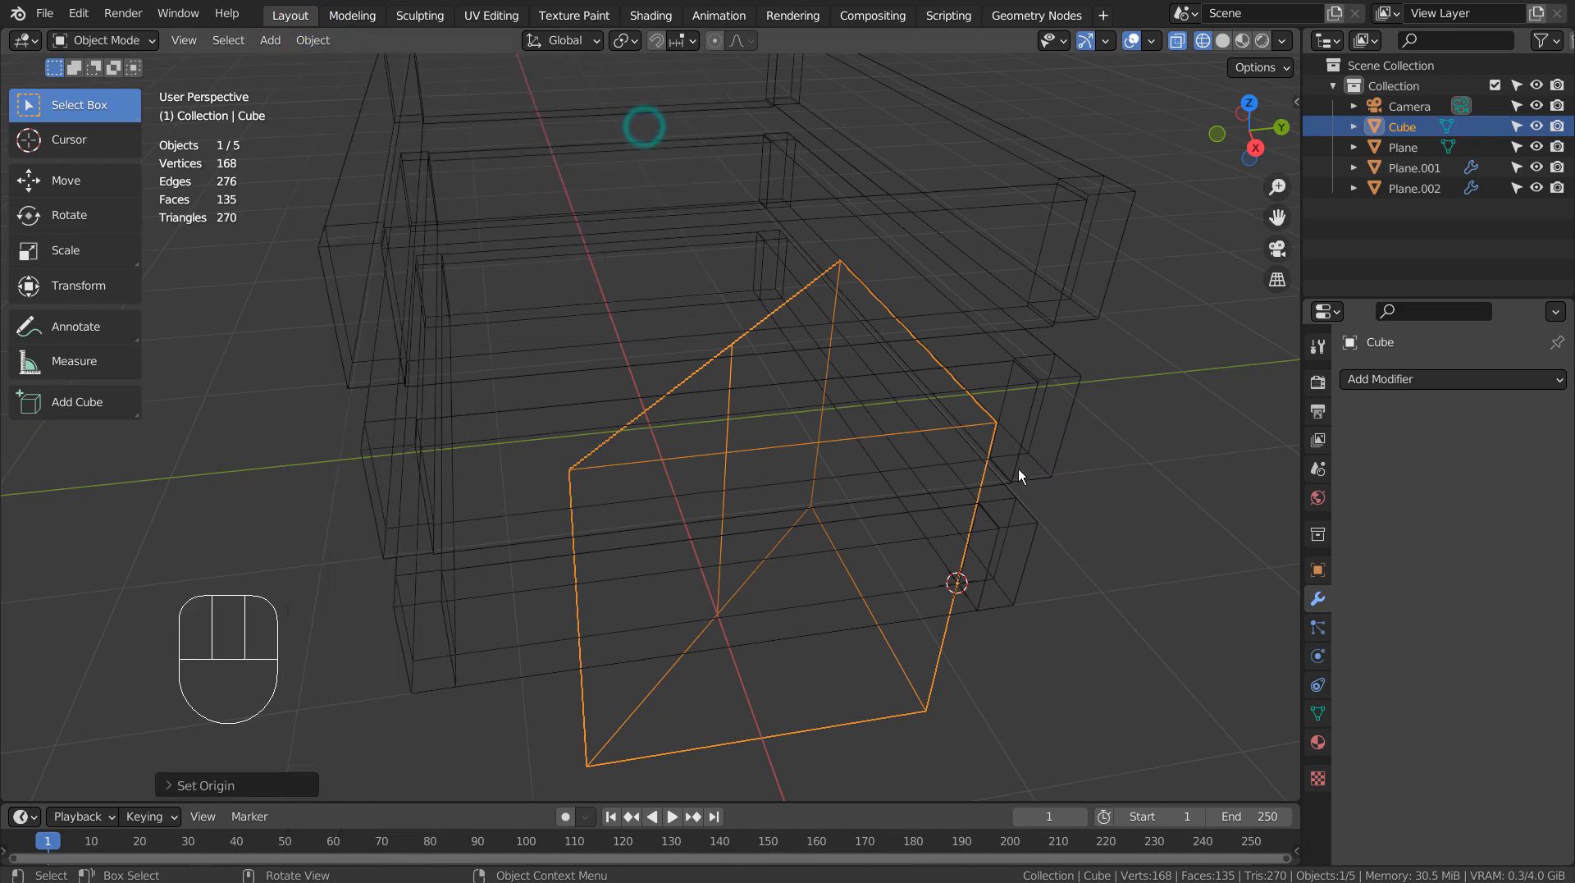
{"action": "key", "text": "KP_7"}
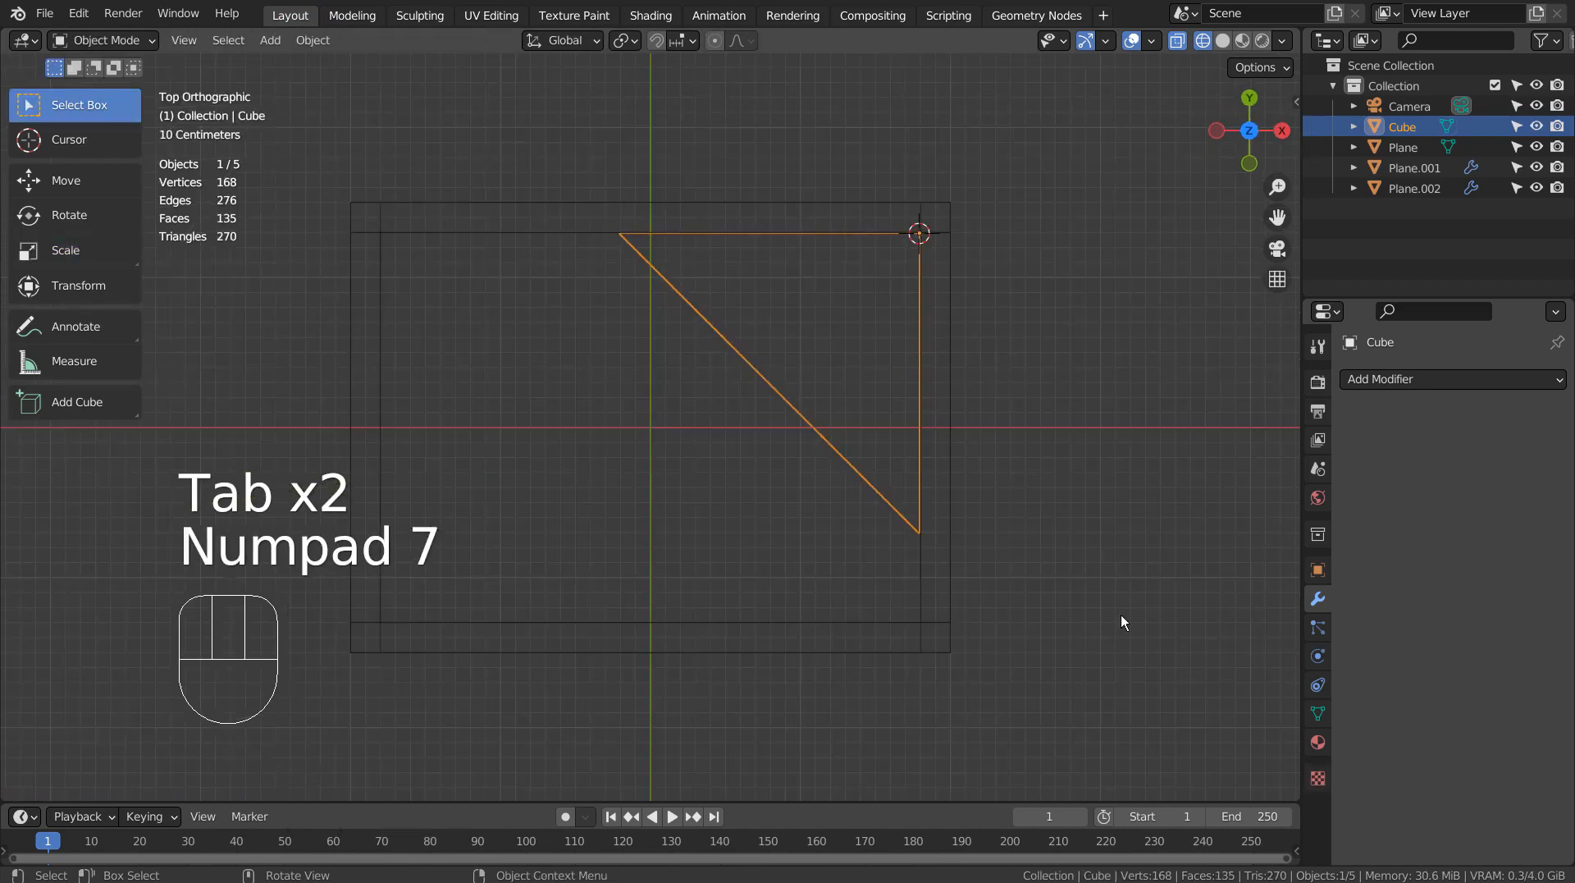
Scale and lift the cube's vertices in Edit Mode into a corner post reaching the top slat.
{"action": "key", "text": "s"}
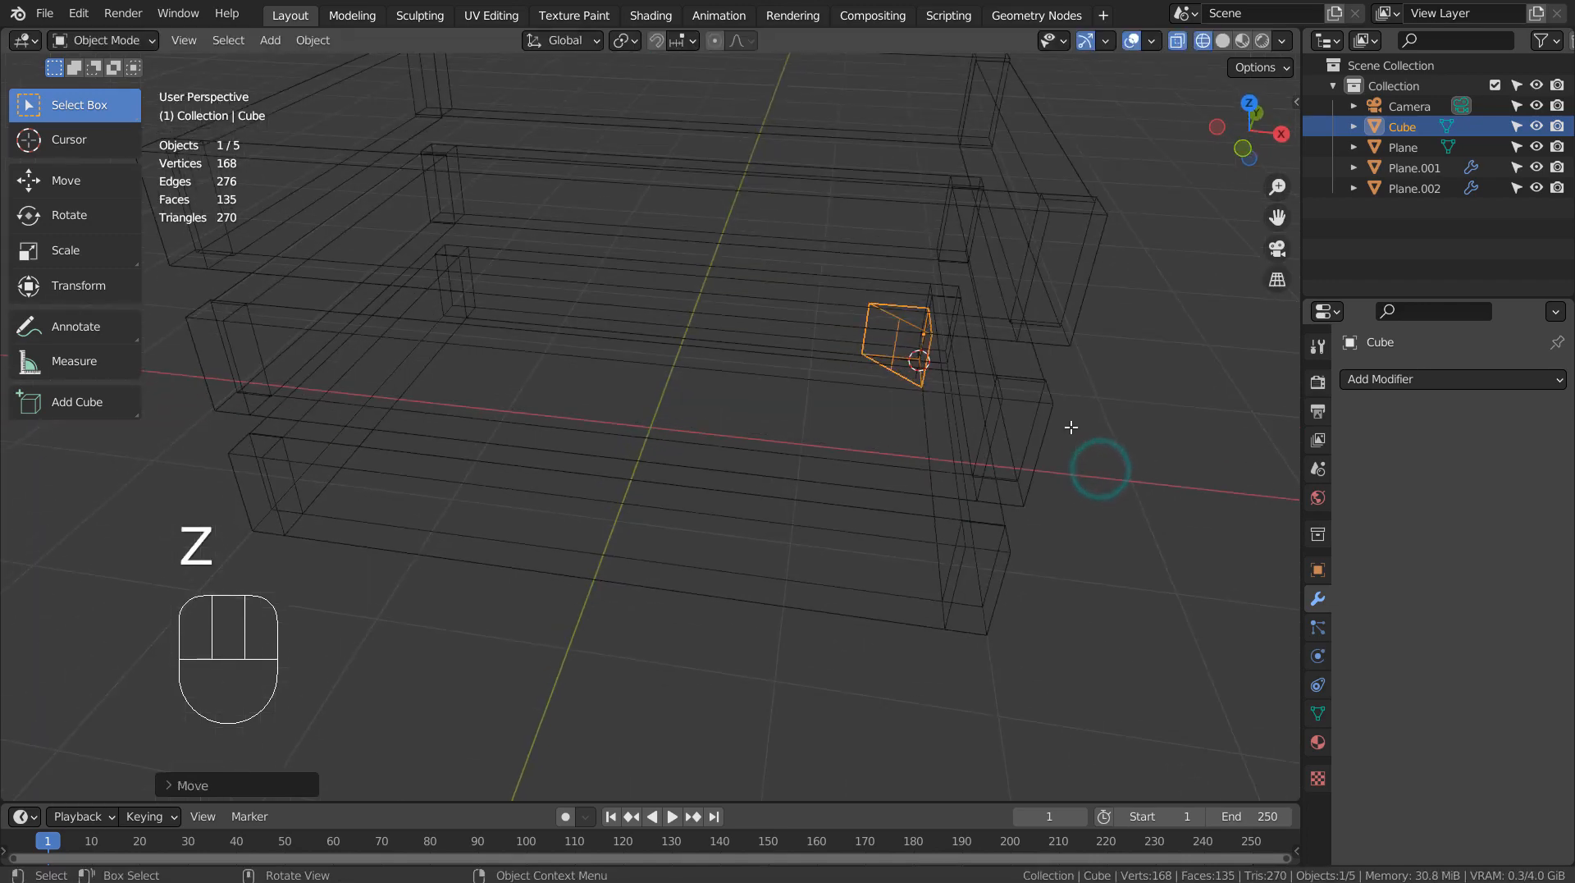
{"action": "key", "text": "Tab"}
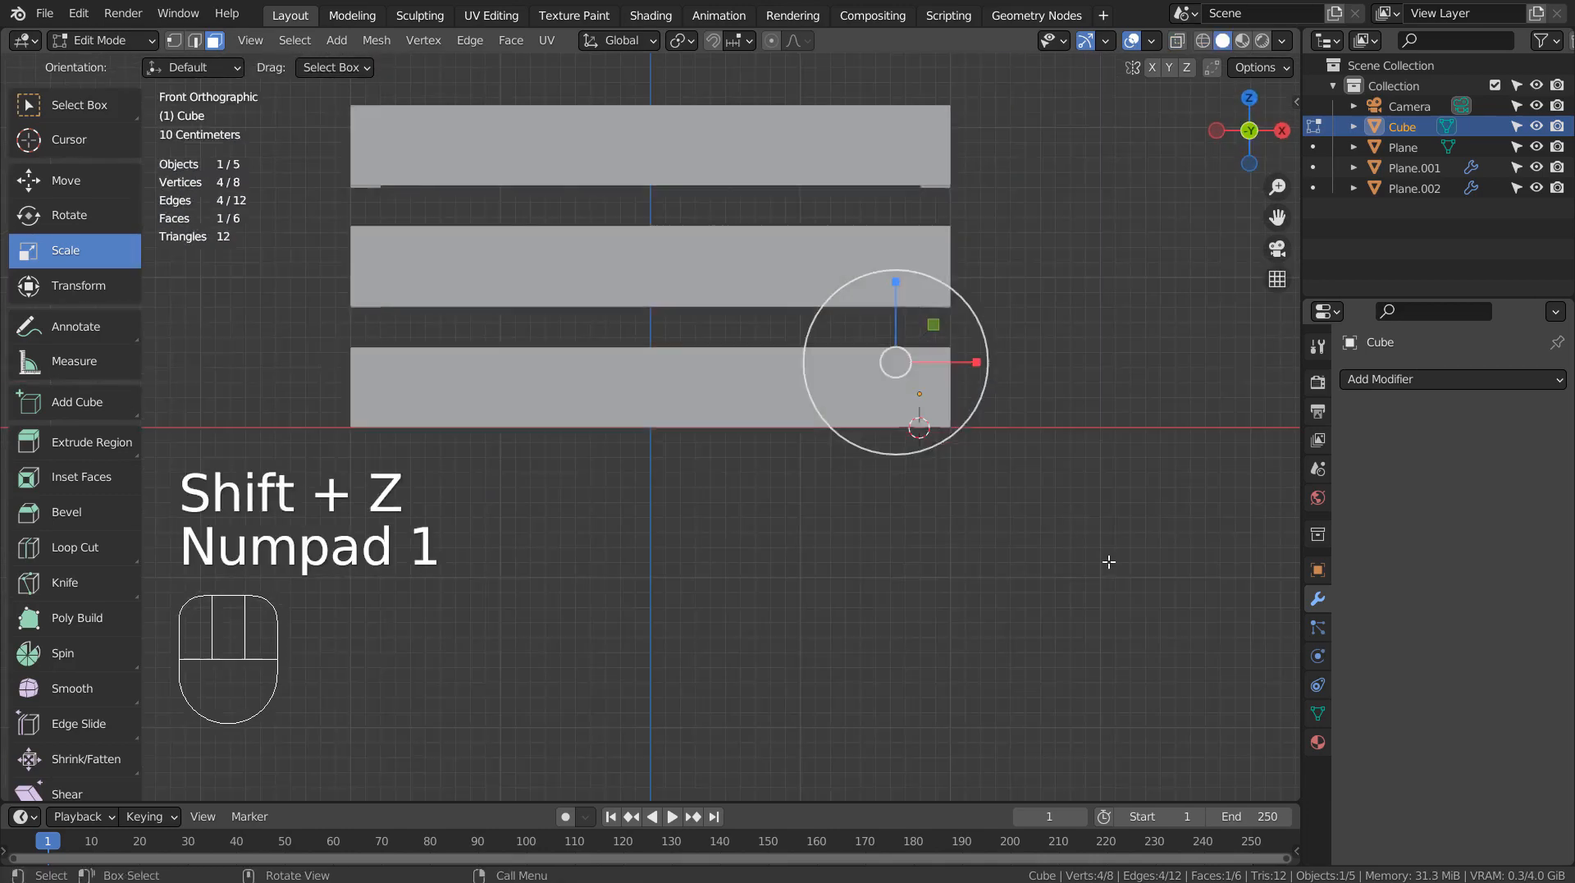
{"action": "key", "text": "g"}
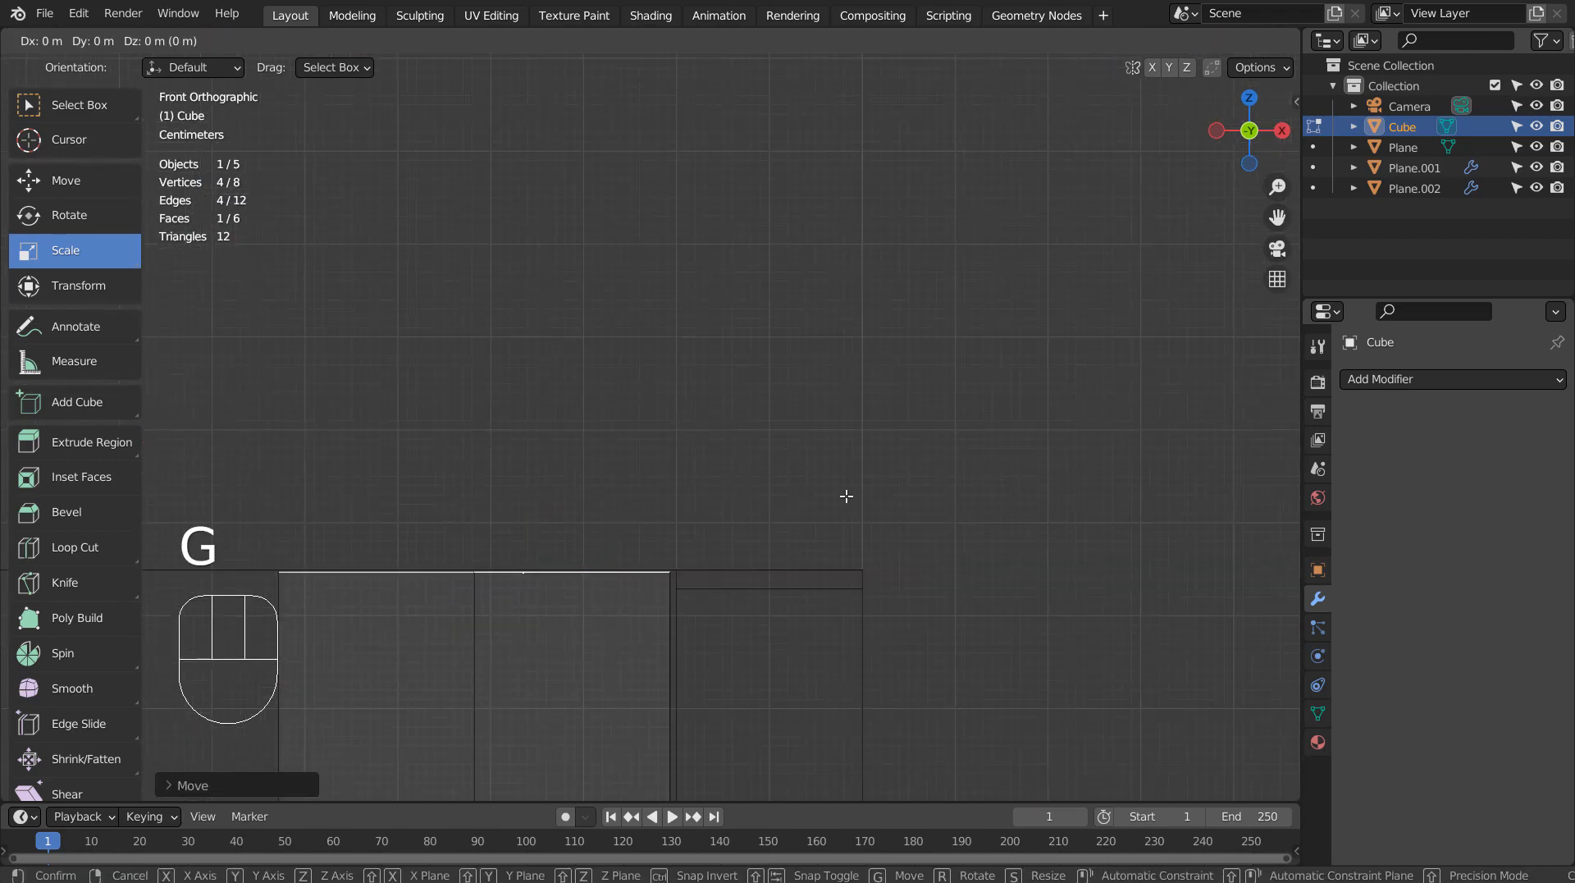
{"action": "key", "text": "Tab"}
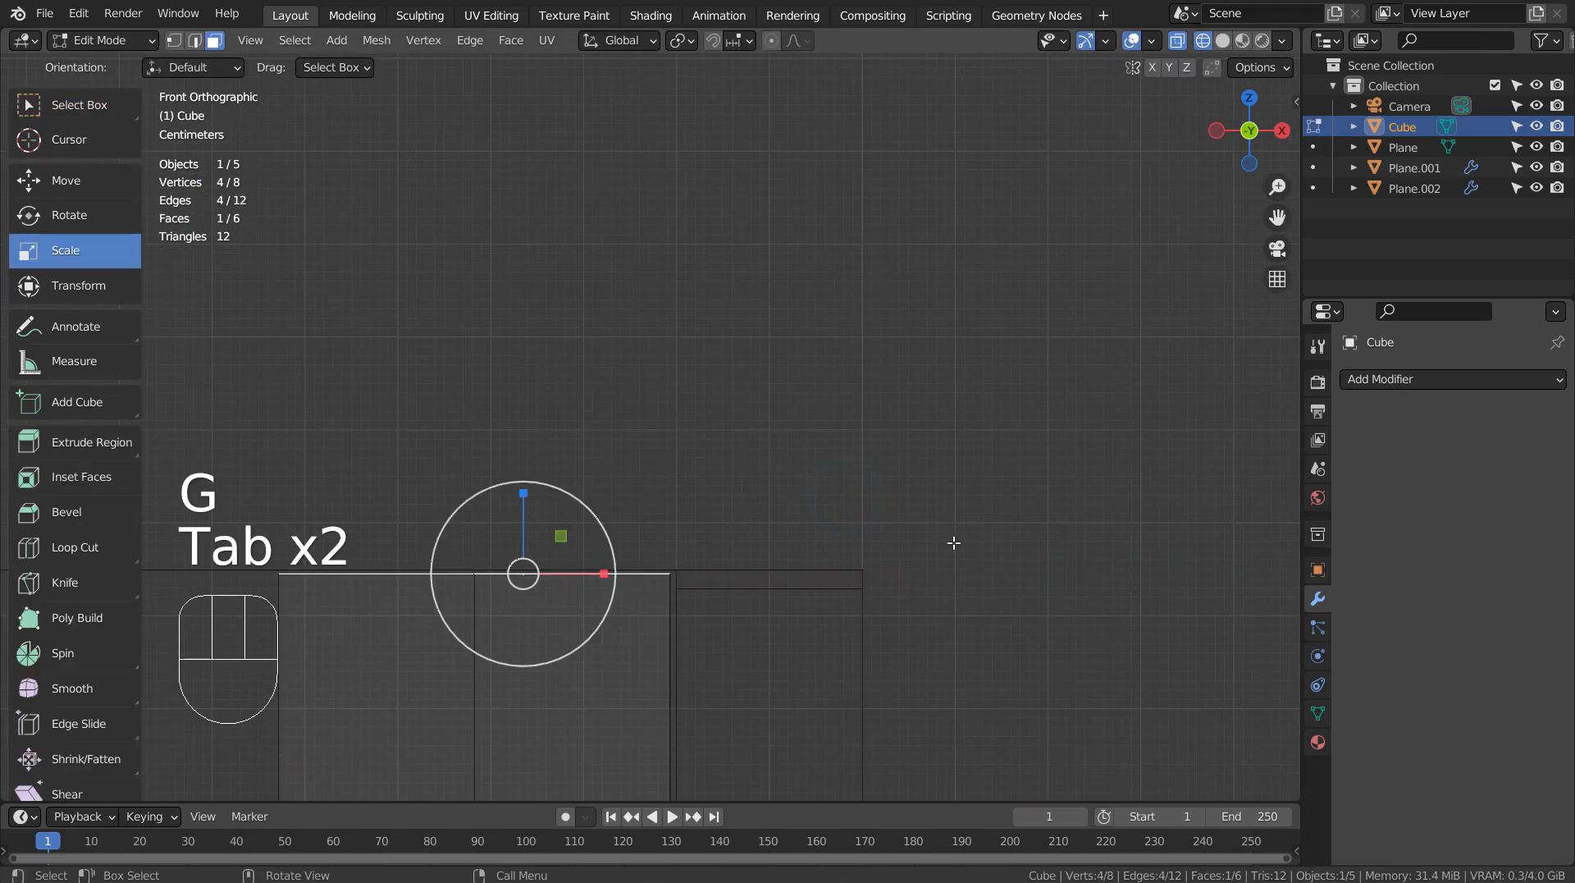
{"action": "key", "text": "Tab"}
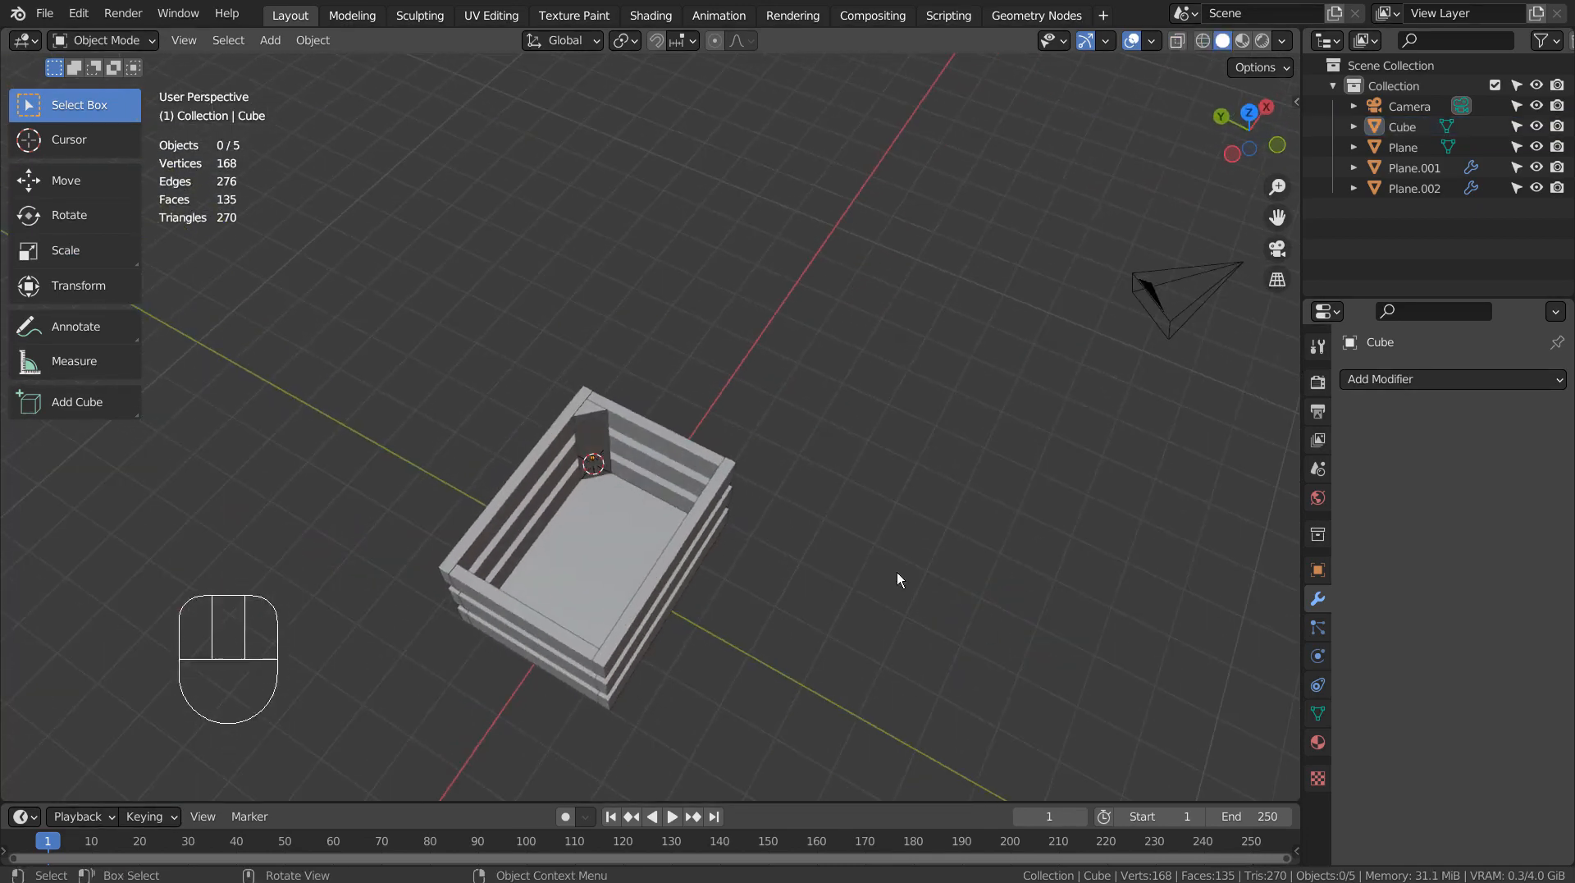
Add an X/Y Mirror modifier to the post and set its origin to the world-centred 3D cursor.
{"action": "left_click", "coordinate": [592, 431]}
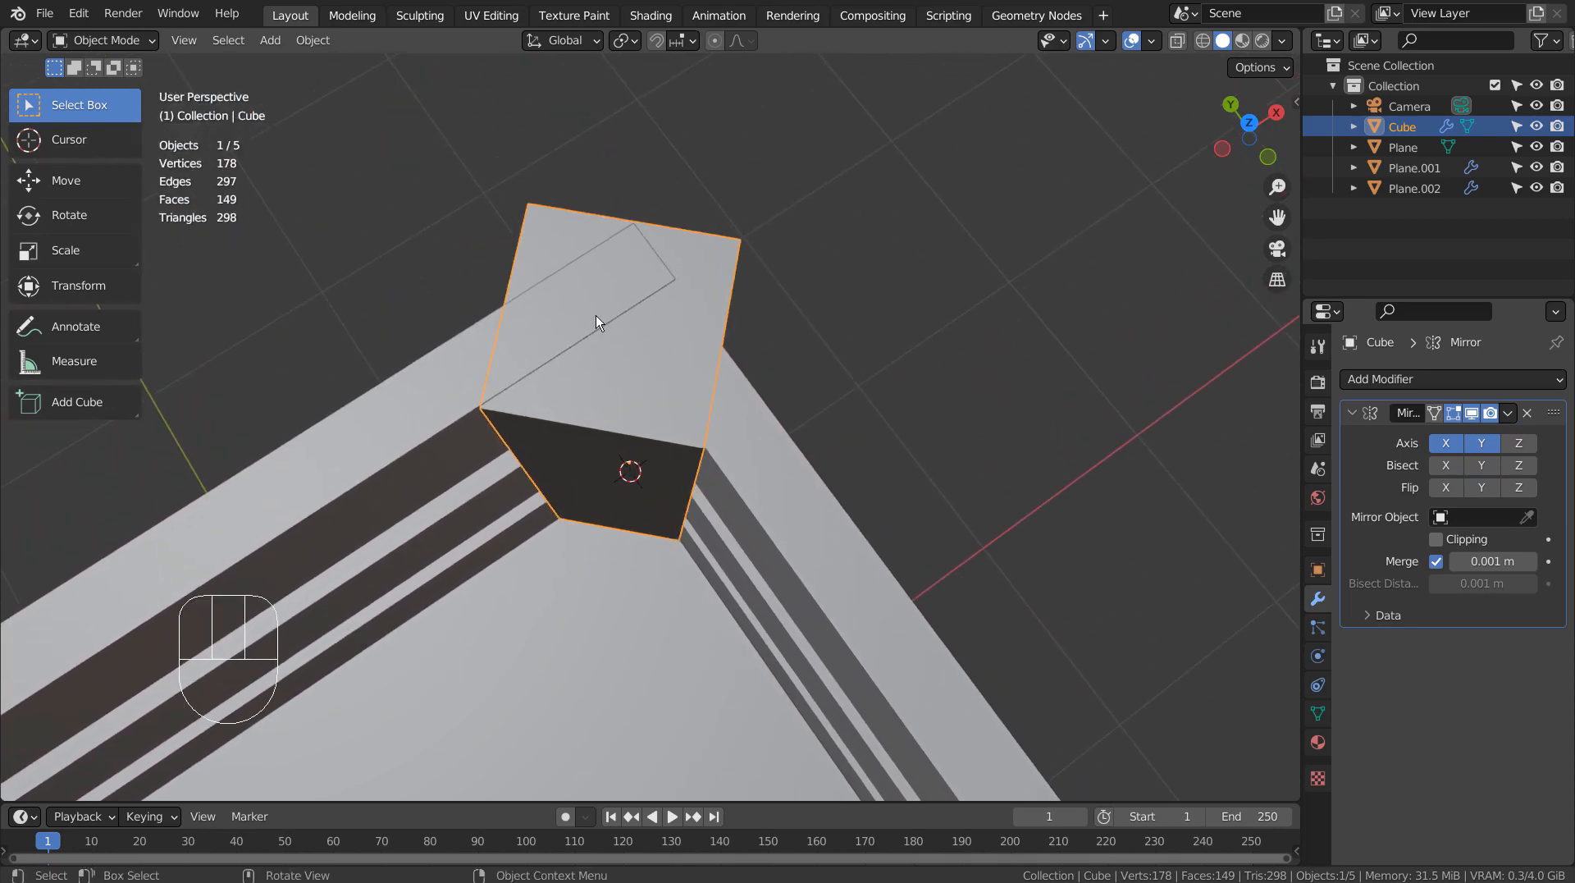
{"action": "mouse_move", "coordinate": [655, 454]}
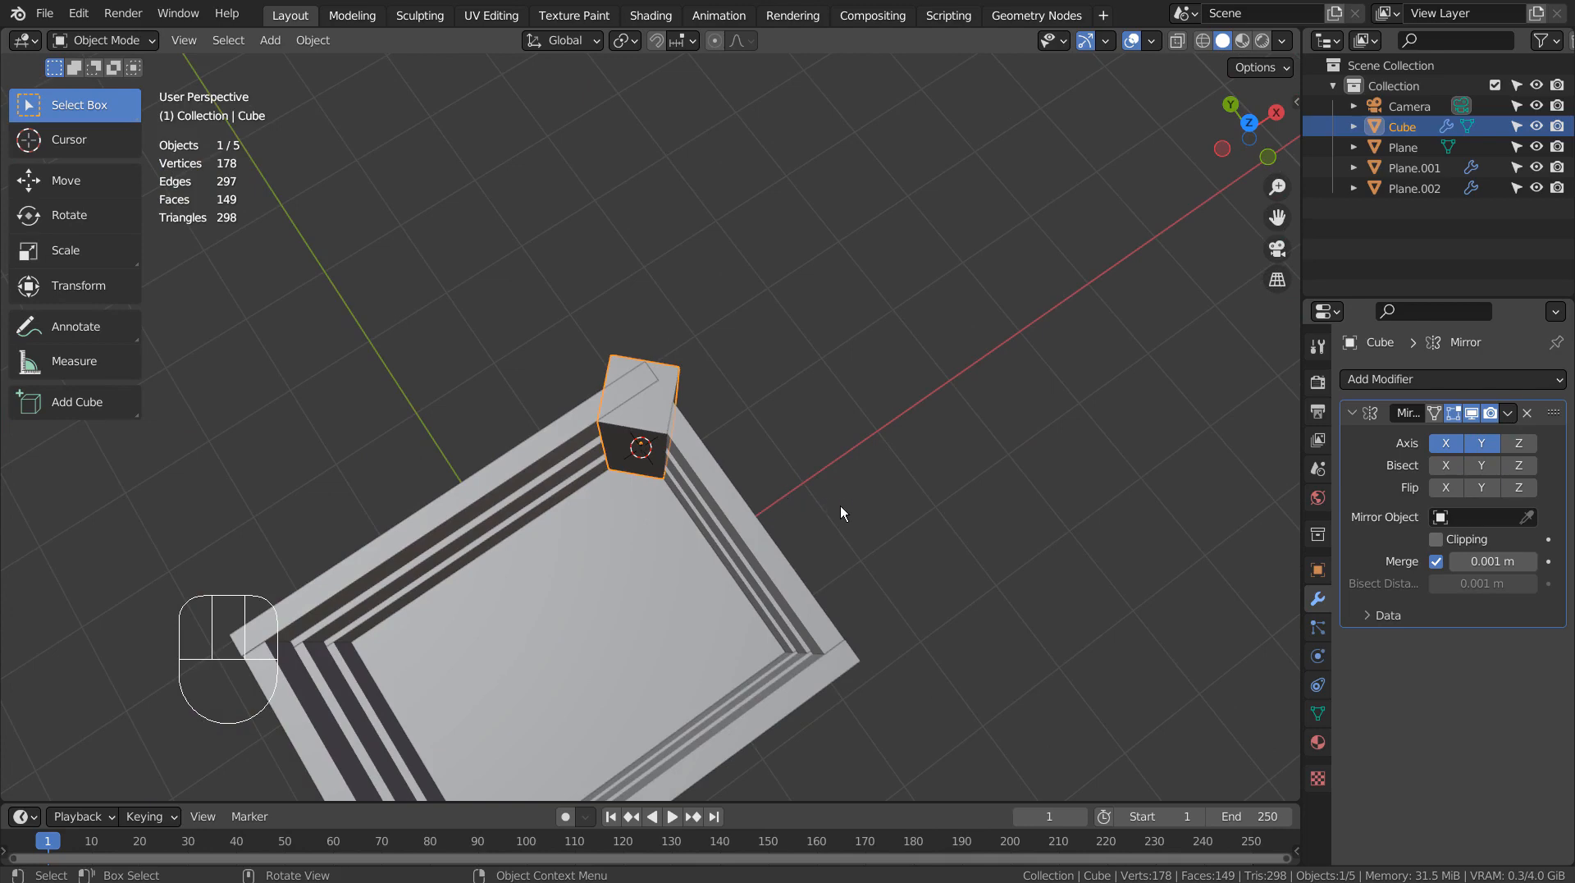
{"action": "key", "text": "shift+c"}
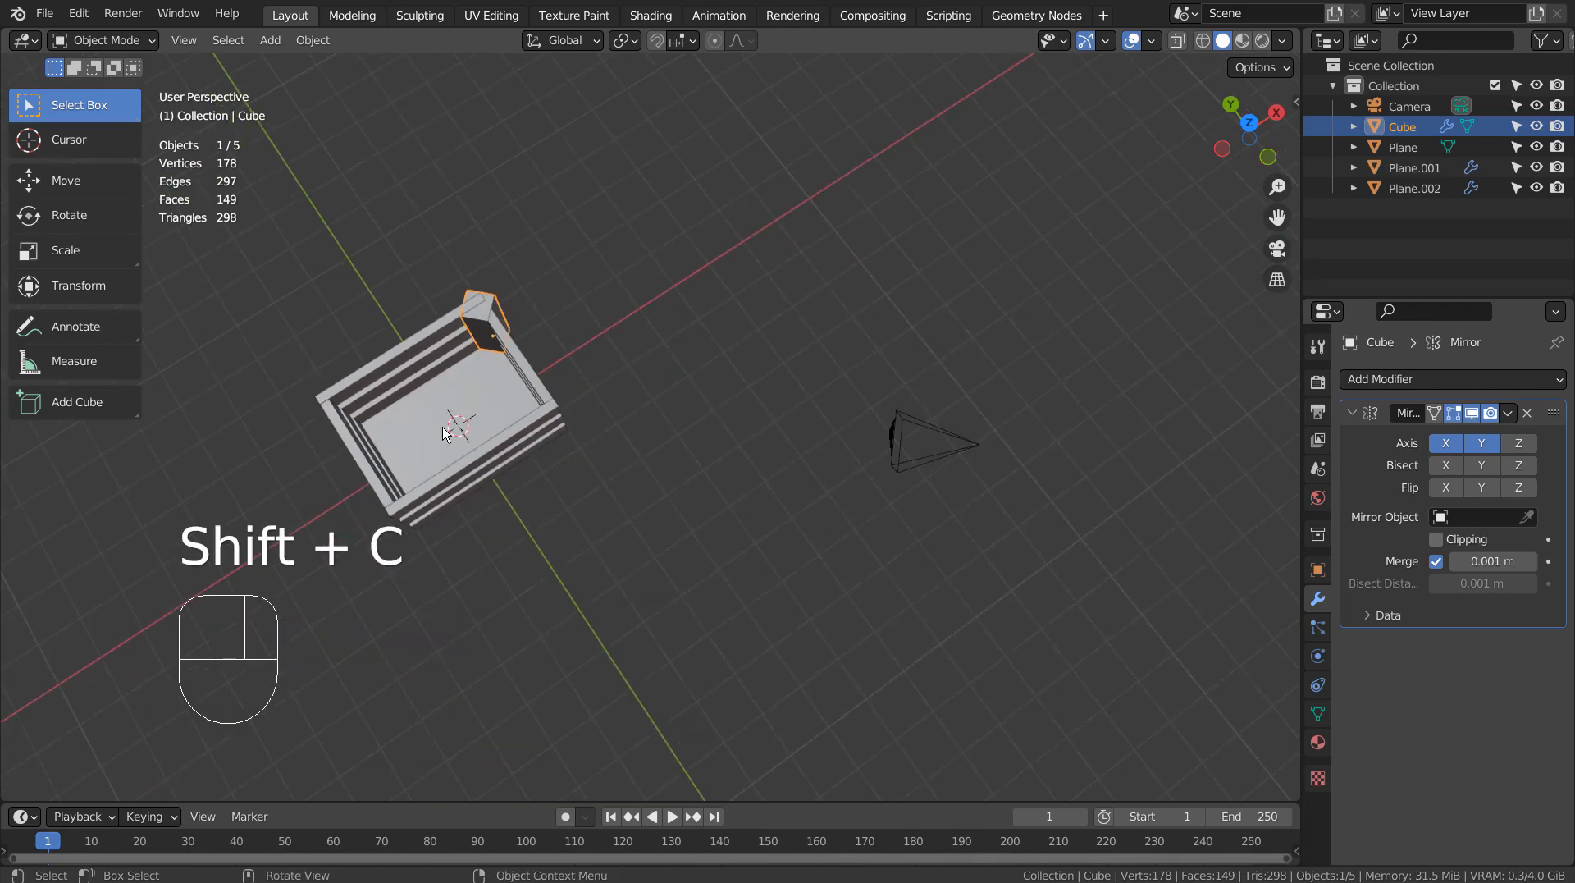
{"action": "left_click", "coordinate": [311, 39]}
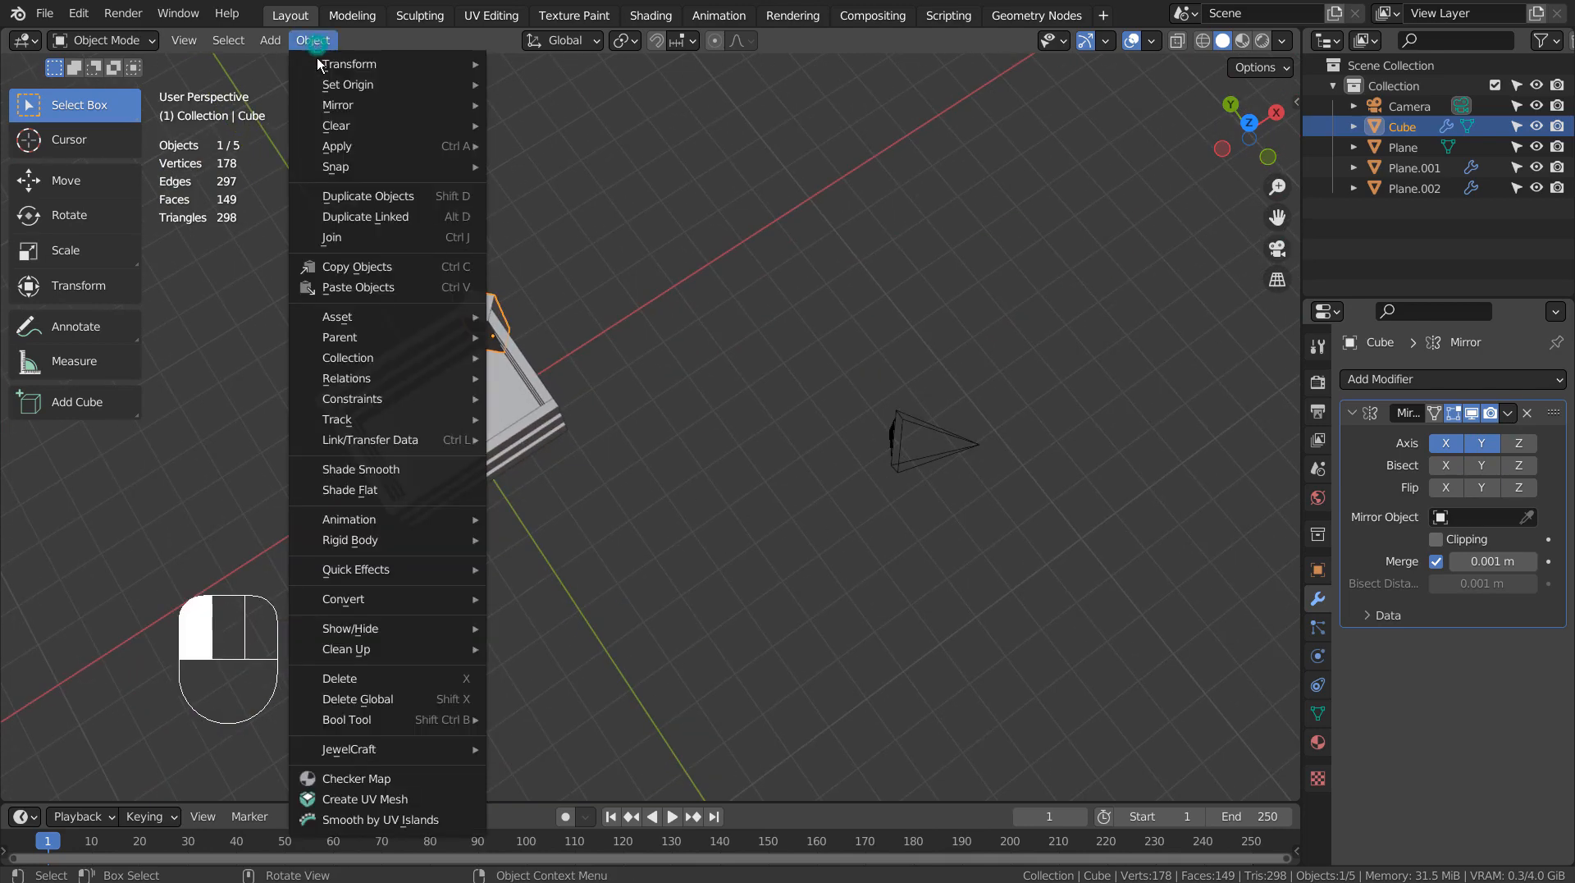
{"action": "mouse_move", "coordinate": [348, 84]}
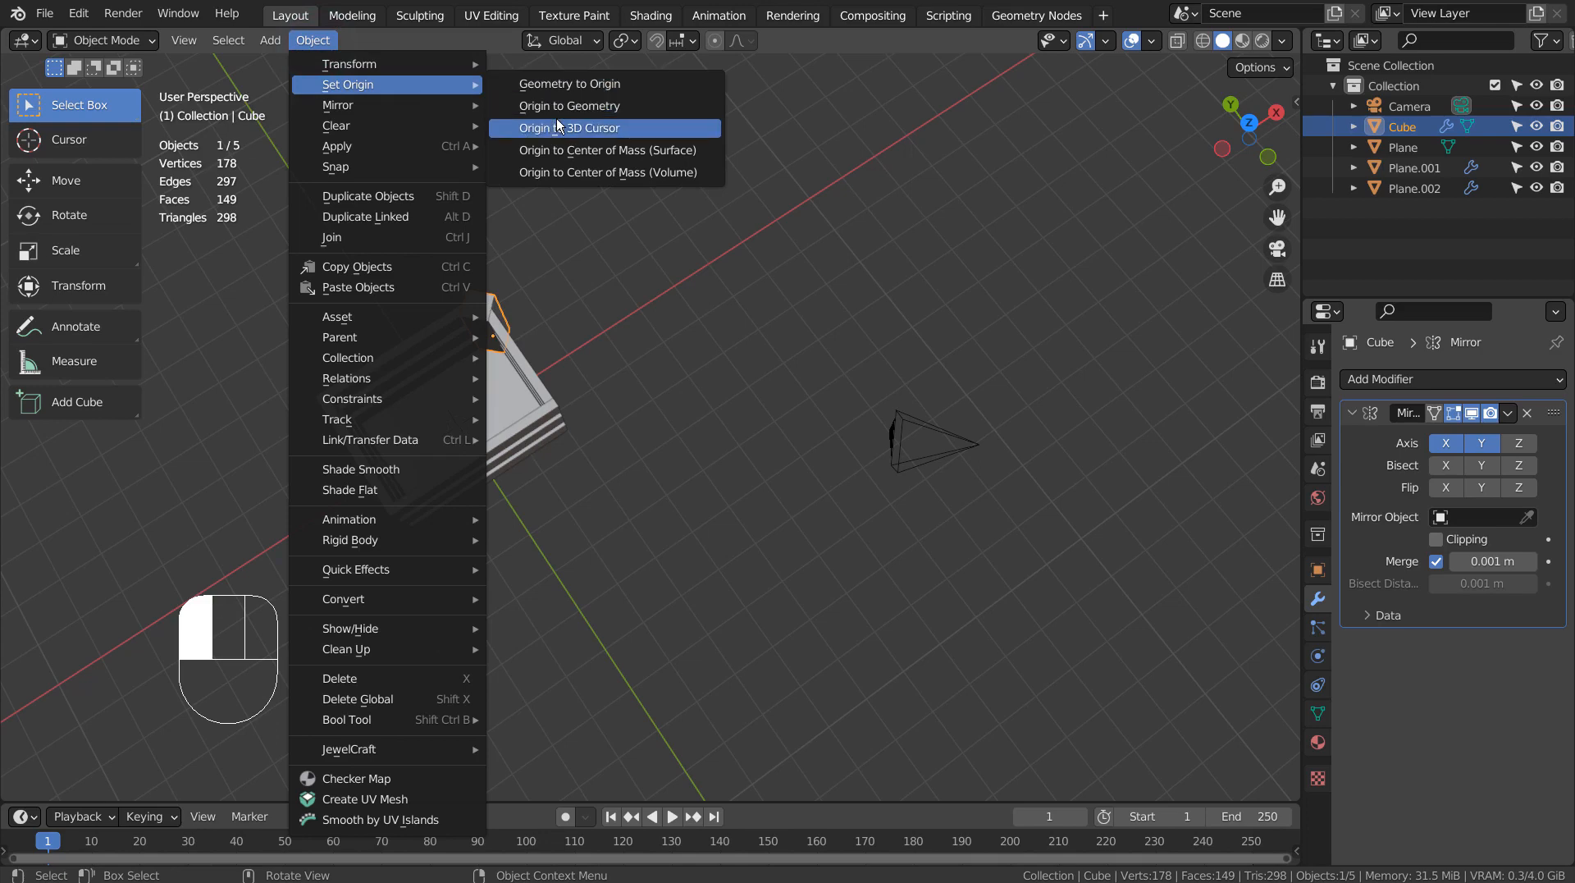
{"action": "left_click", "coordinate": [569, 128]}
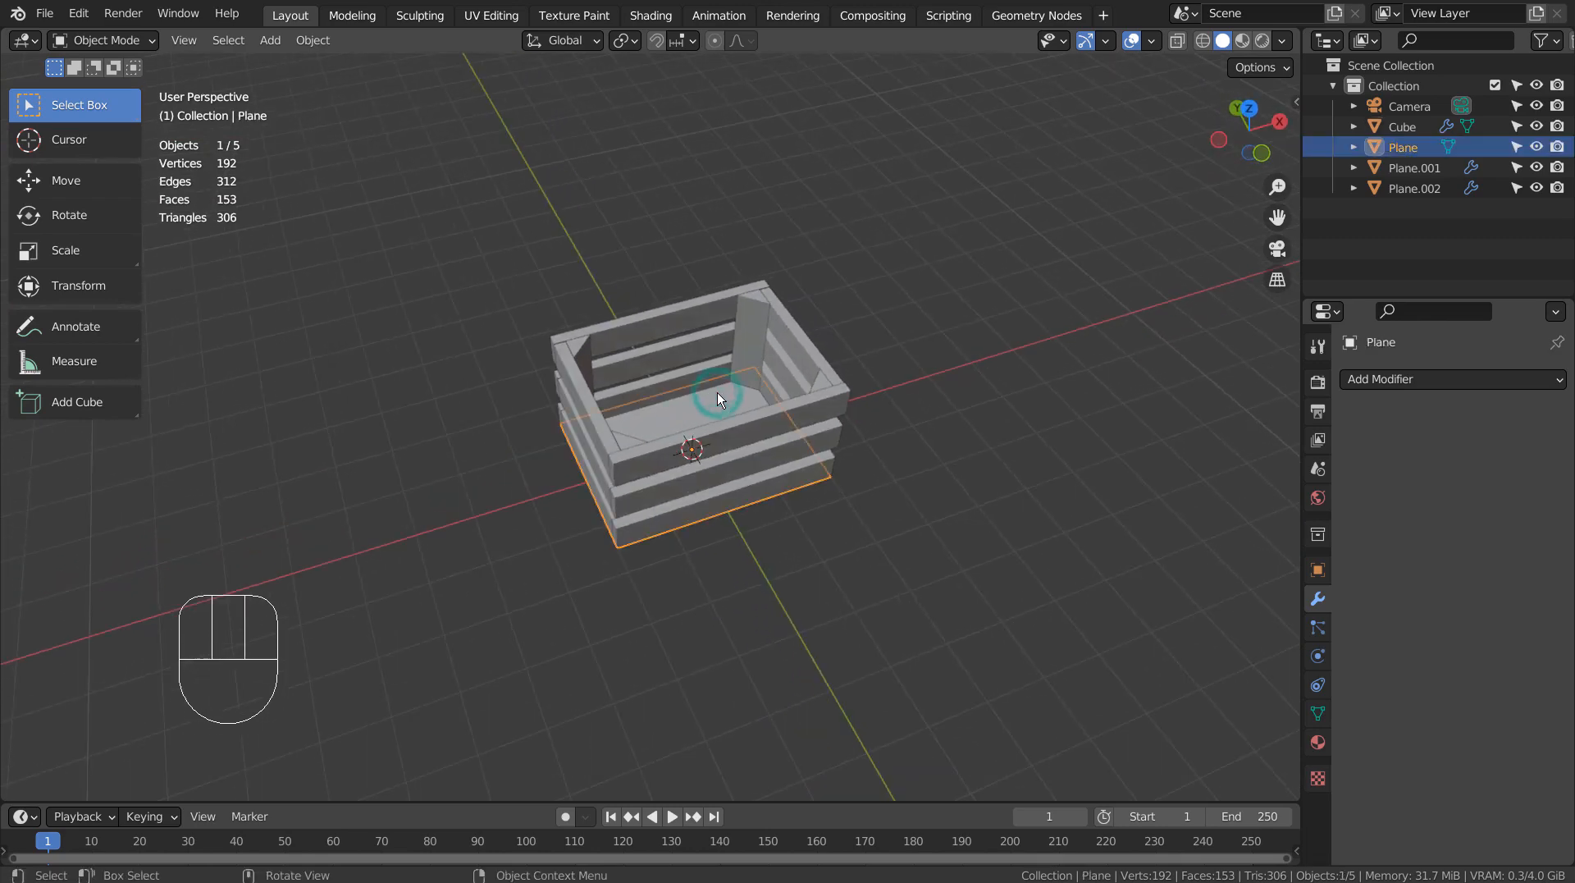
{"action": "mouse_move", "coordinate": [761, 459]}
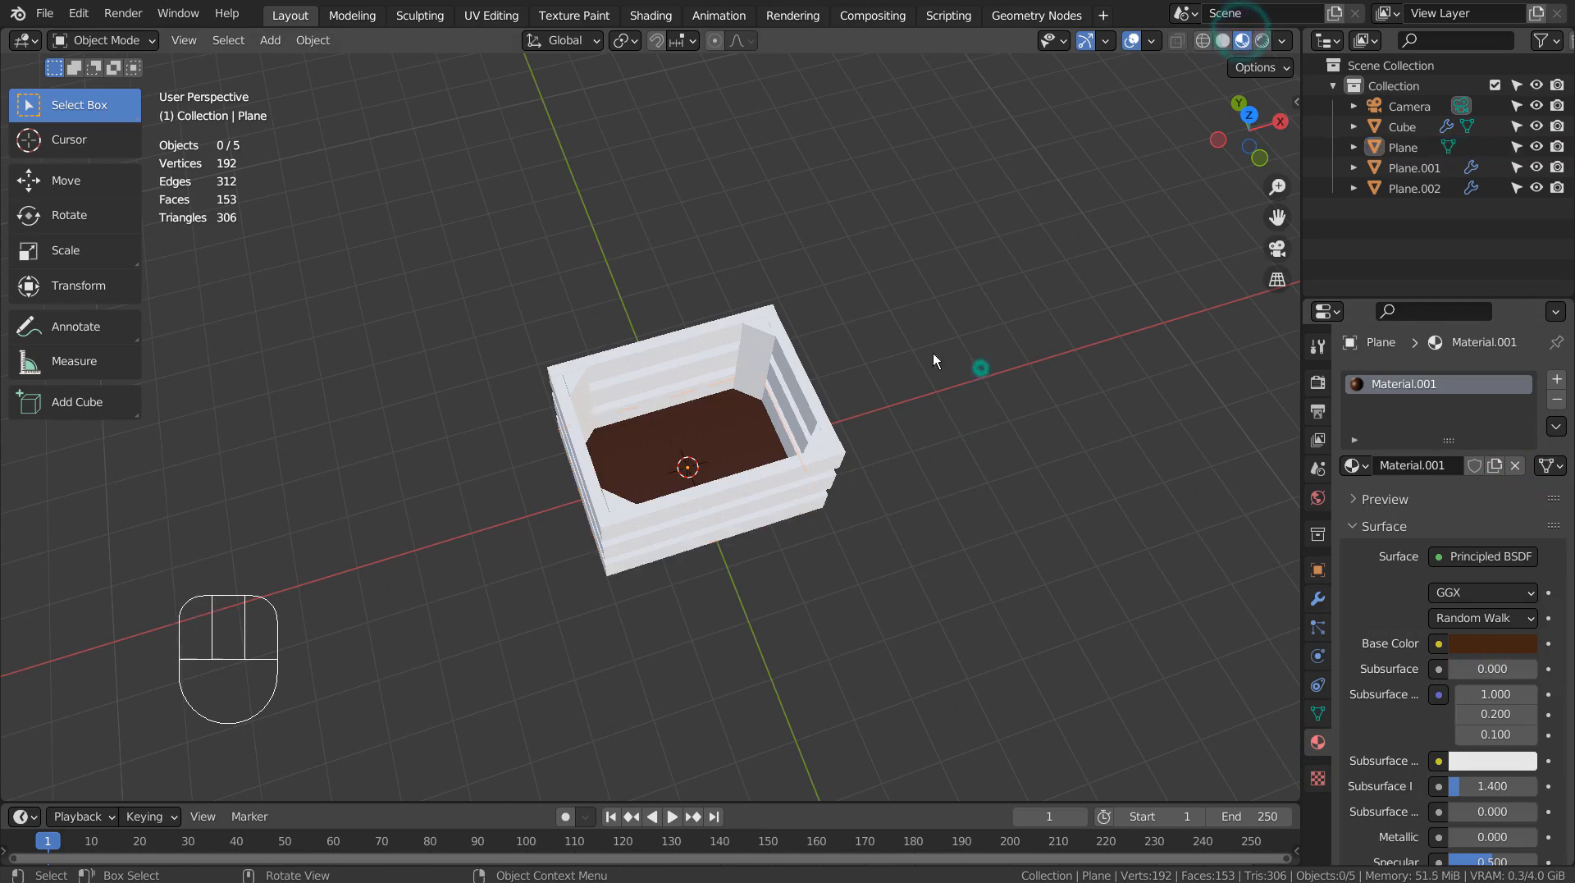
Give the slats and corner posts new materials with a dark orange-brown wood base colour.
{"action": "left_click", "coordinate": [1399, 127]}
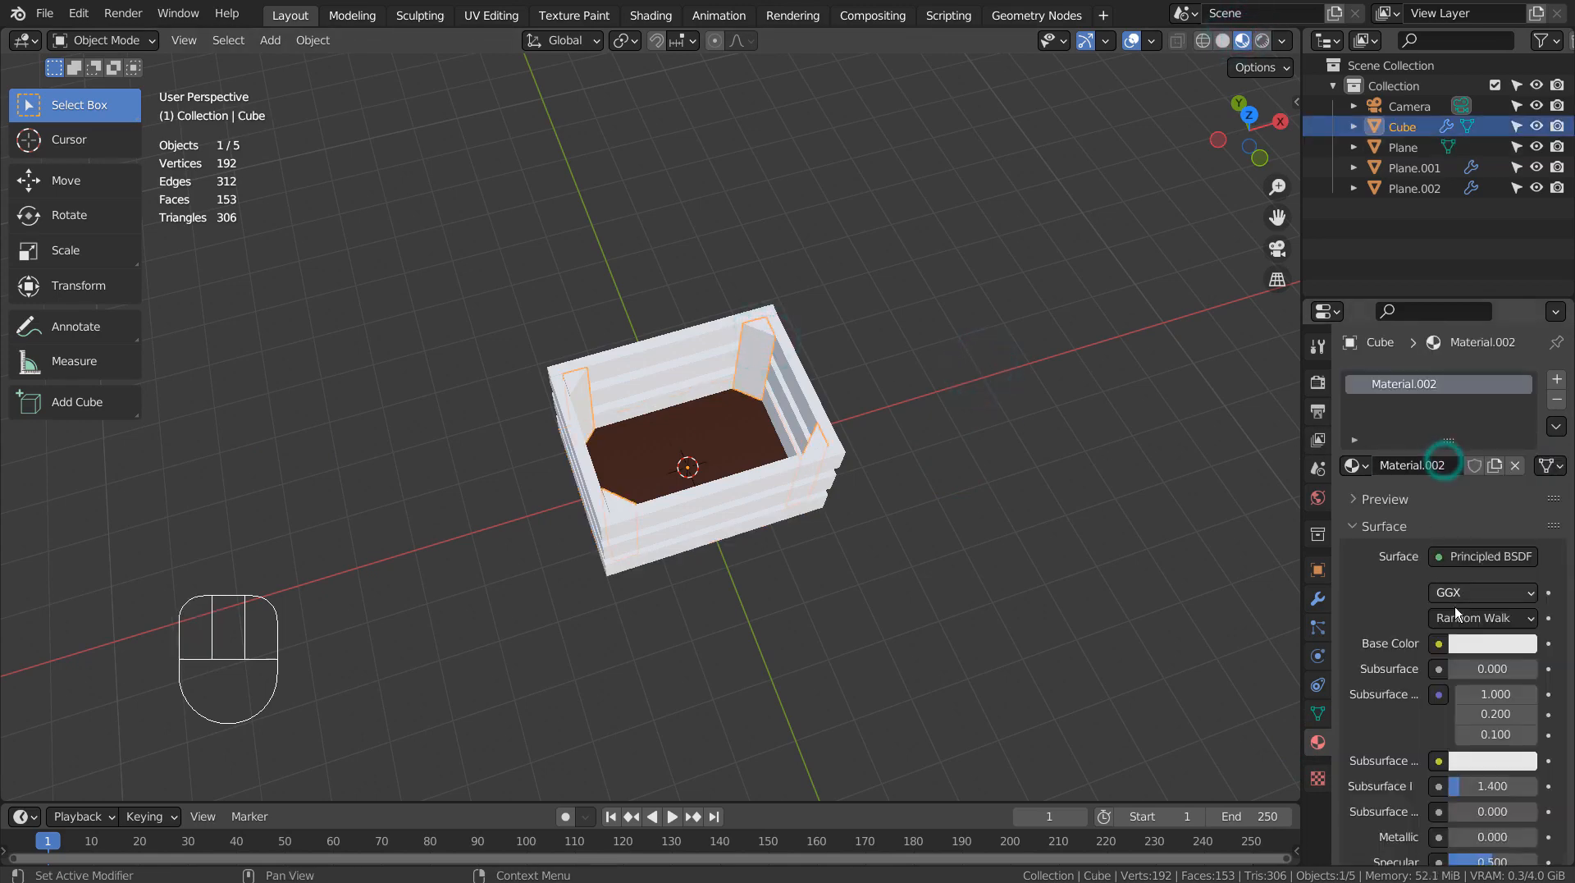
{"action": "left_click", "coordinate": [1491, 643]}
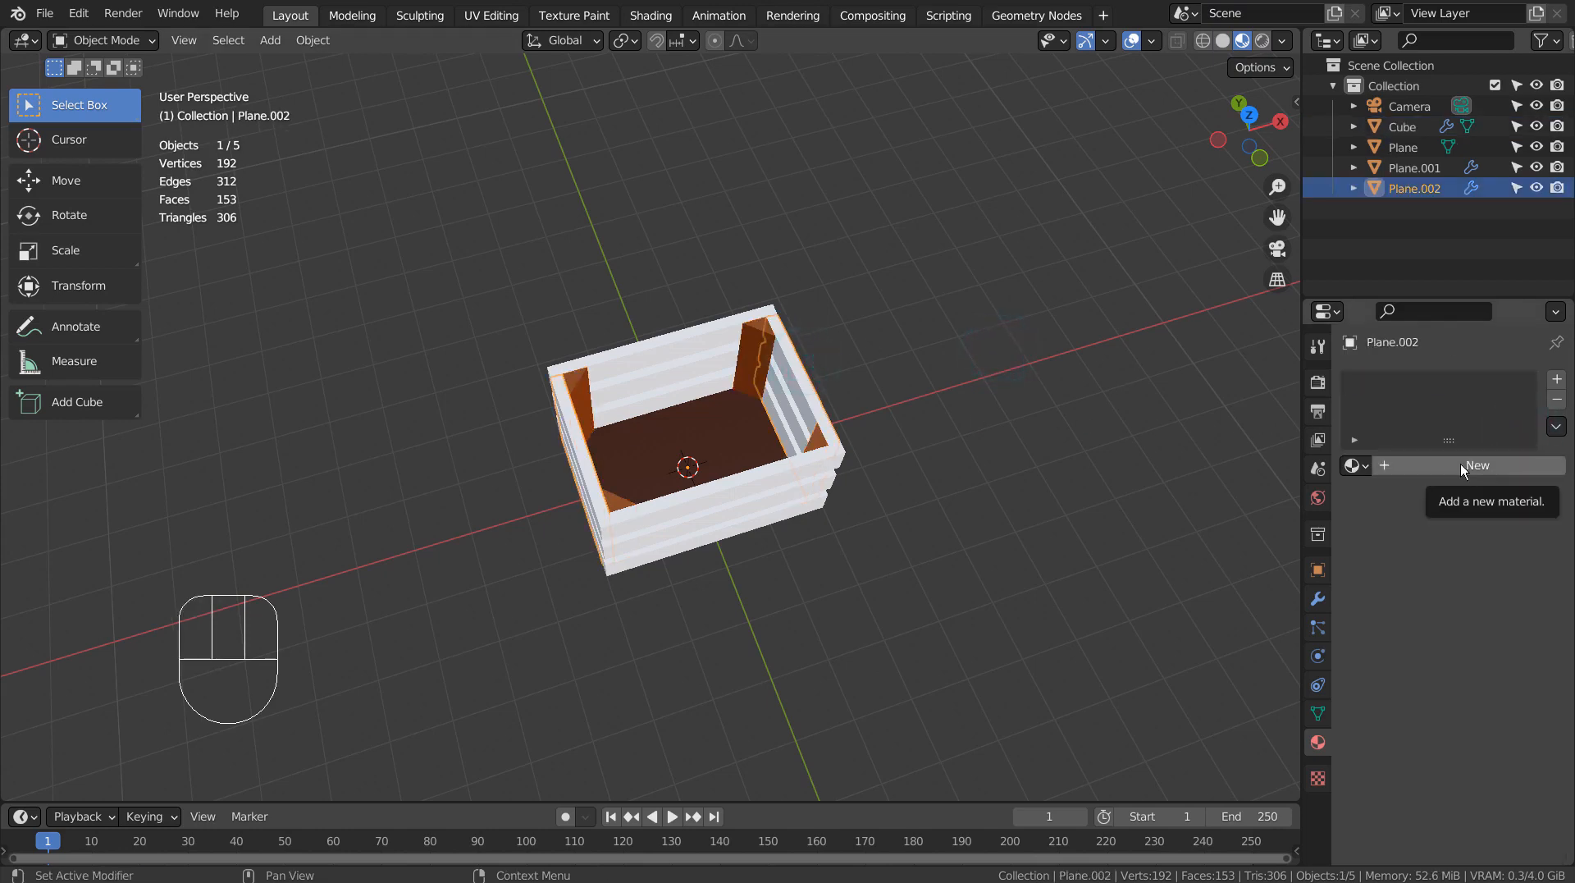
{"action": "left_click", "coordinate": [1477, 464]}
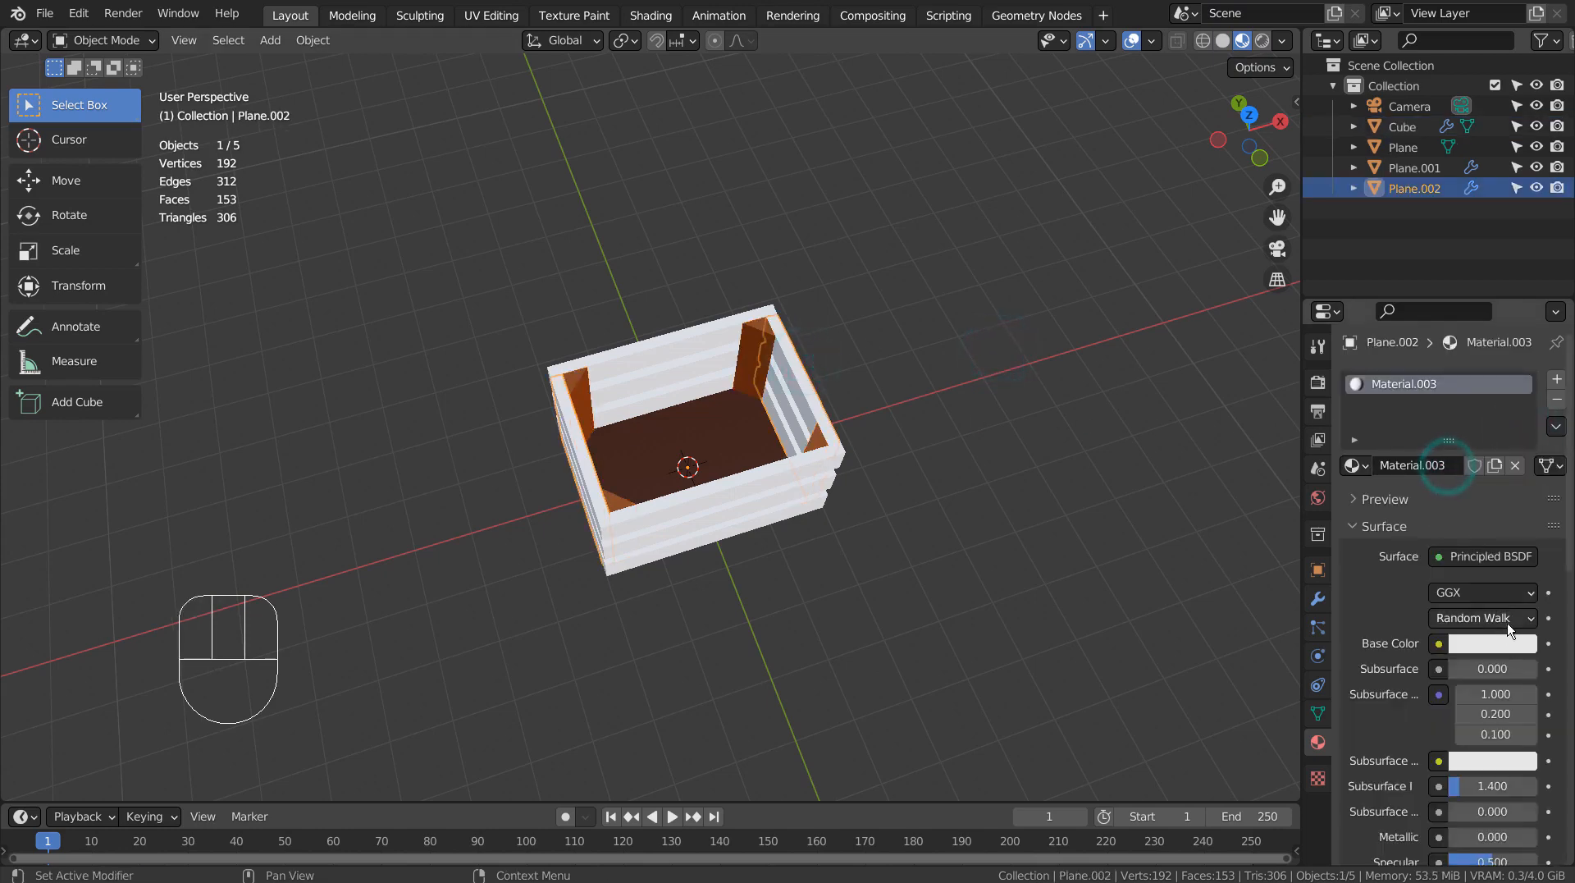
{"action": "left_click", "coordinate": [1490, 643]}
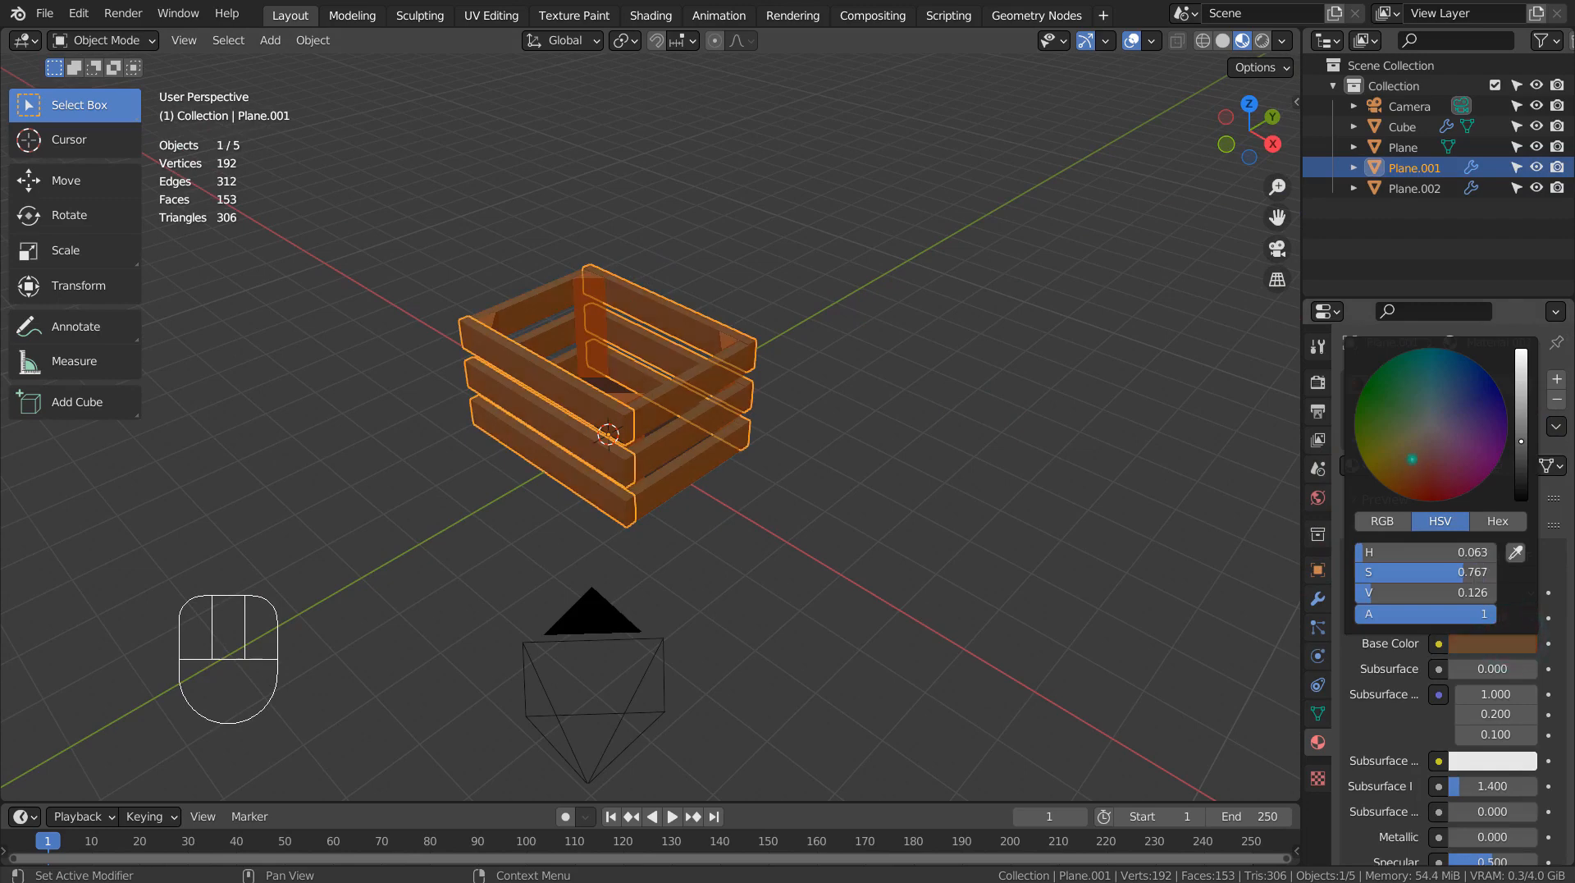
{"action": "left_click", "coordinate": [1398, 451]}
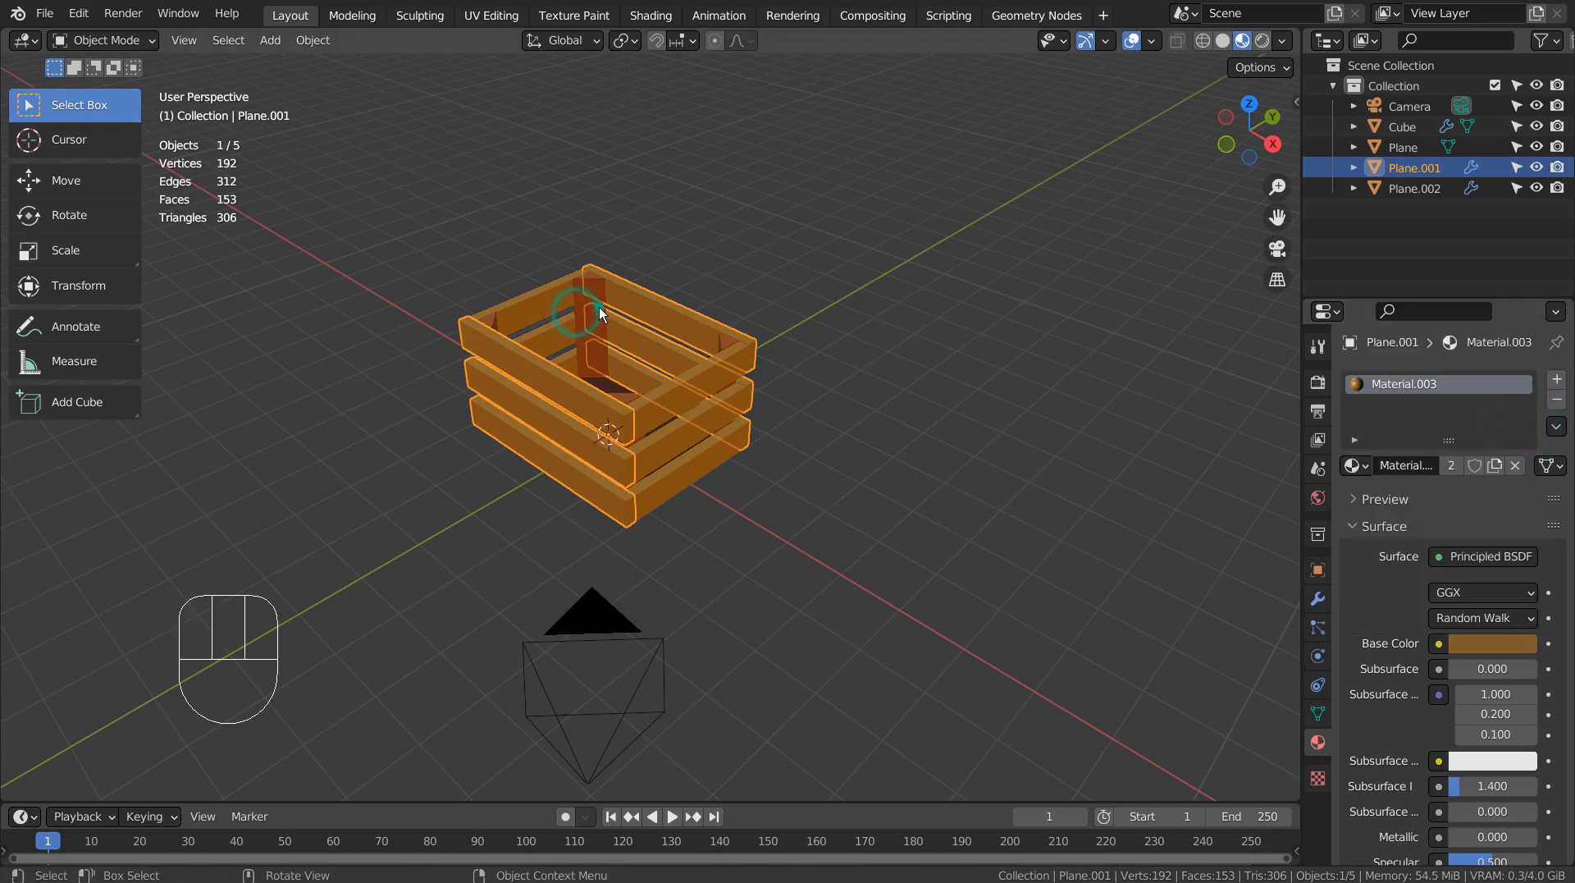
{"action": "left_click", "coordinate": [1496, 643]}
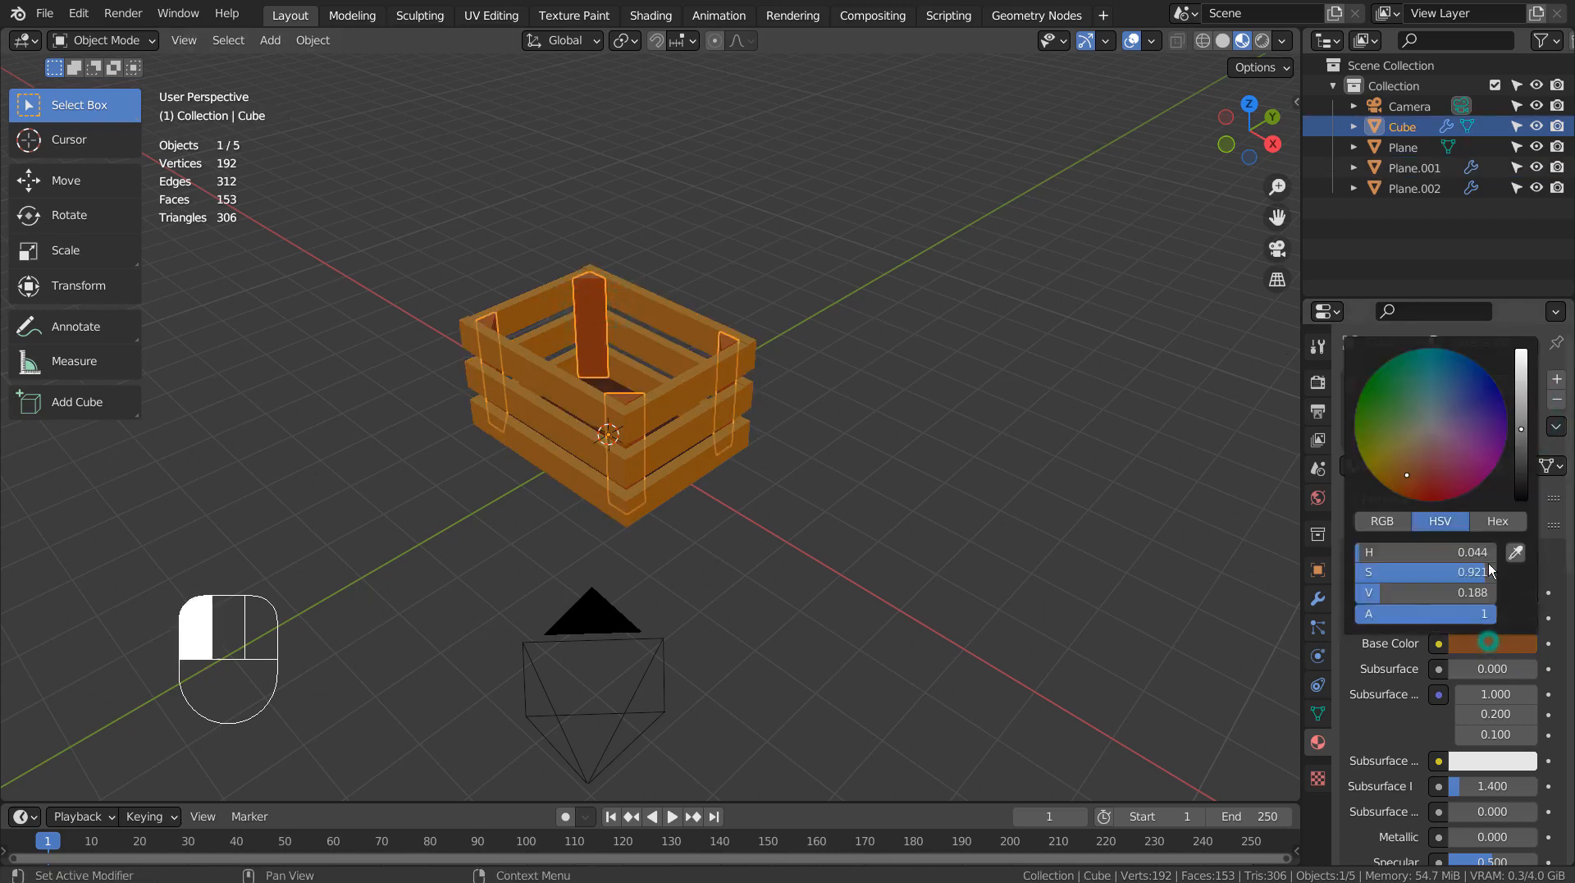
{"action": "left_click_drag", "start_coordinate": [1407, 474], "coordinate": [1413, 464]}
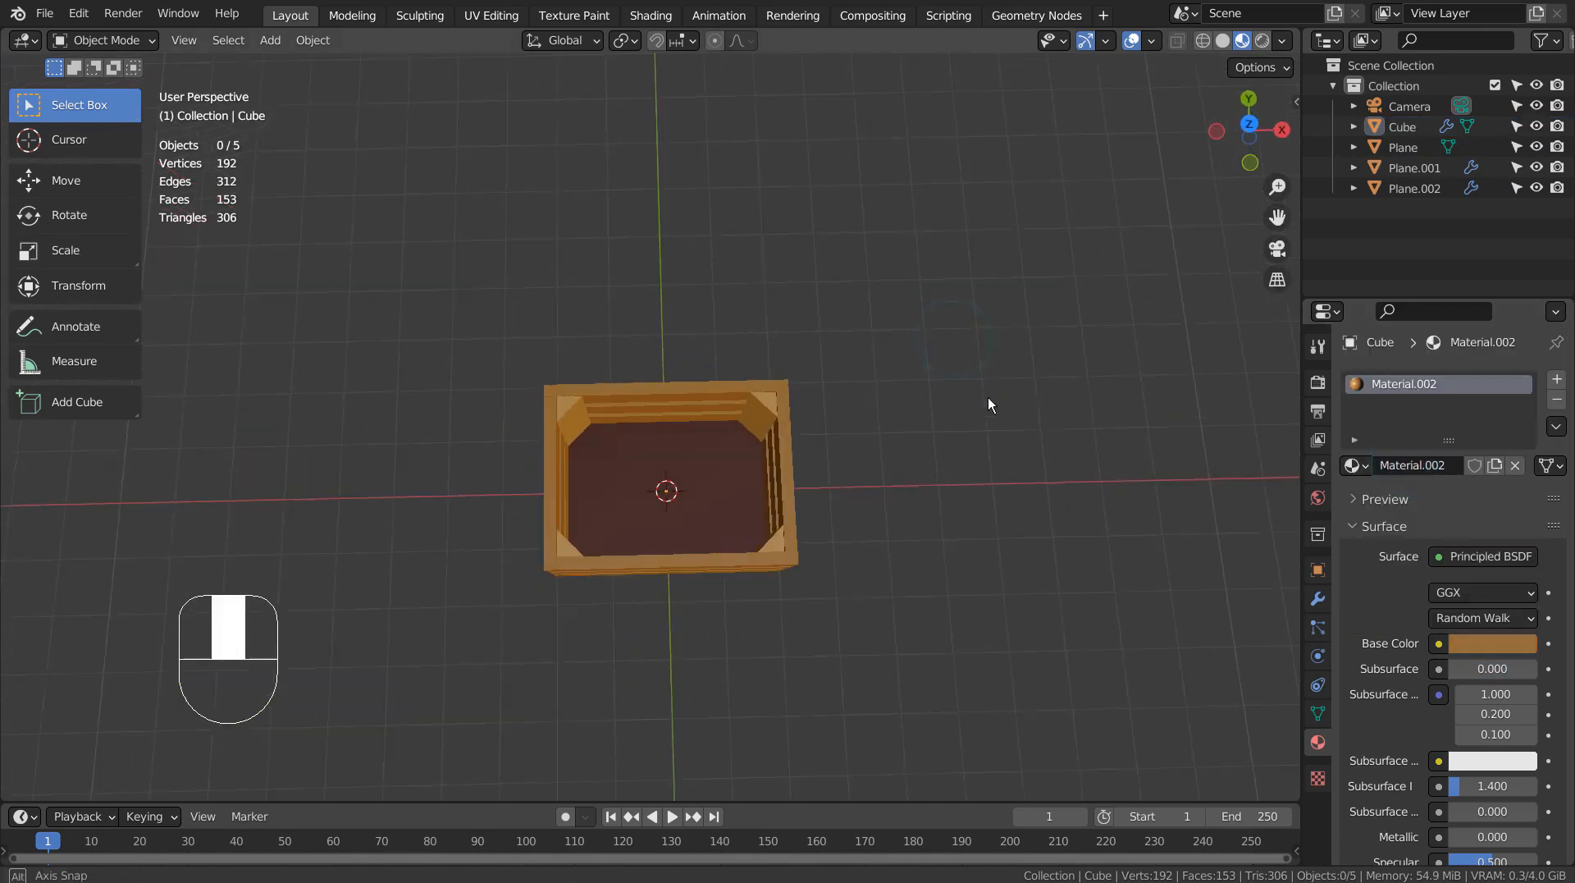
Colour the crate floor dark brown and bring up the posts' Mirror modifier to apply it.
{"action": "left_click_drag", "start_coordinate": [989, 406], "coordinate": [950, 536]}
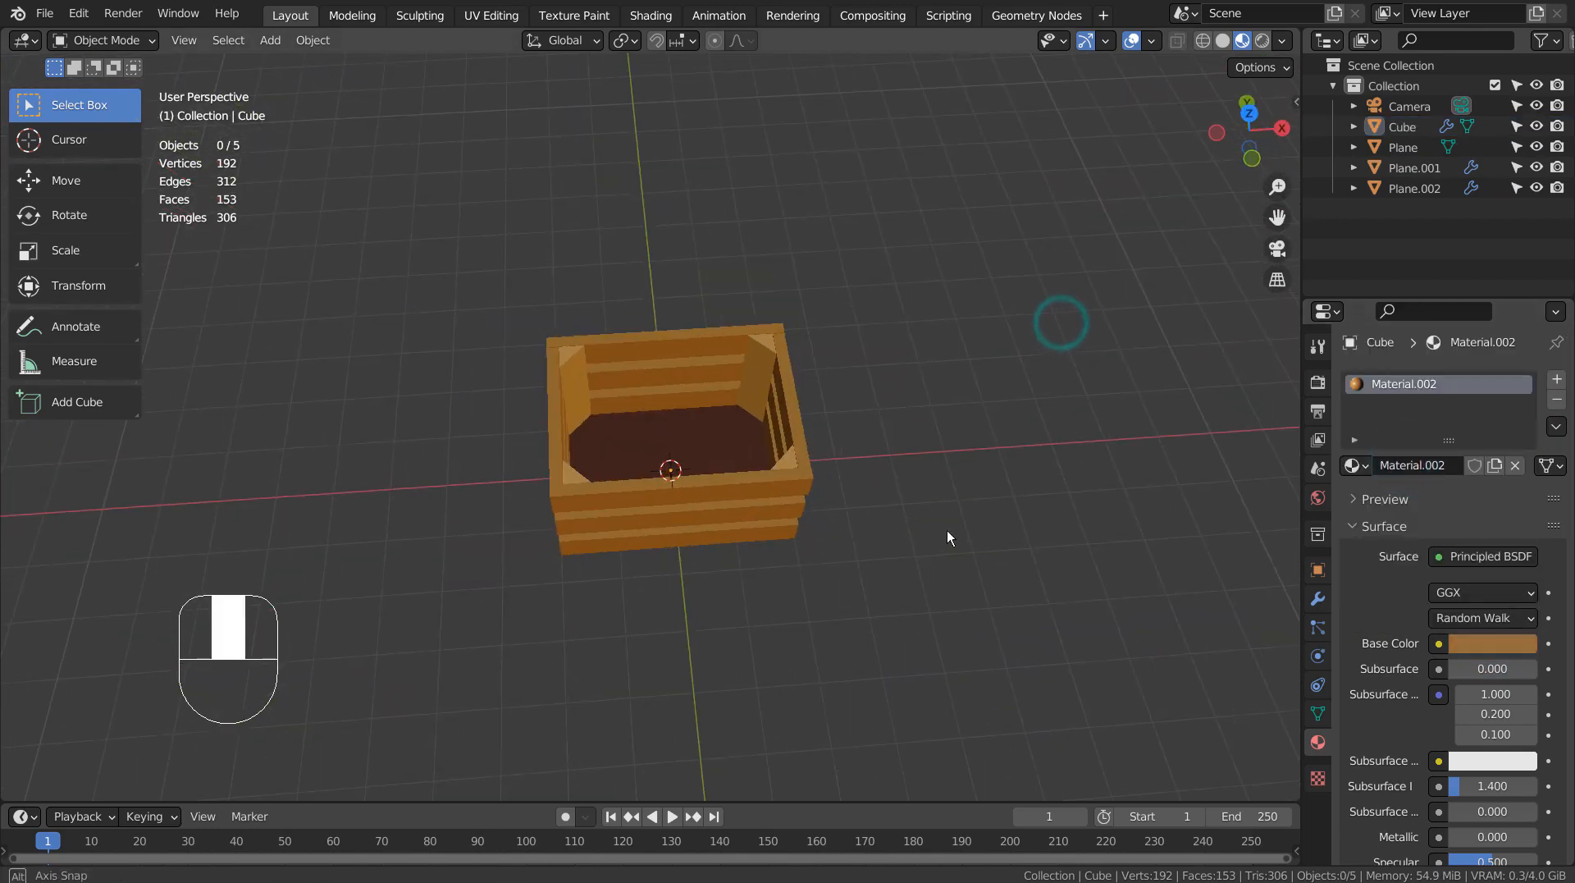
{"action": "left_click", "coordinate": [1400, 146]}
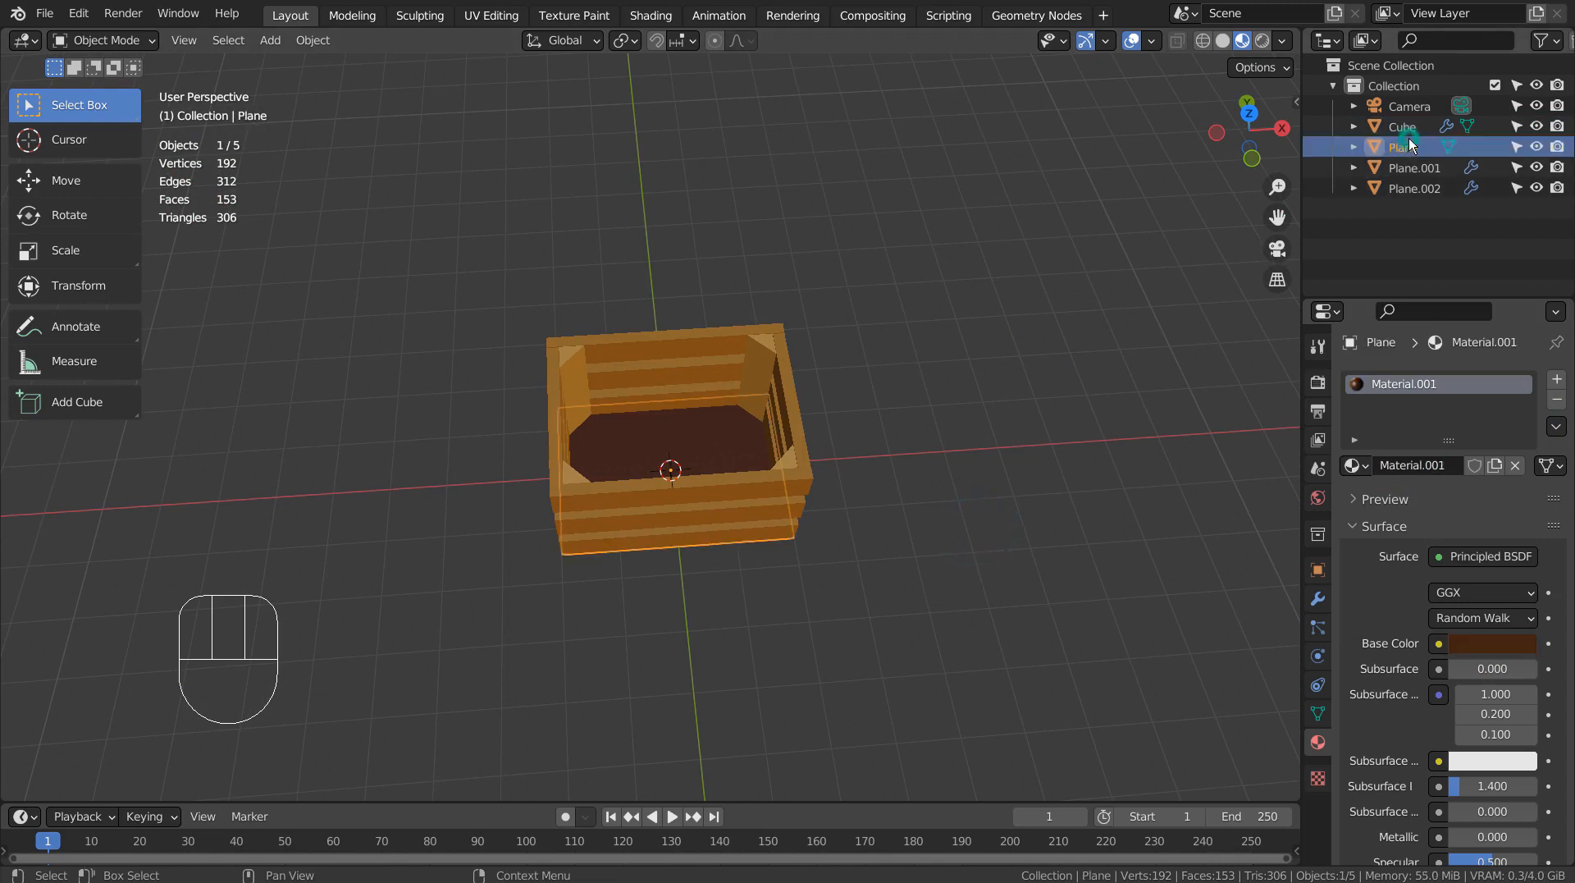
{"action": "left_click", "coordinate": [1399, 127]}
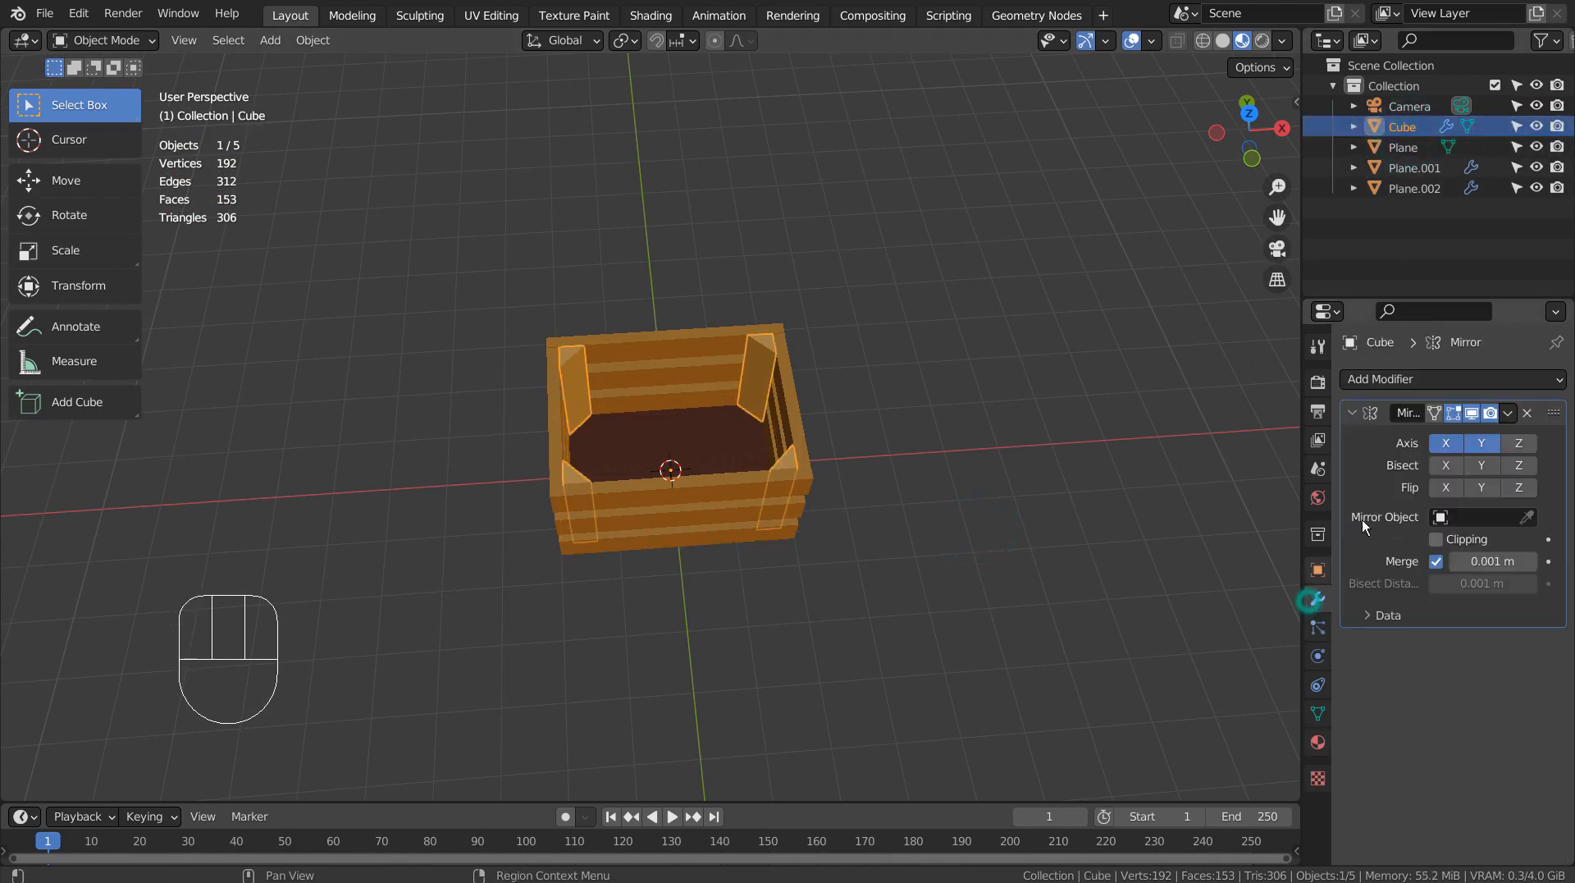
{"action": "left_click", "coordinate": [1416, 167]}
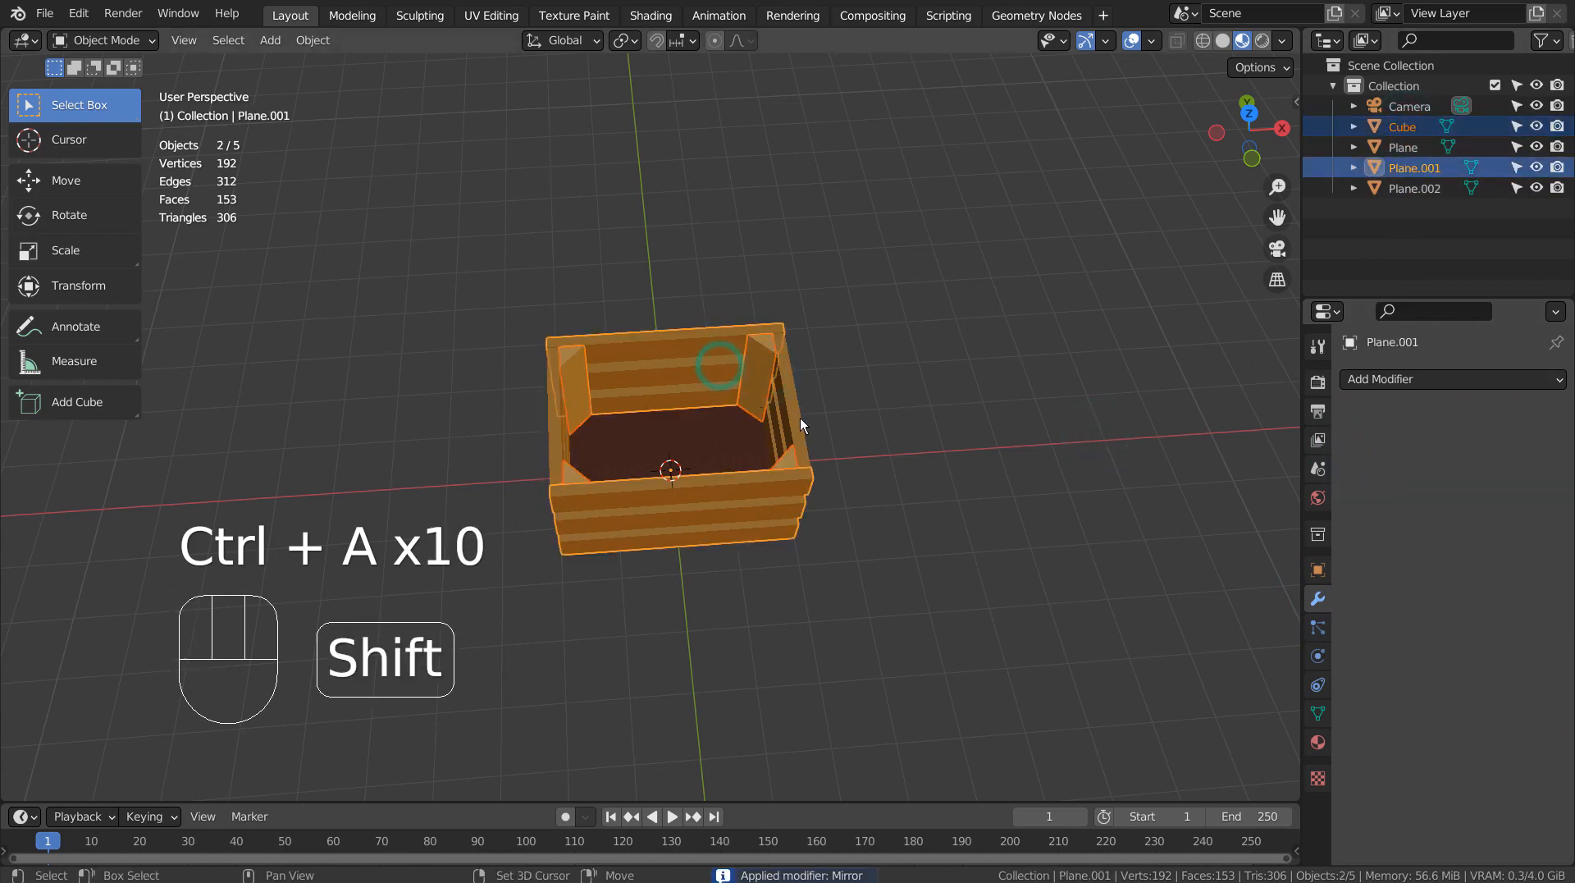
Join the crate parts into one object, then duplicate and rotate it into several scattered crates.
{"action": "key", "text": "ctrl+j"}
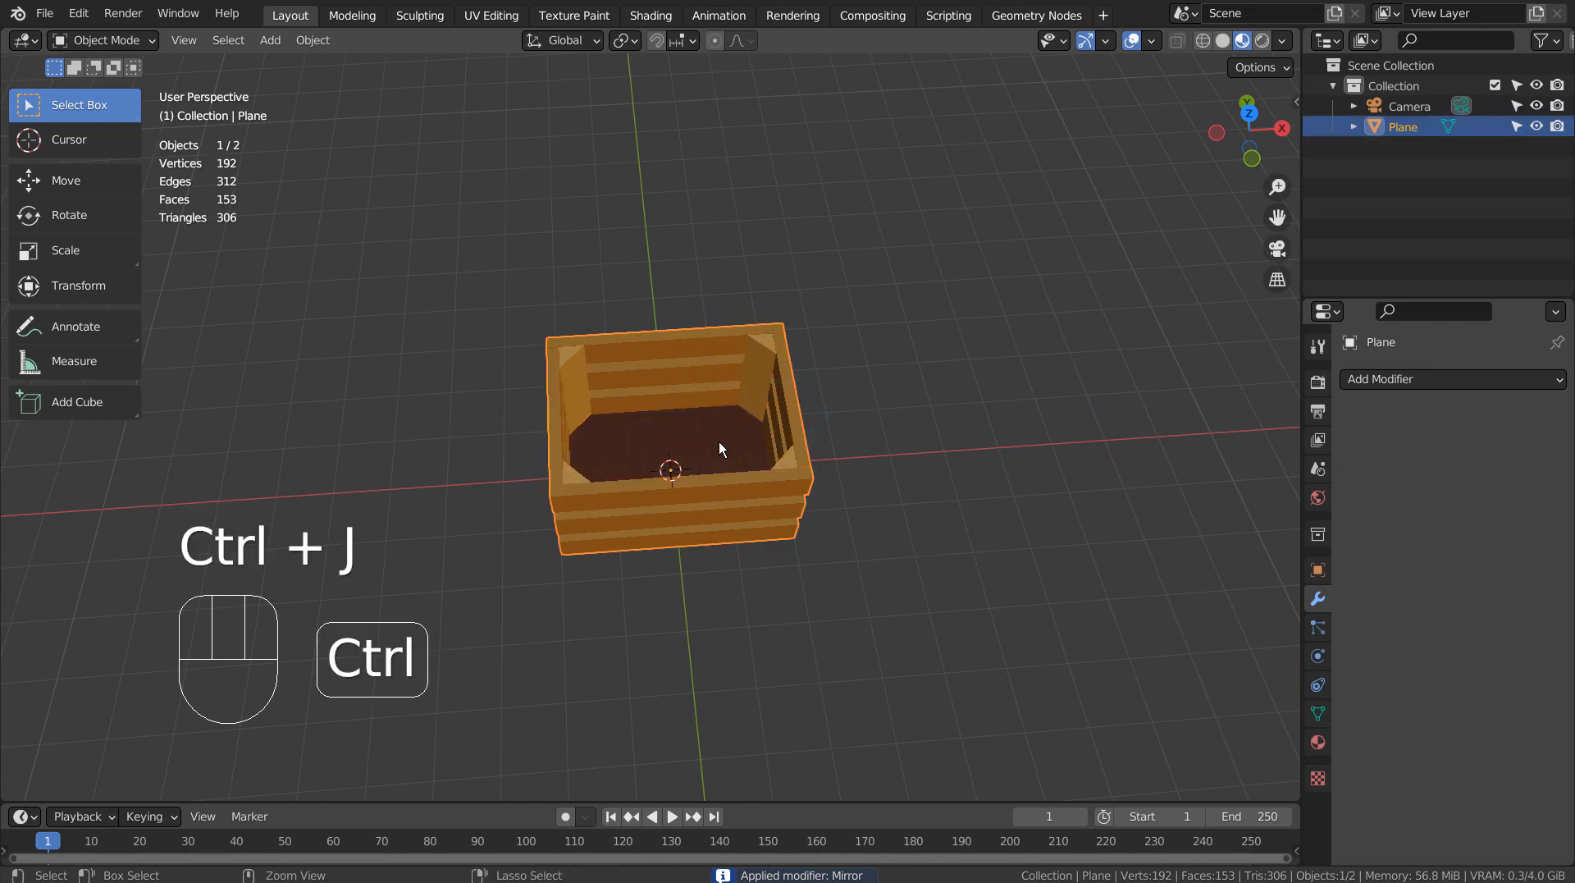
{"action": "key", "text": "KP_1"}
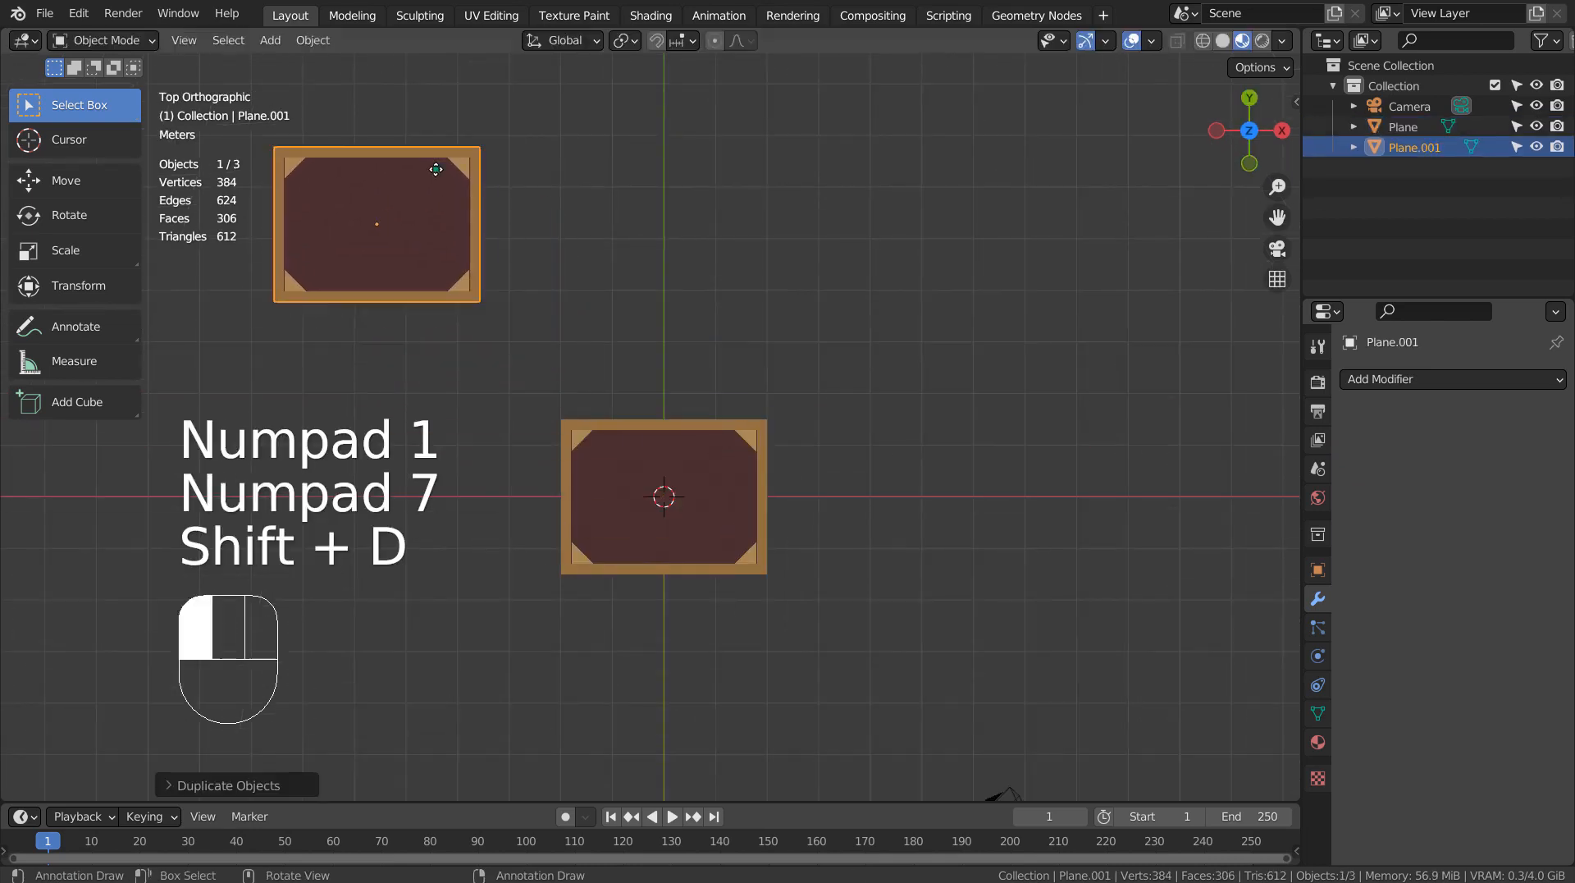
{"action": "key", "text": "r"}
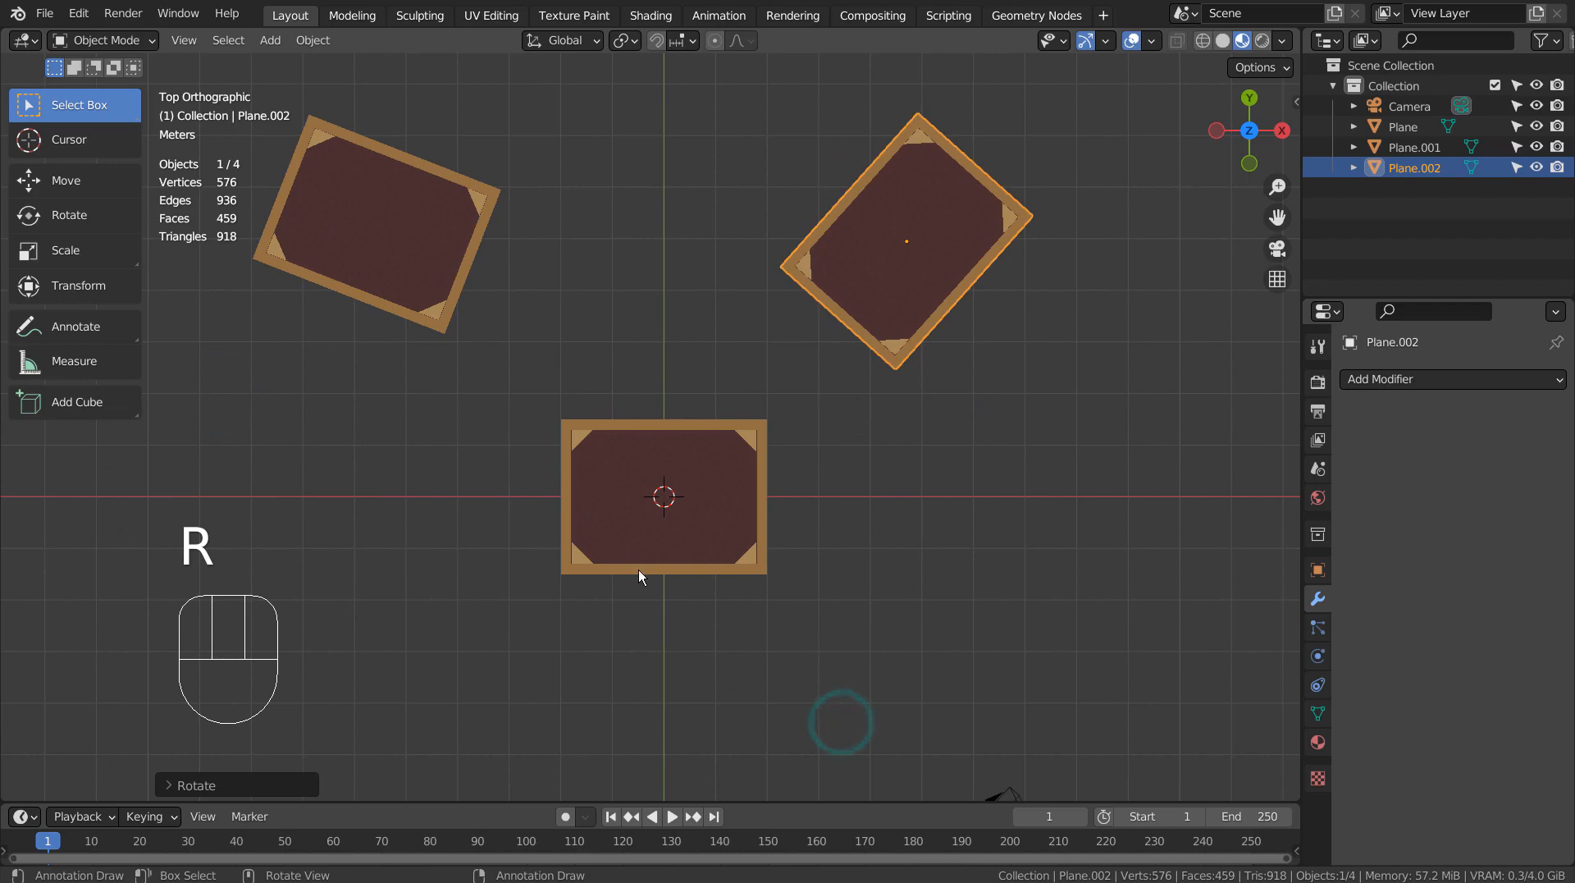
{"action": "key", "text": "shift+d"}
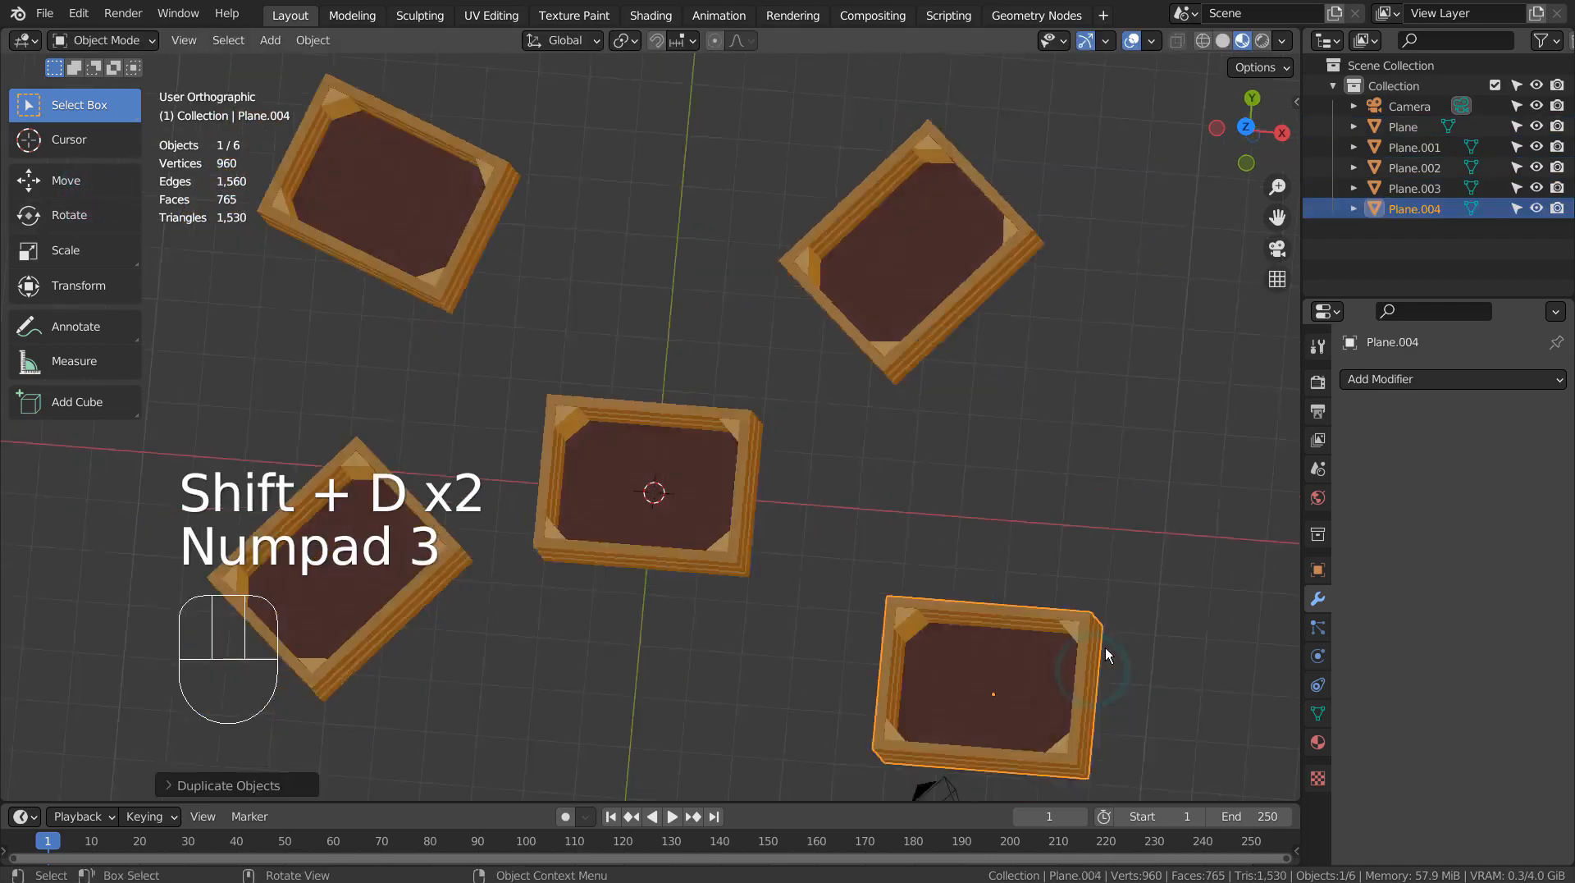
{"action": "key", "text": "KP_3"}
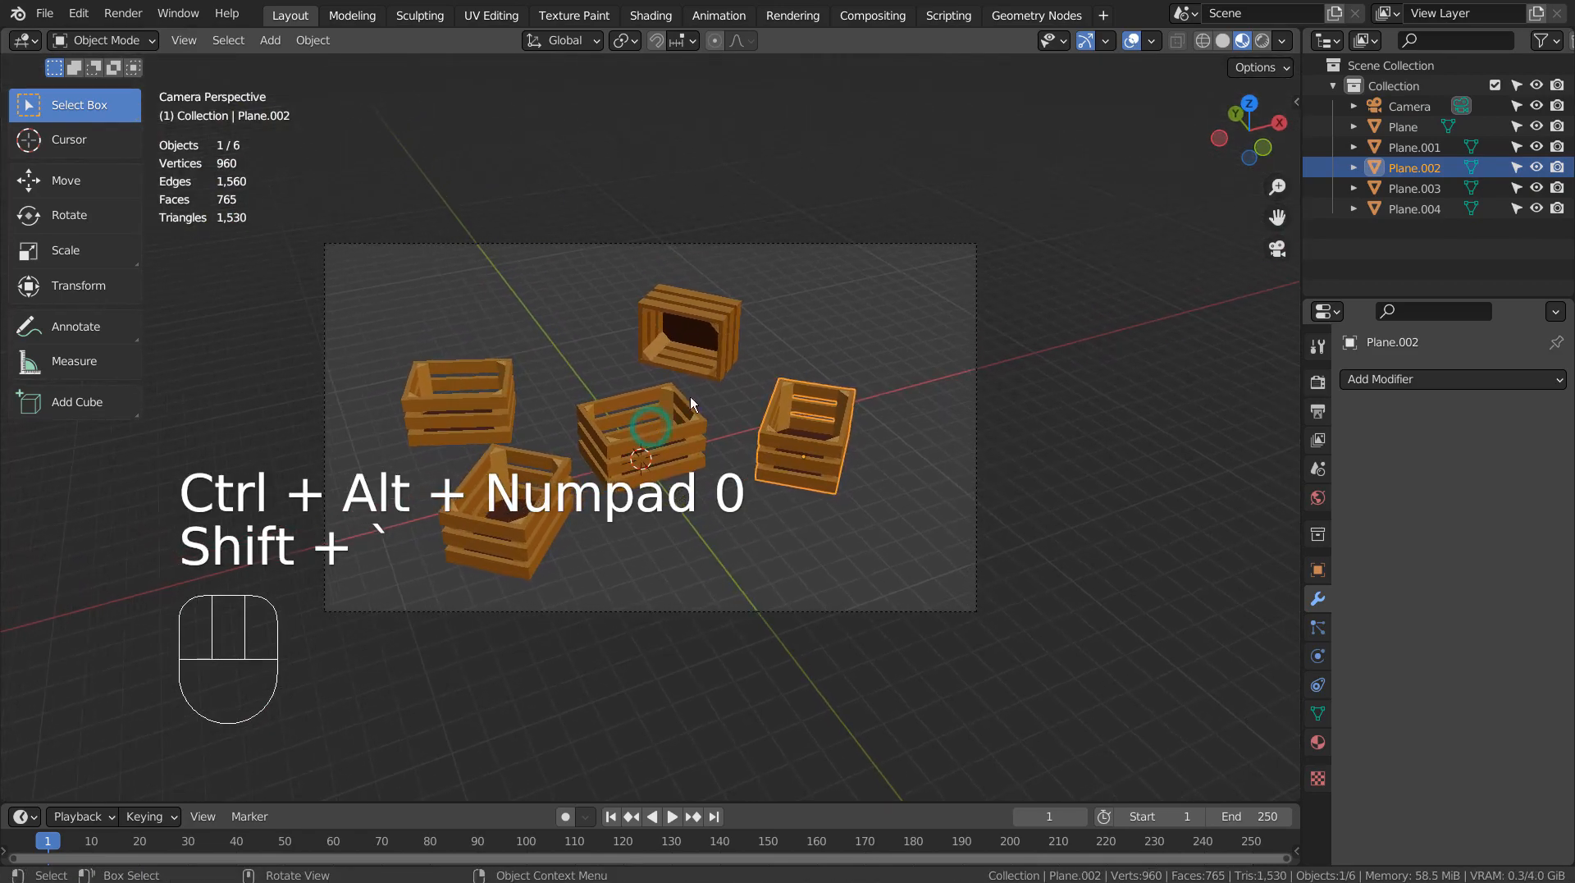
Add a large ground plane beneath the crates and give it a new material.
{"action": "key", "text": "Shift+A"}
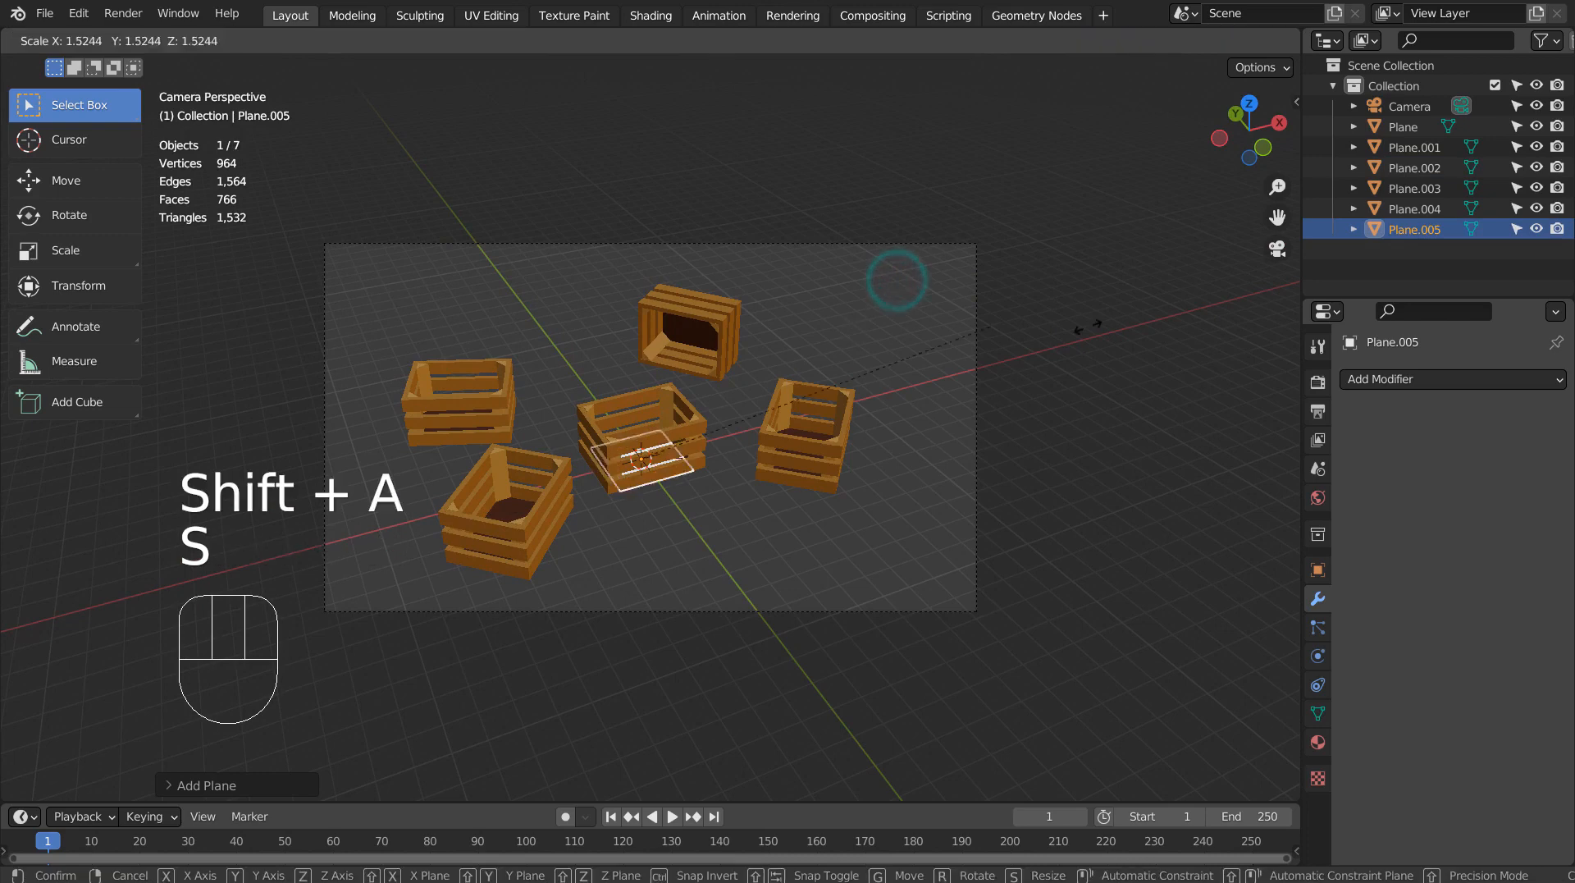
{"action": "left_click", "coordinate": [648, 451]}
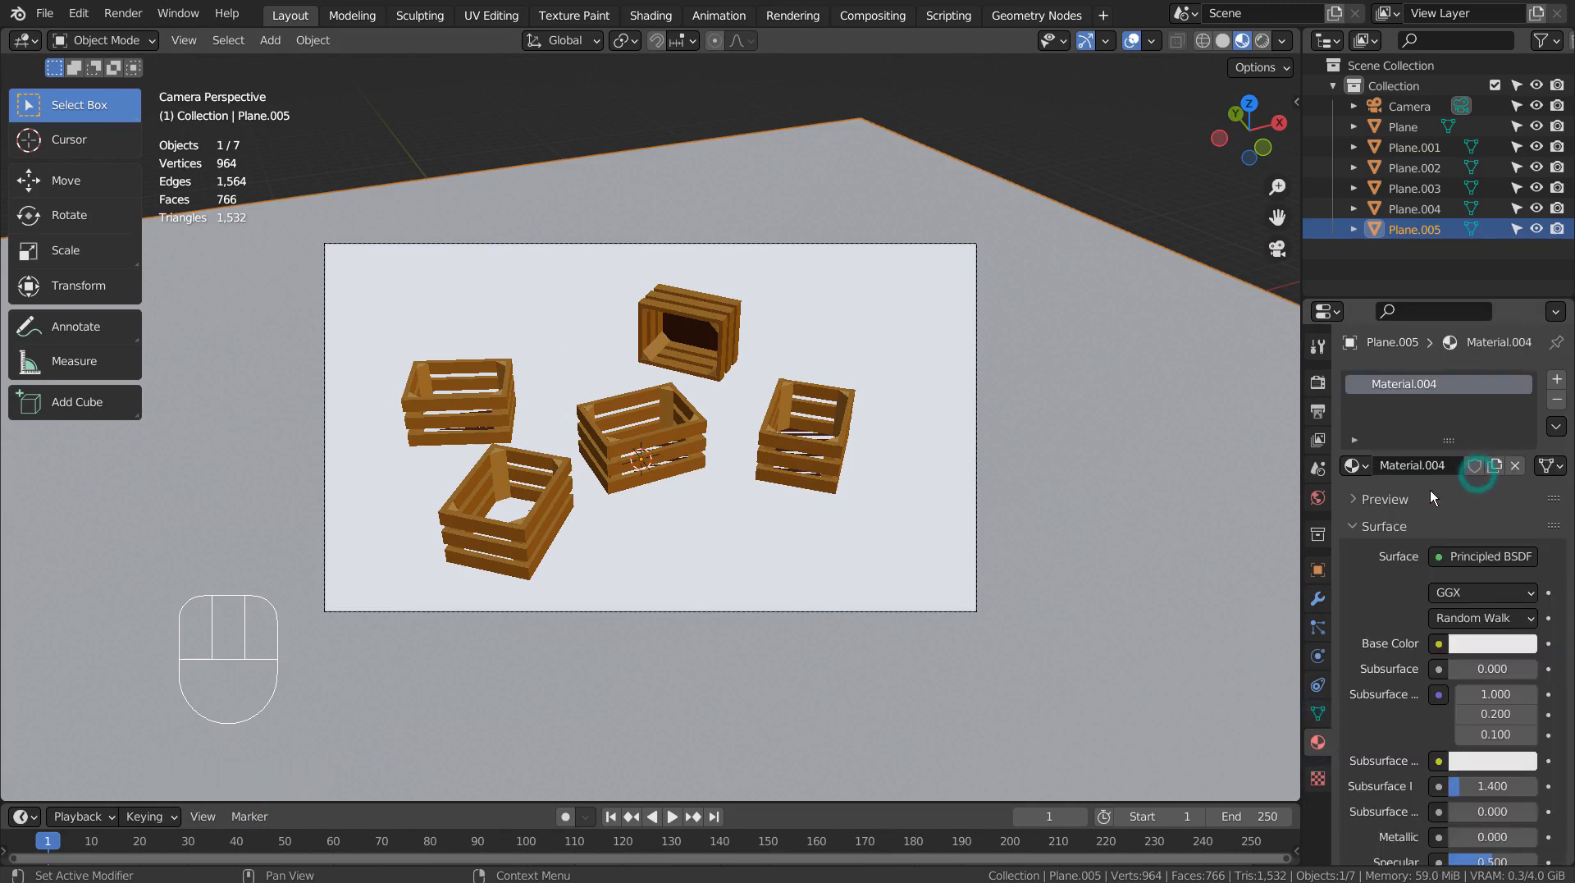
{"action": "left_click", "coordinate": [650, 14]}
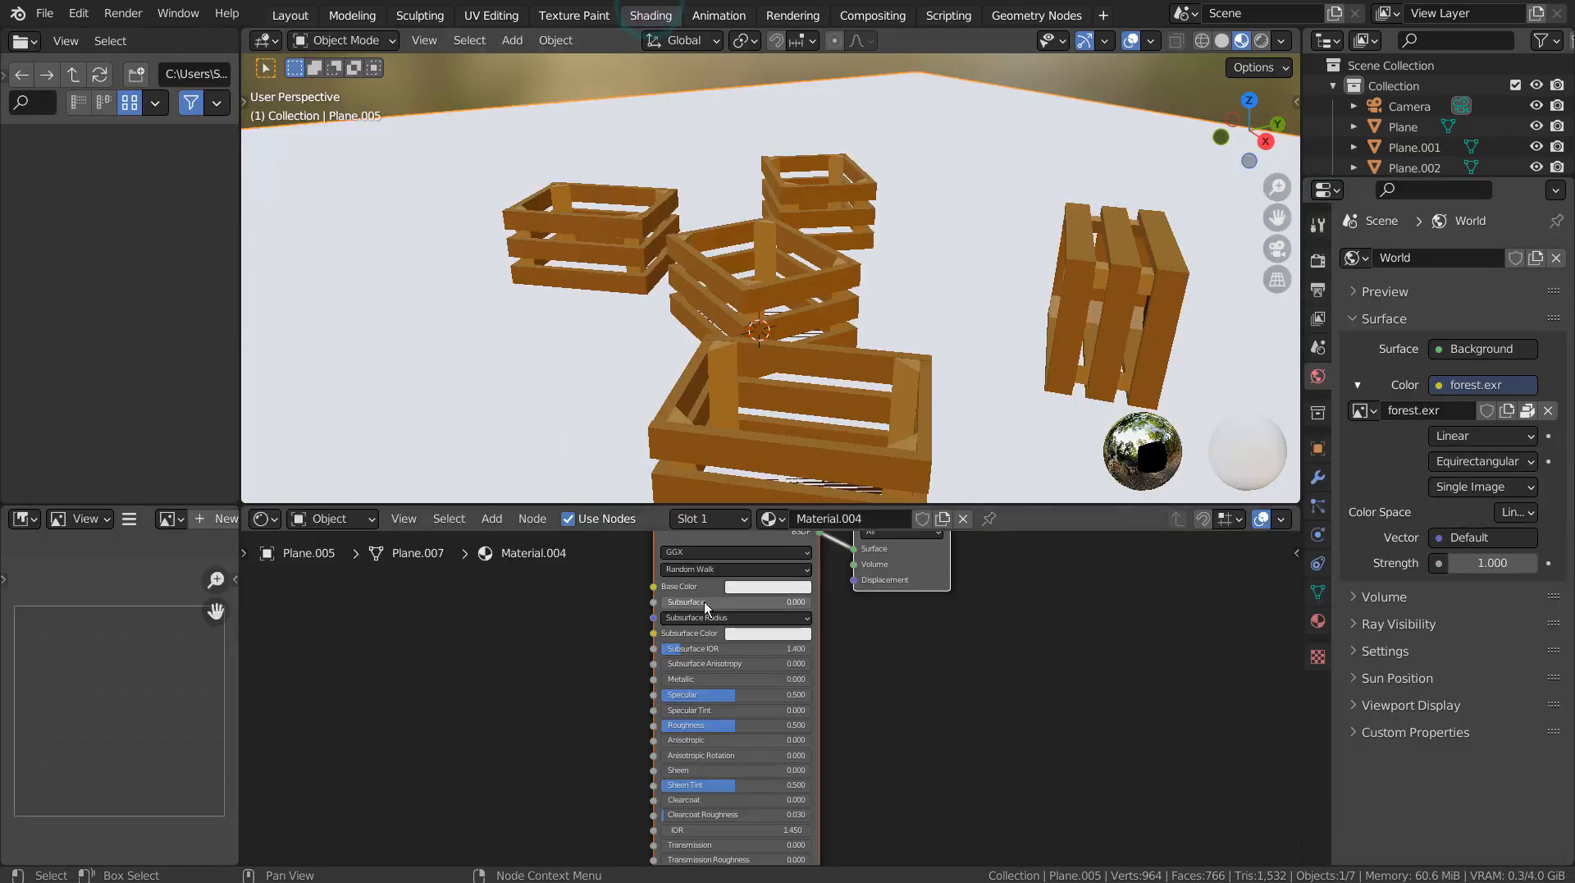
Darken the ground's base colour to brown and add a Noise Texture node to its material.
{"action": "left_click", "coordinate": [768, 586]}
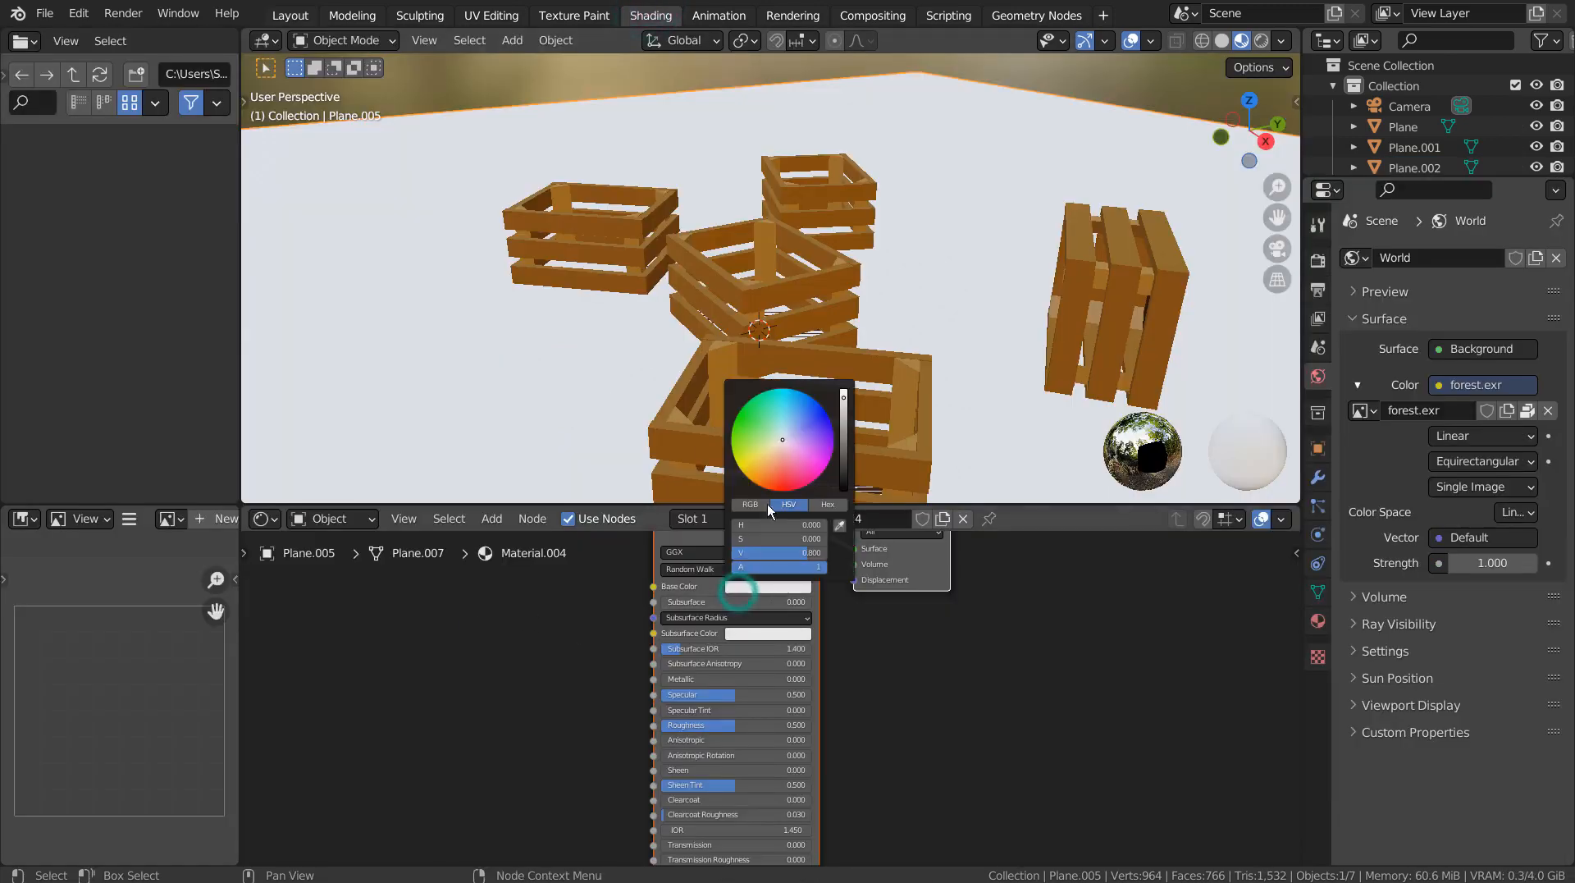
{"action": "left_click_drag", "start_coordinate": [843, 397], "coordinate": [843, 464]}
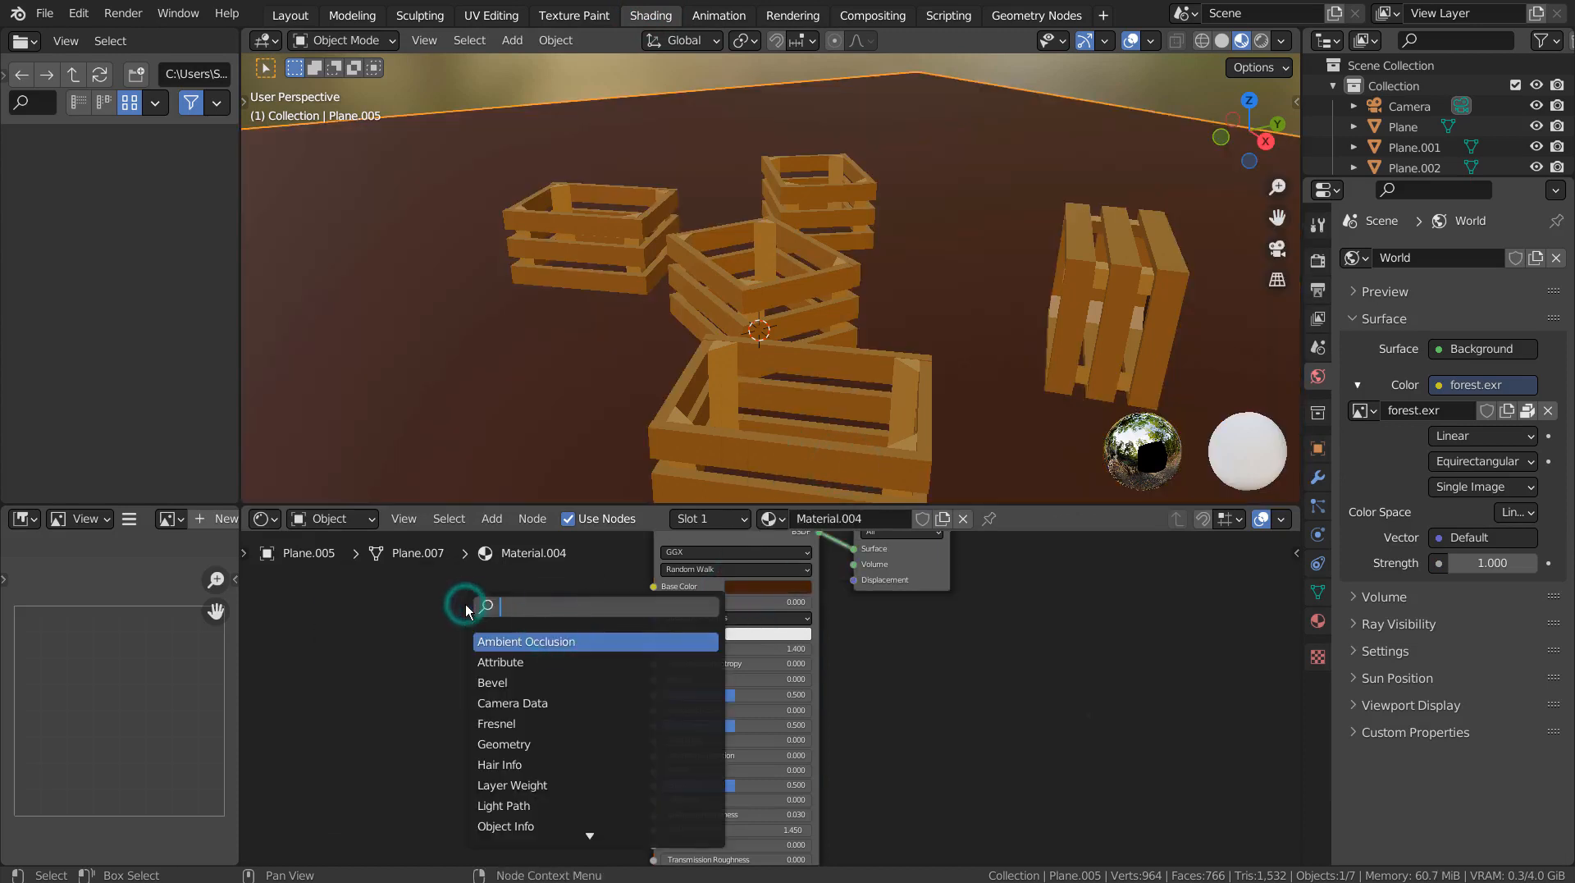
{"action": "type", "text": "noise"}
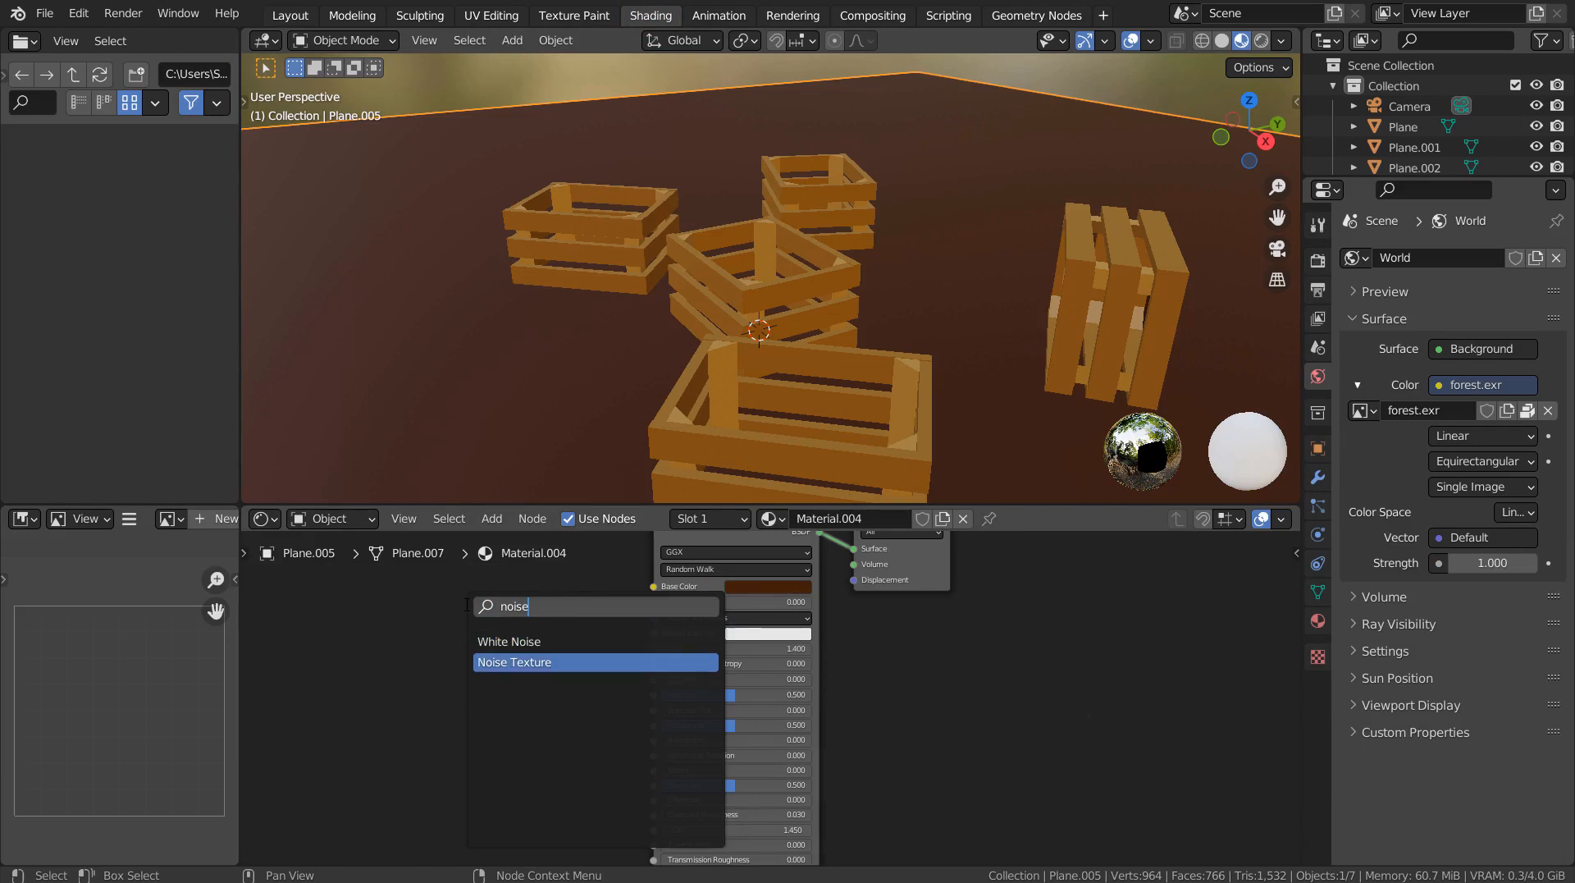
{"action": "left_click", "coordinate": [514, 661]}
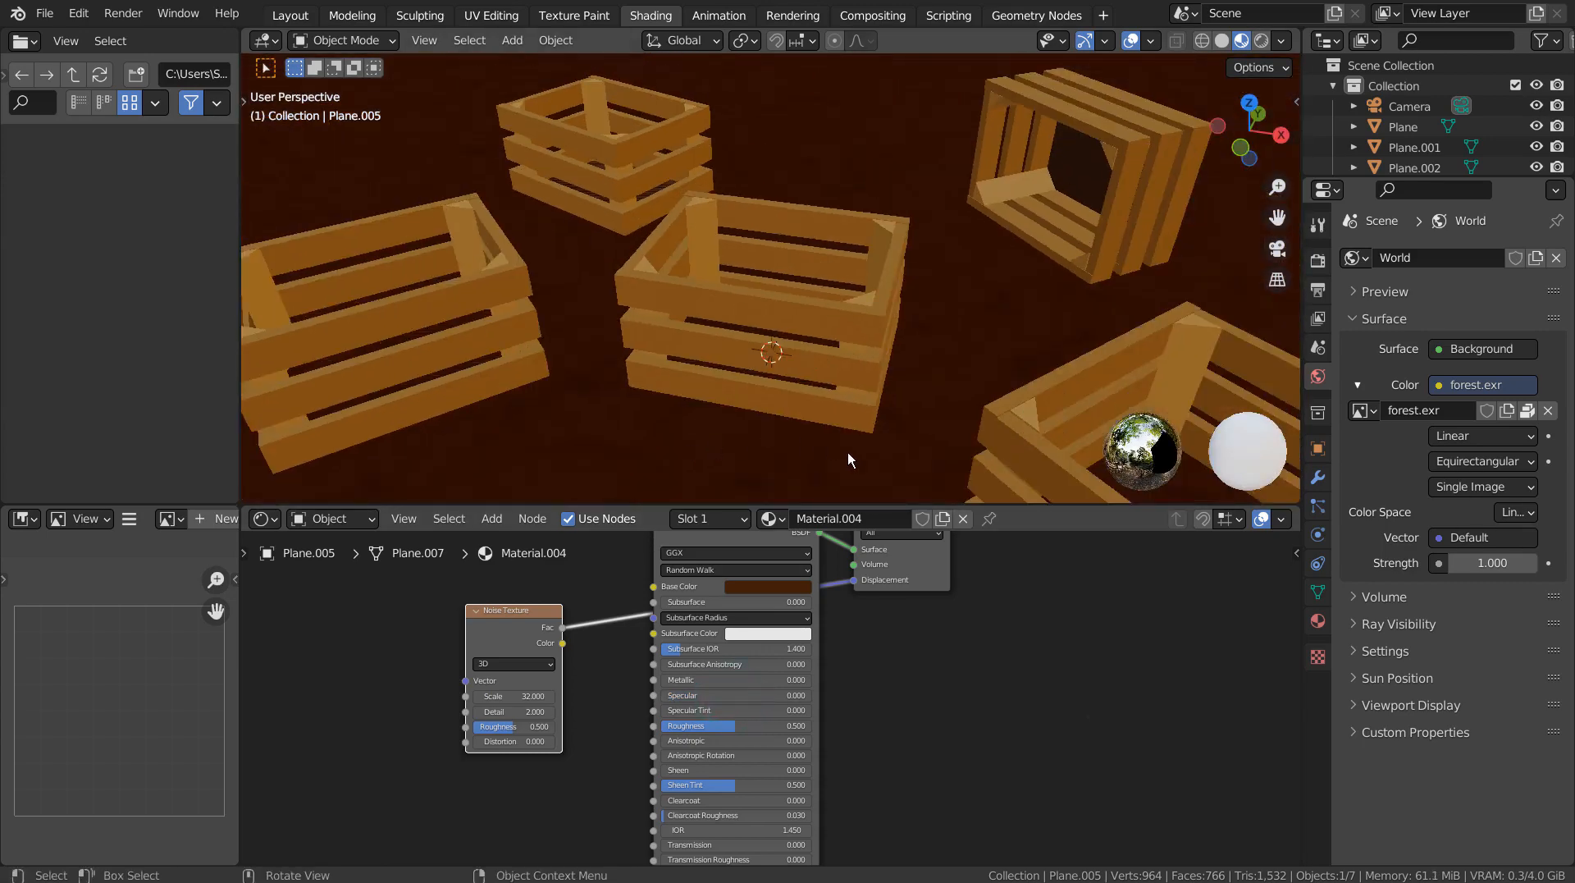
Raise the Noise Texture scale to about 155.8 for a fine mottled ground pattern.
{"action": "scroll", "scroll_direction": "down", "scroll_amount": 3}
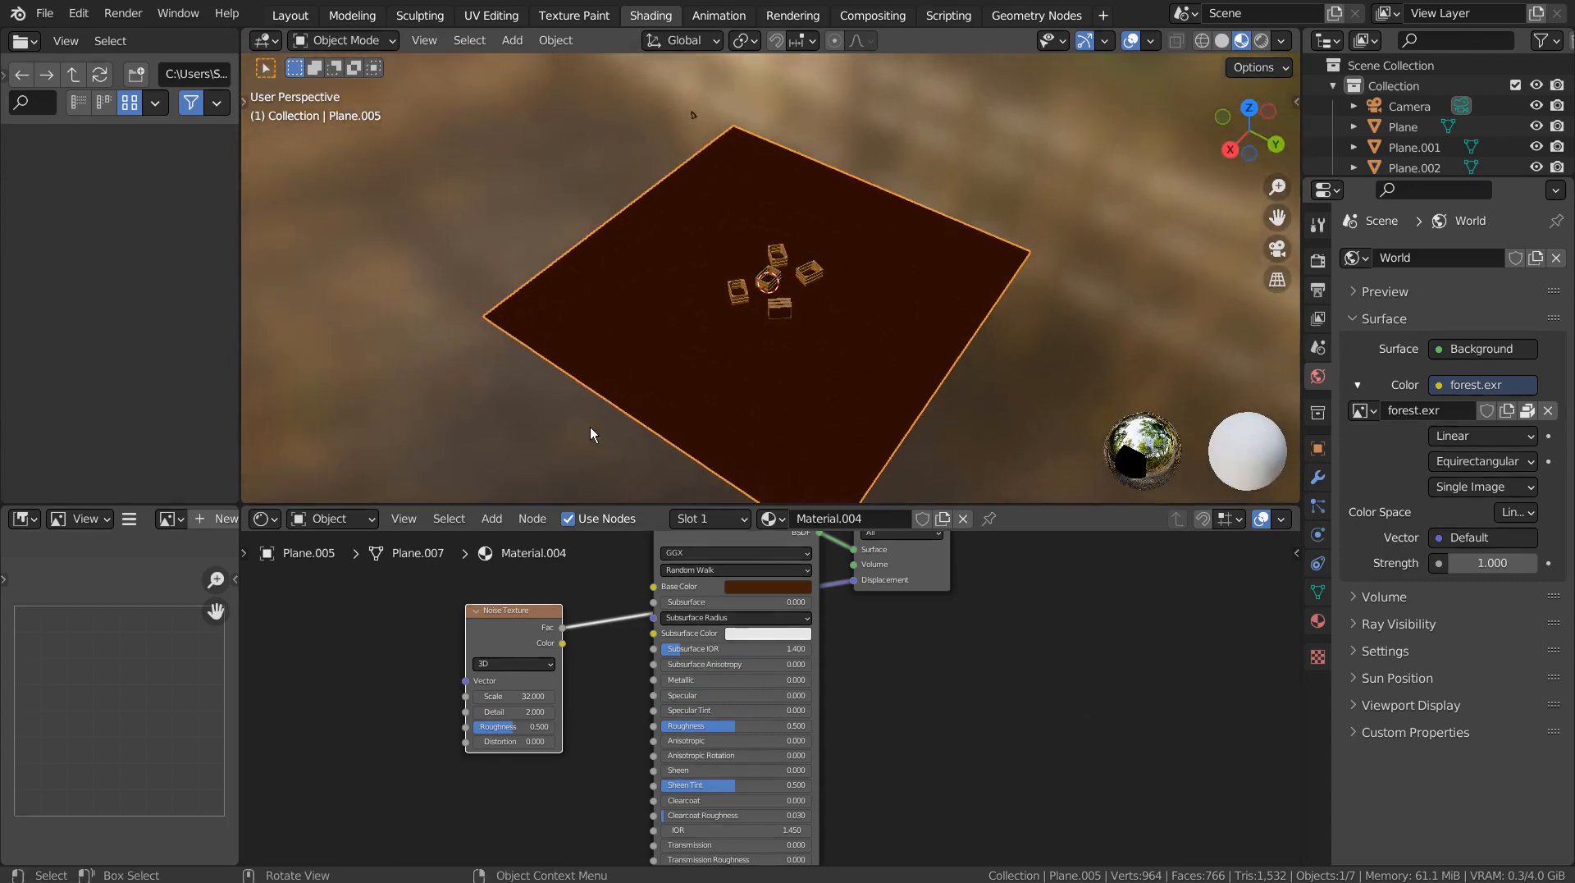
{"action": "left_click_drag", "start_coordinate": [593, 431], "coordinate": [903, 410]}
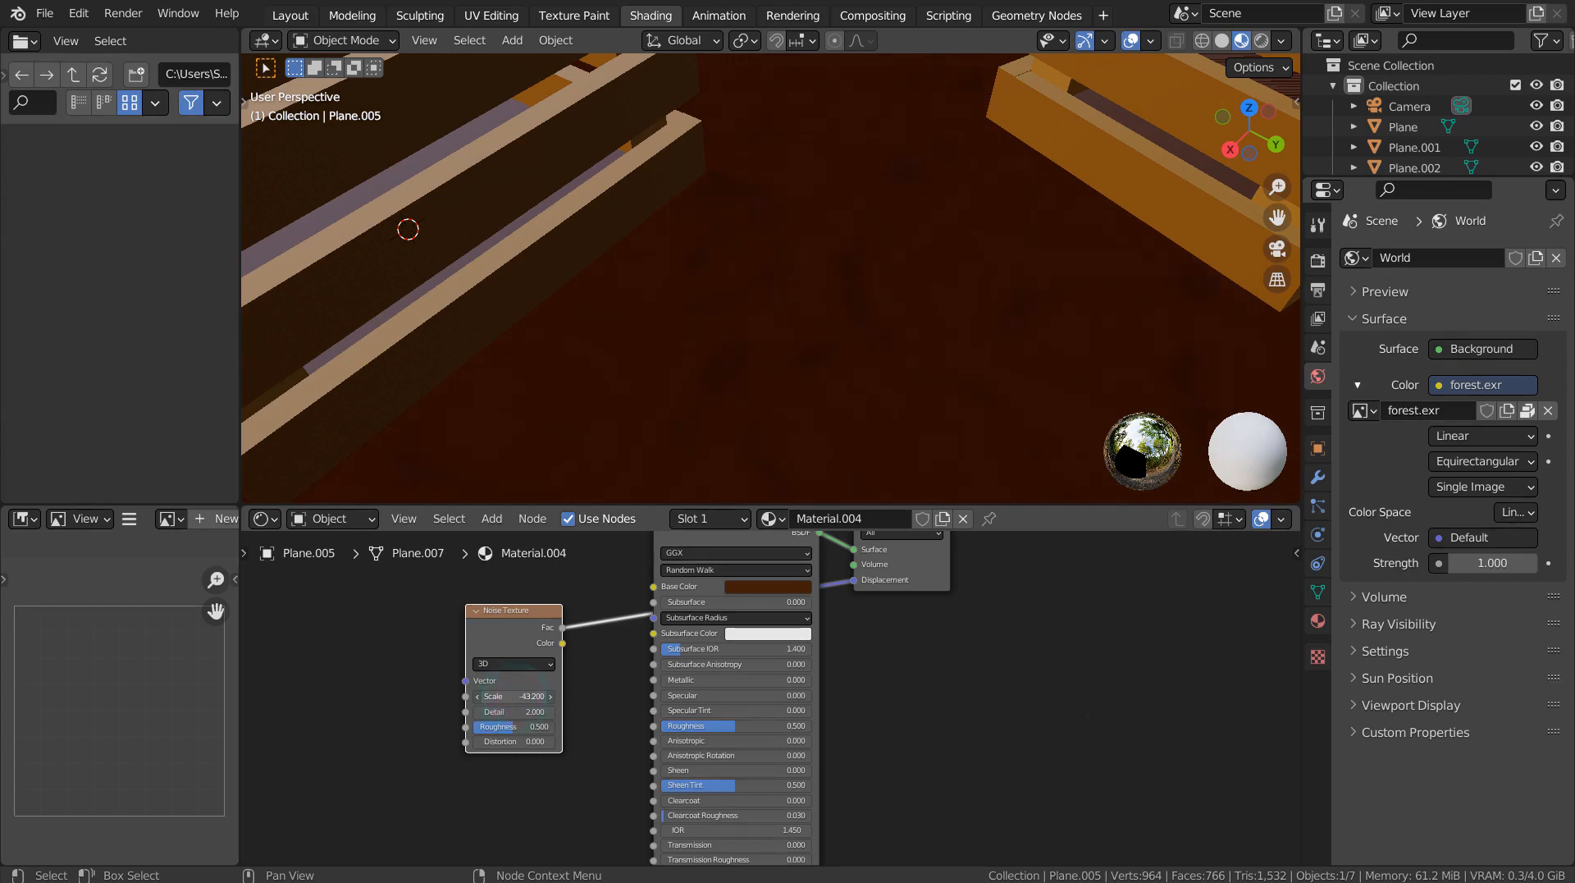
{"action": "left_click_drag", "start_coordinate": [514, 695], "coordinate": [543, 695]}
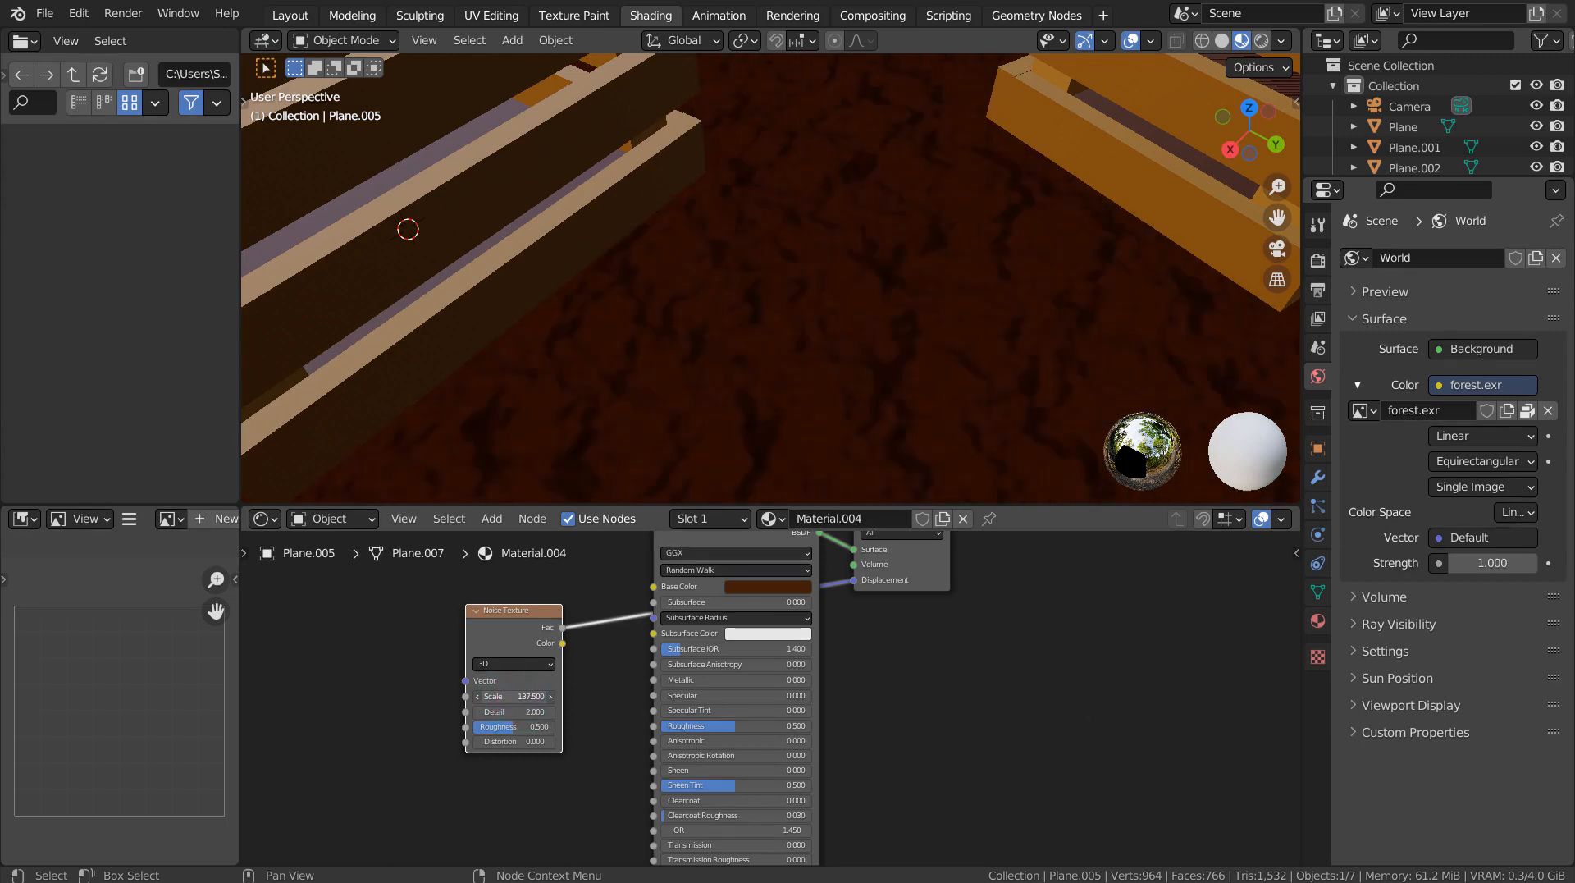
{"action": "left_click_drag", "start_coordinate": [512, 696], "coordinate": [563, 696]}
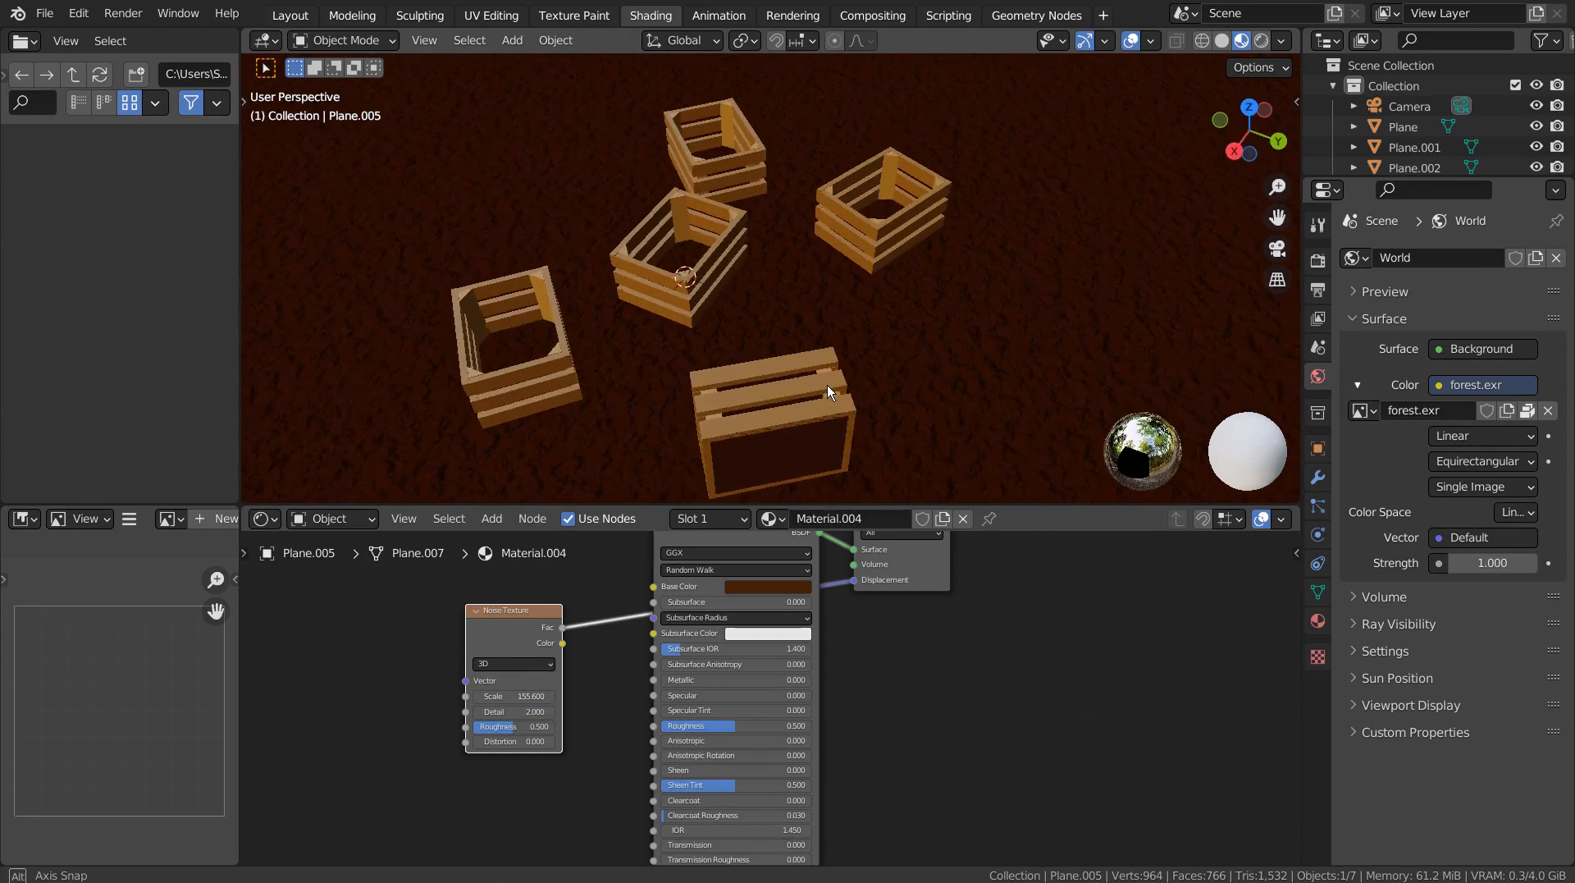
Lower the crates onto the ground in side view and check the framing through the camera.
{"action": "key", "text": "g"}
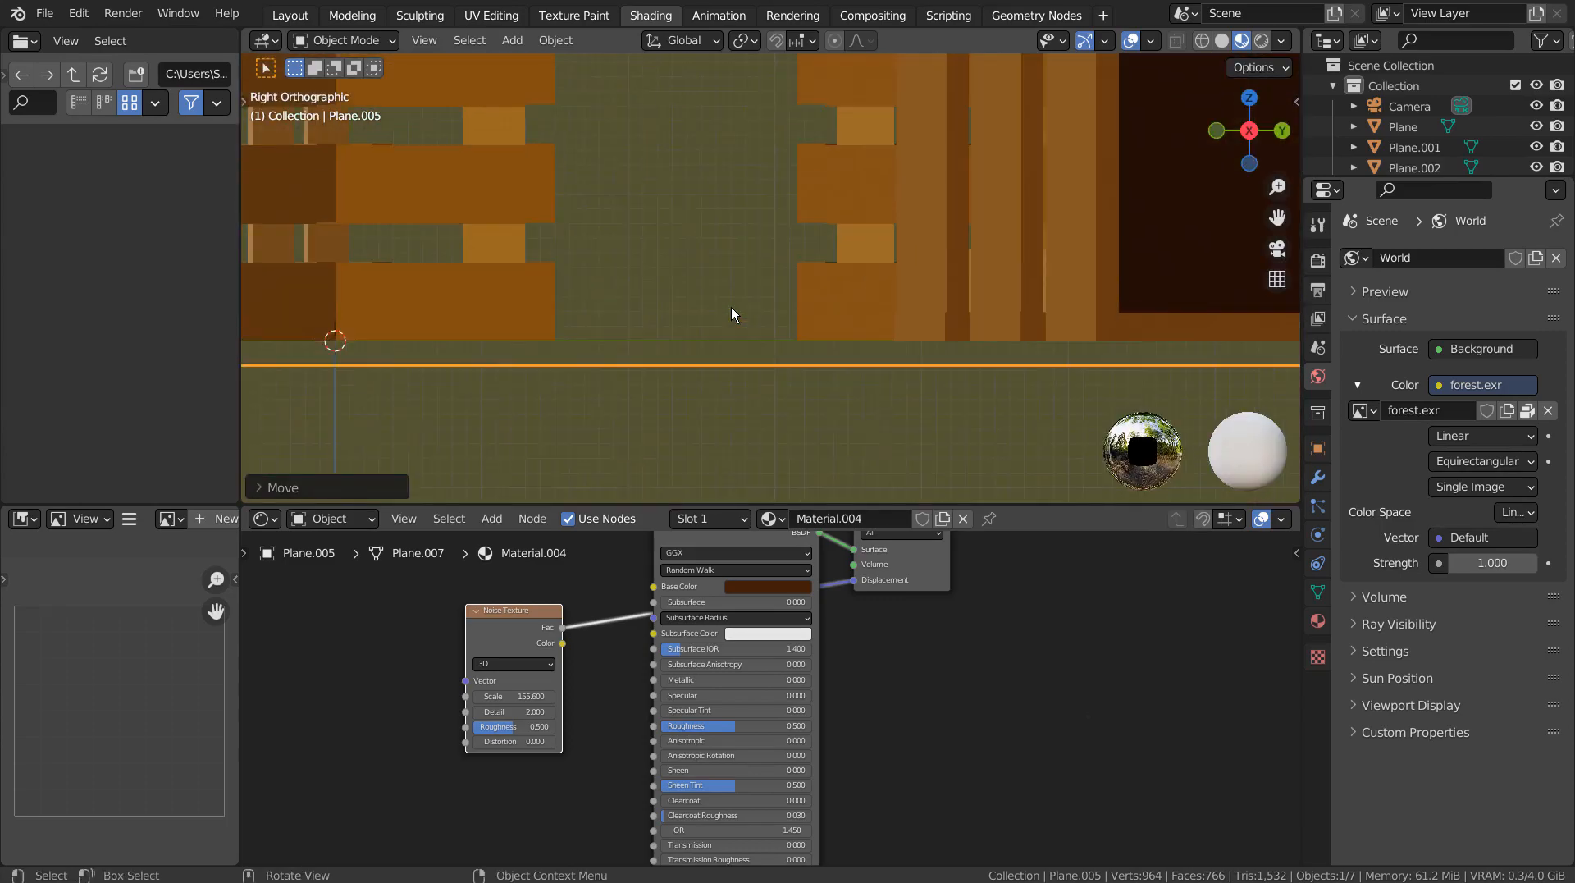
{"action": "key", "text": "g"}
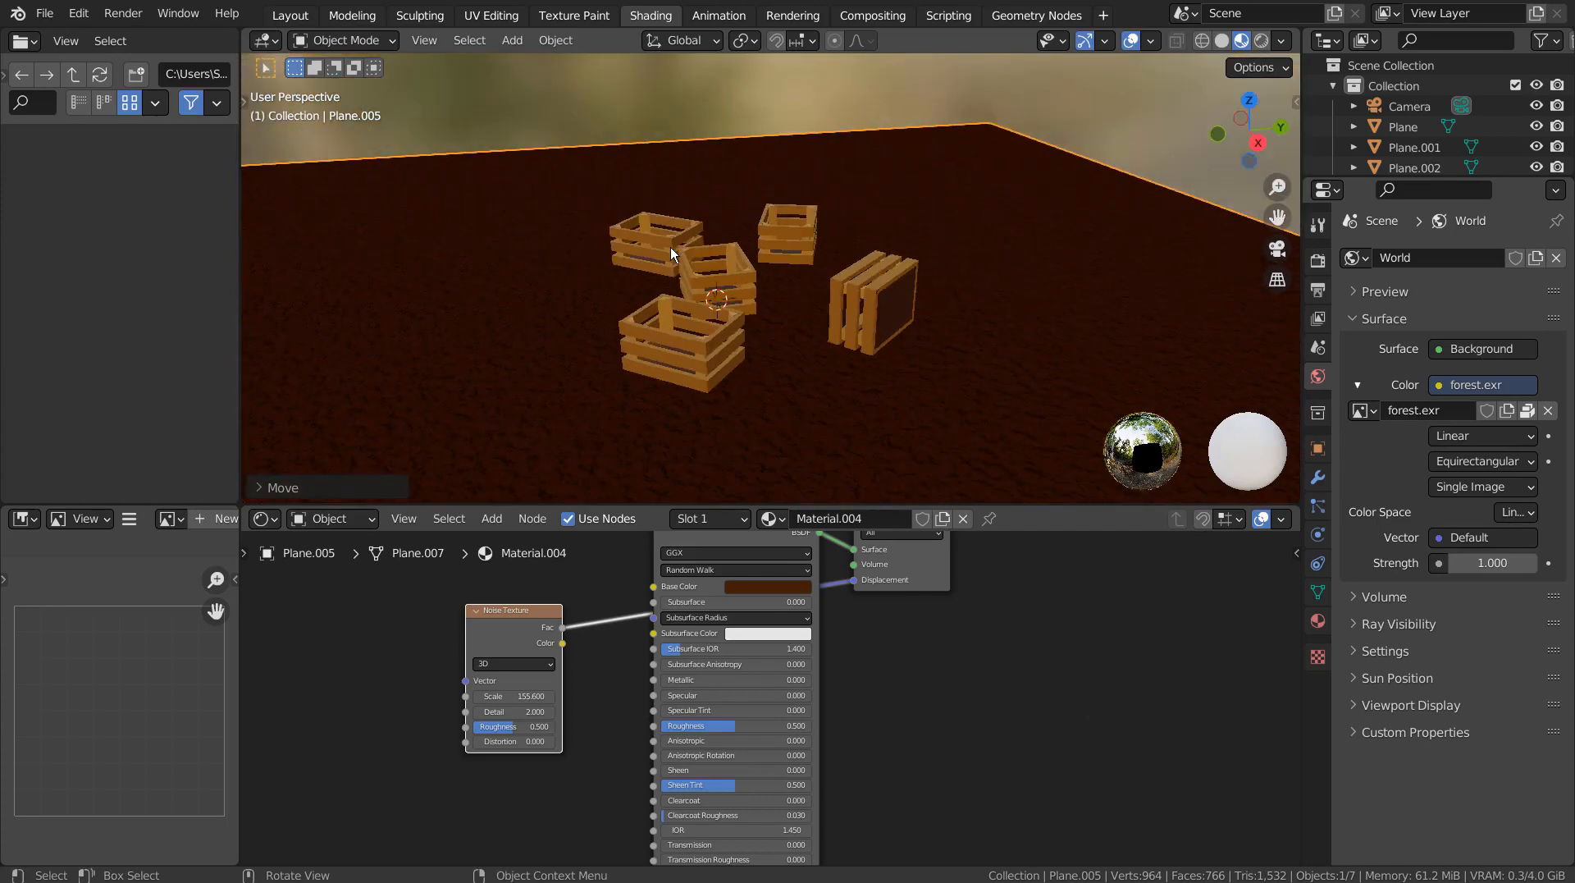
{"action": "key", "text": "KP_0"}
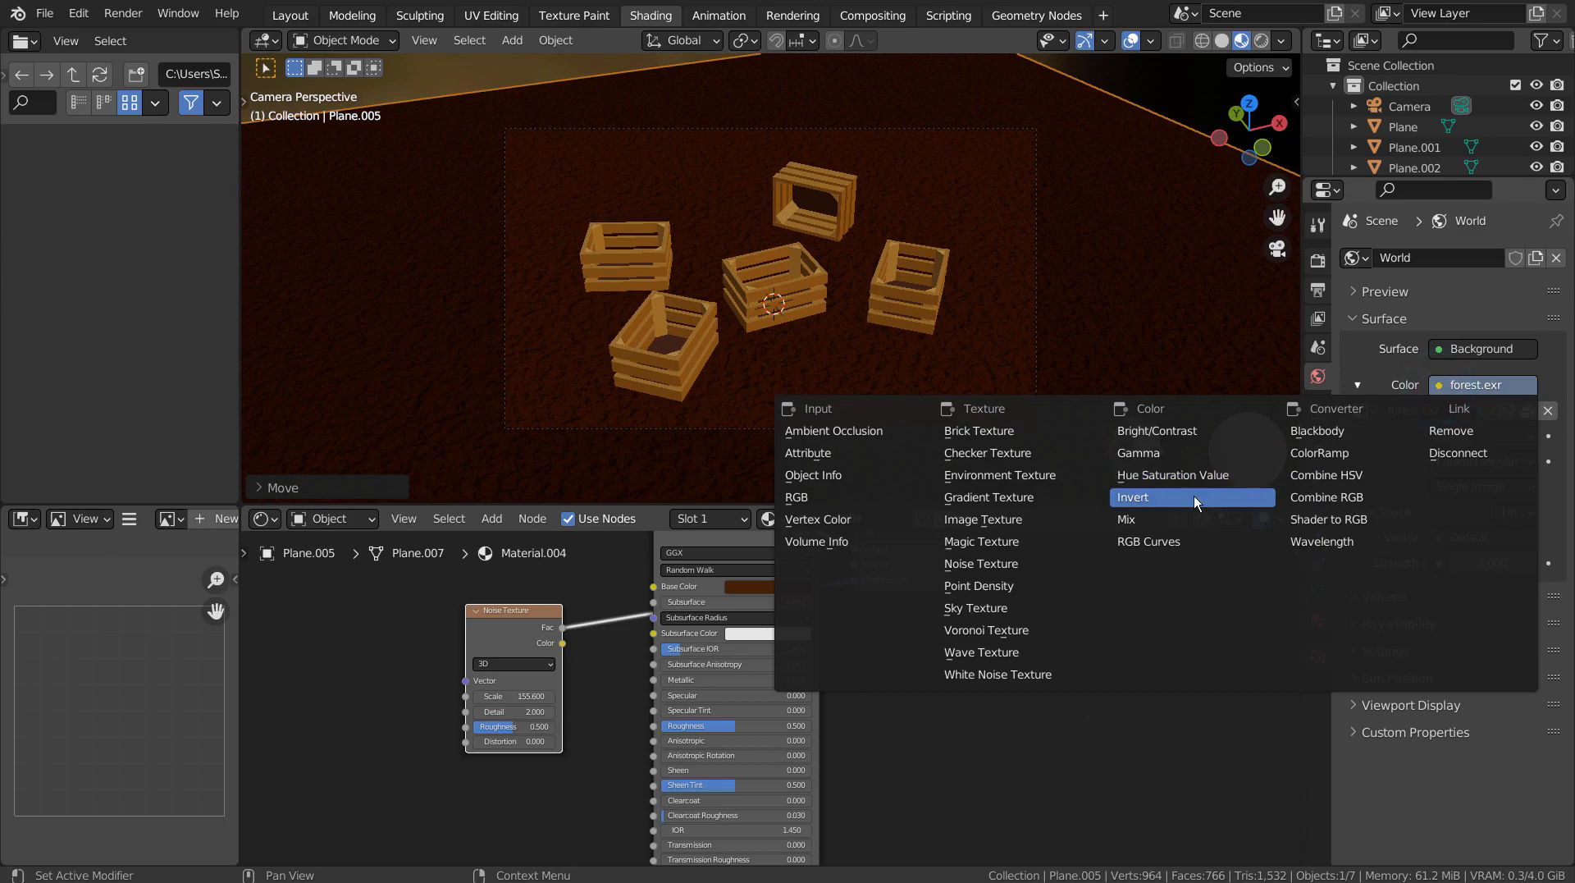
Light the world with a Sky Texture at sun intensity 0.2, elevation 35°, rotation 180°, in Rendered preview.
{"action": "left_click", "coordinate": [974, 607]}
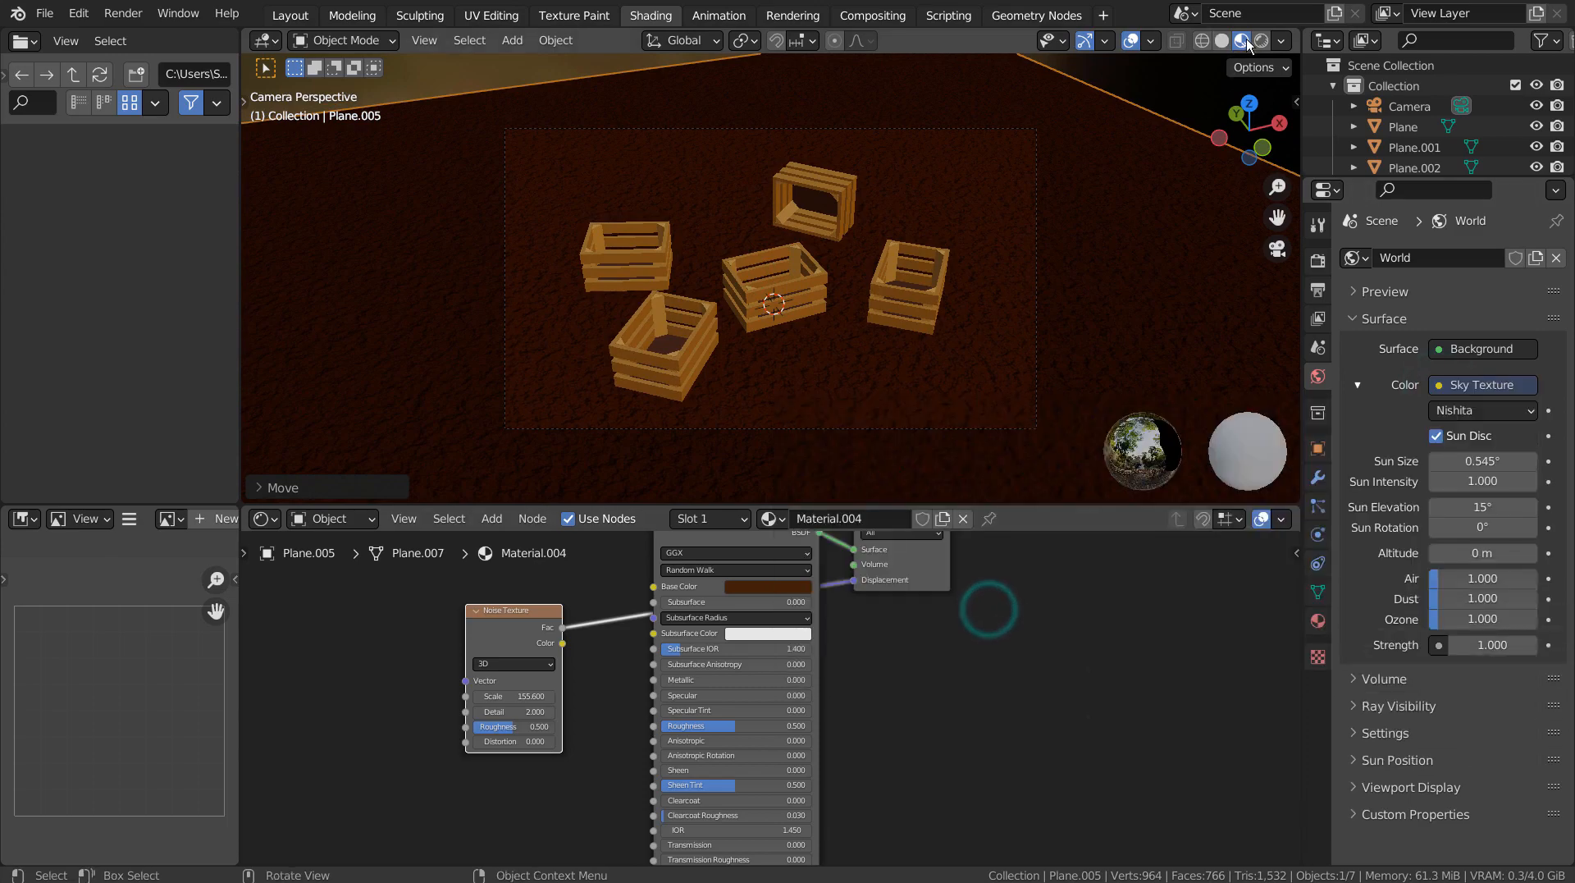
{"action": "left_click", "coordinate": [1247, 39]}
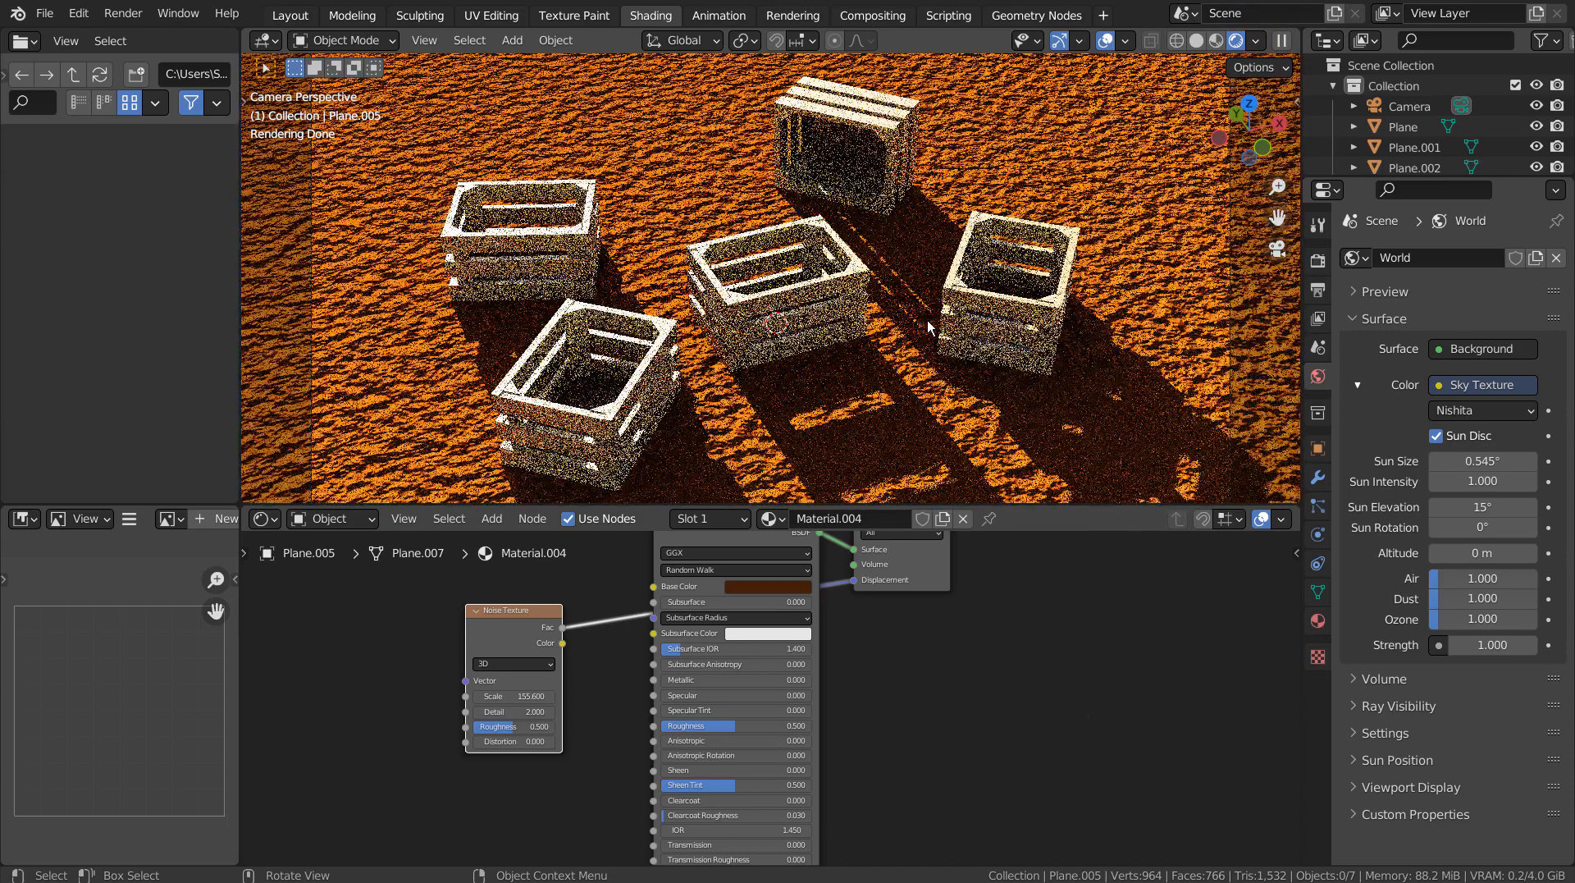
{"action": "left_click", "coordinate": [1317, 617]}
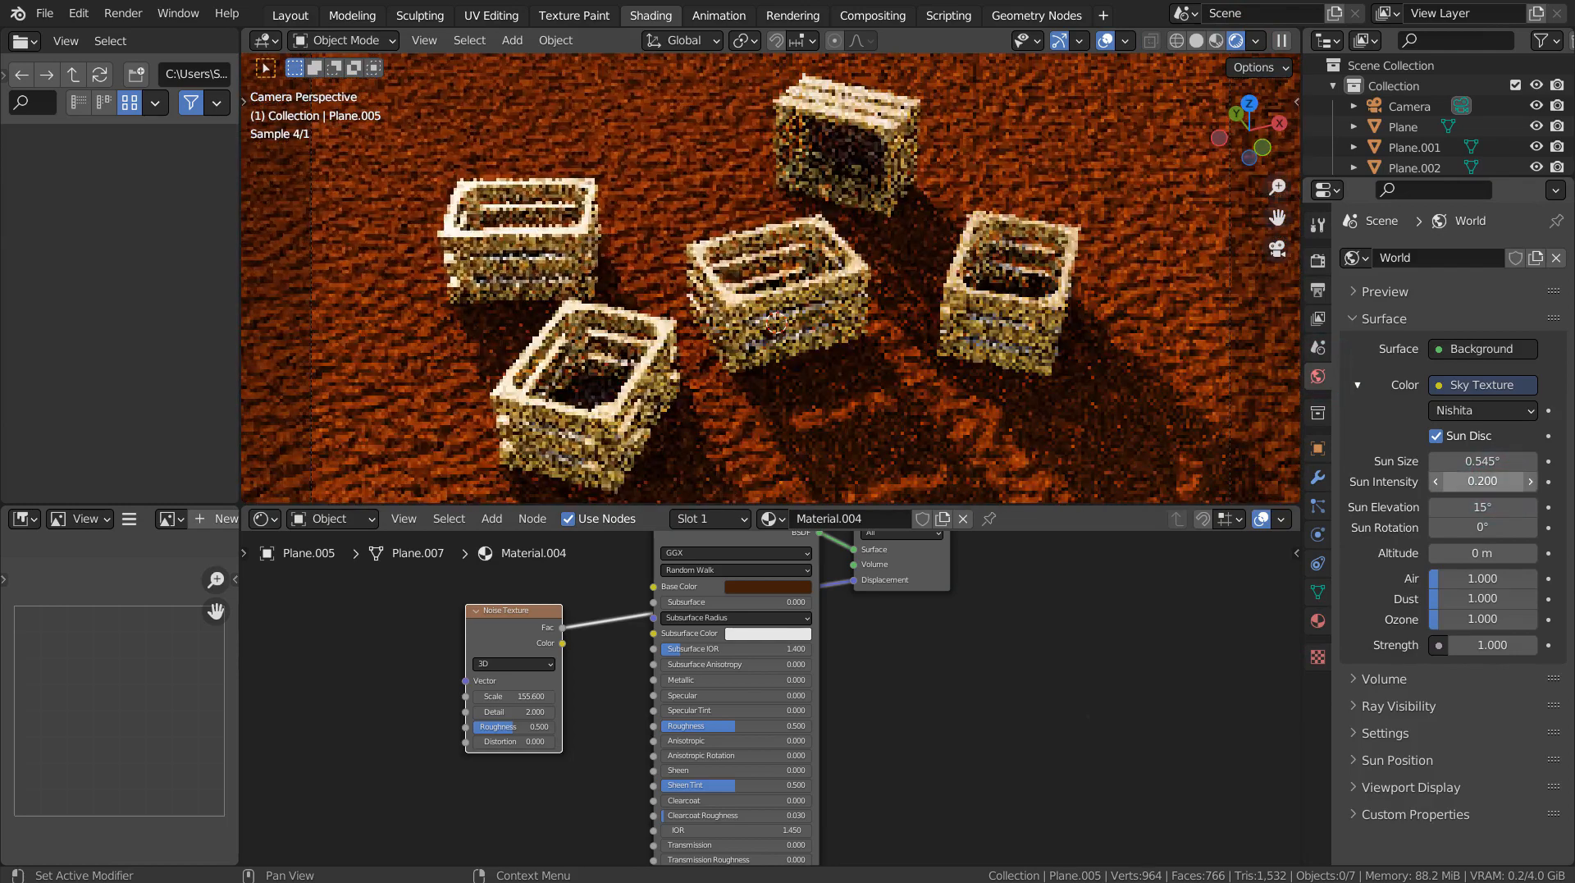
{"action": "left_click", "coordinate": [1490, 643]}
{"action": "type", "text": "0.300"}
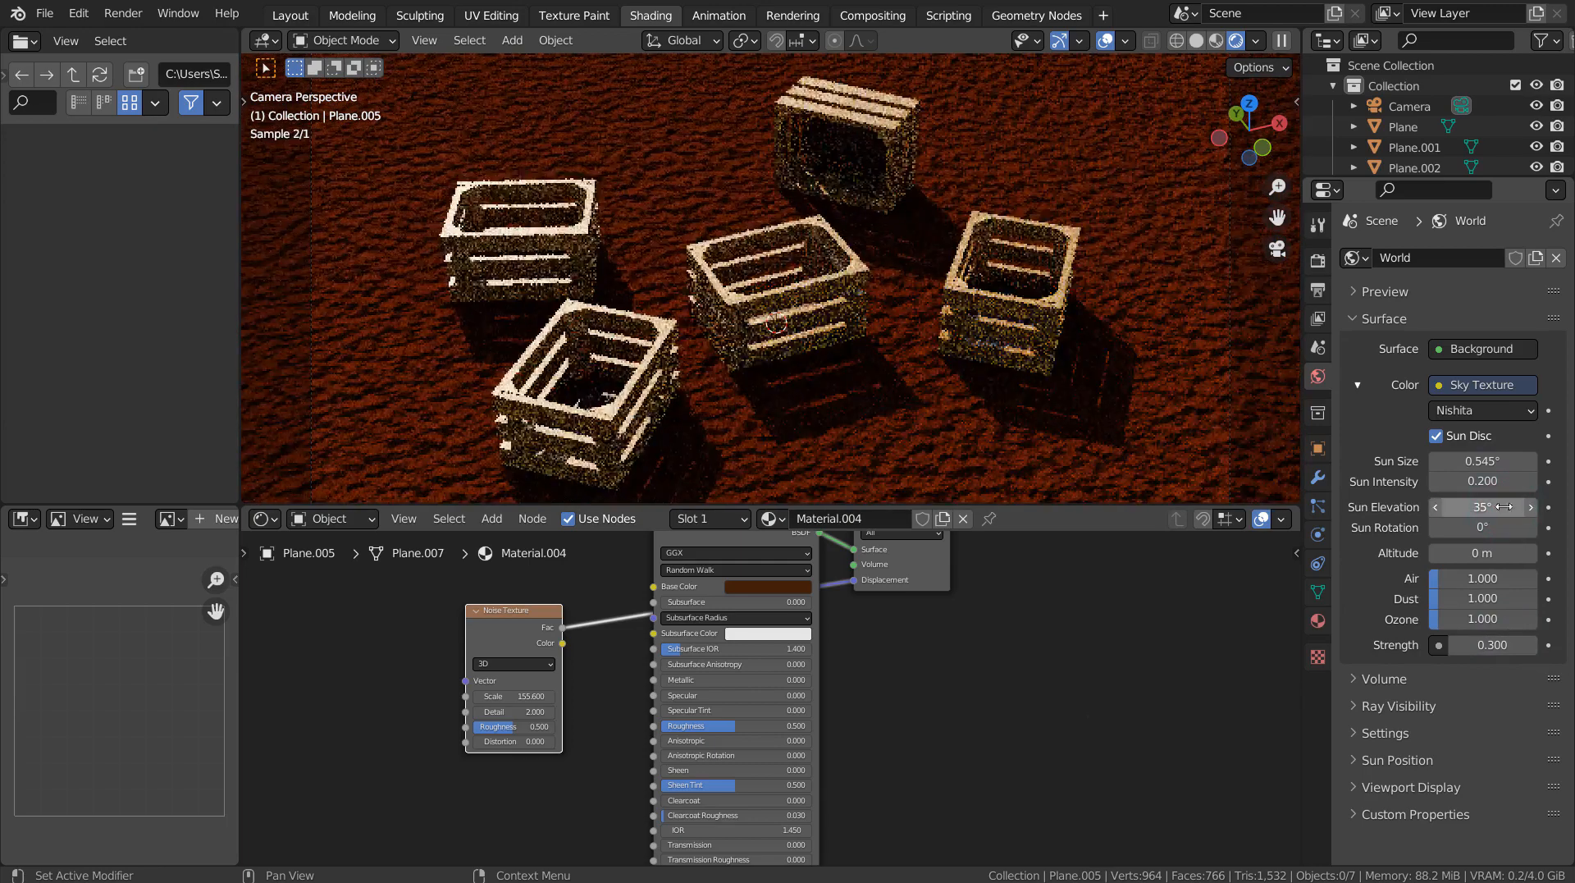
{"action": "left_click", "coordinate": [1481, 527]}
{"action": "type", "text": "180"}
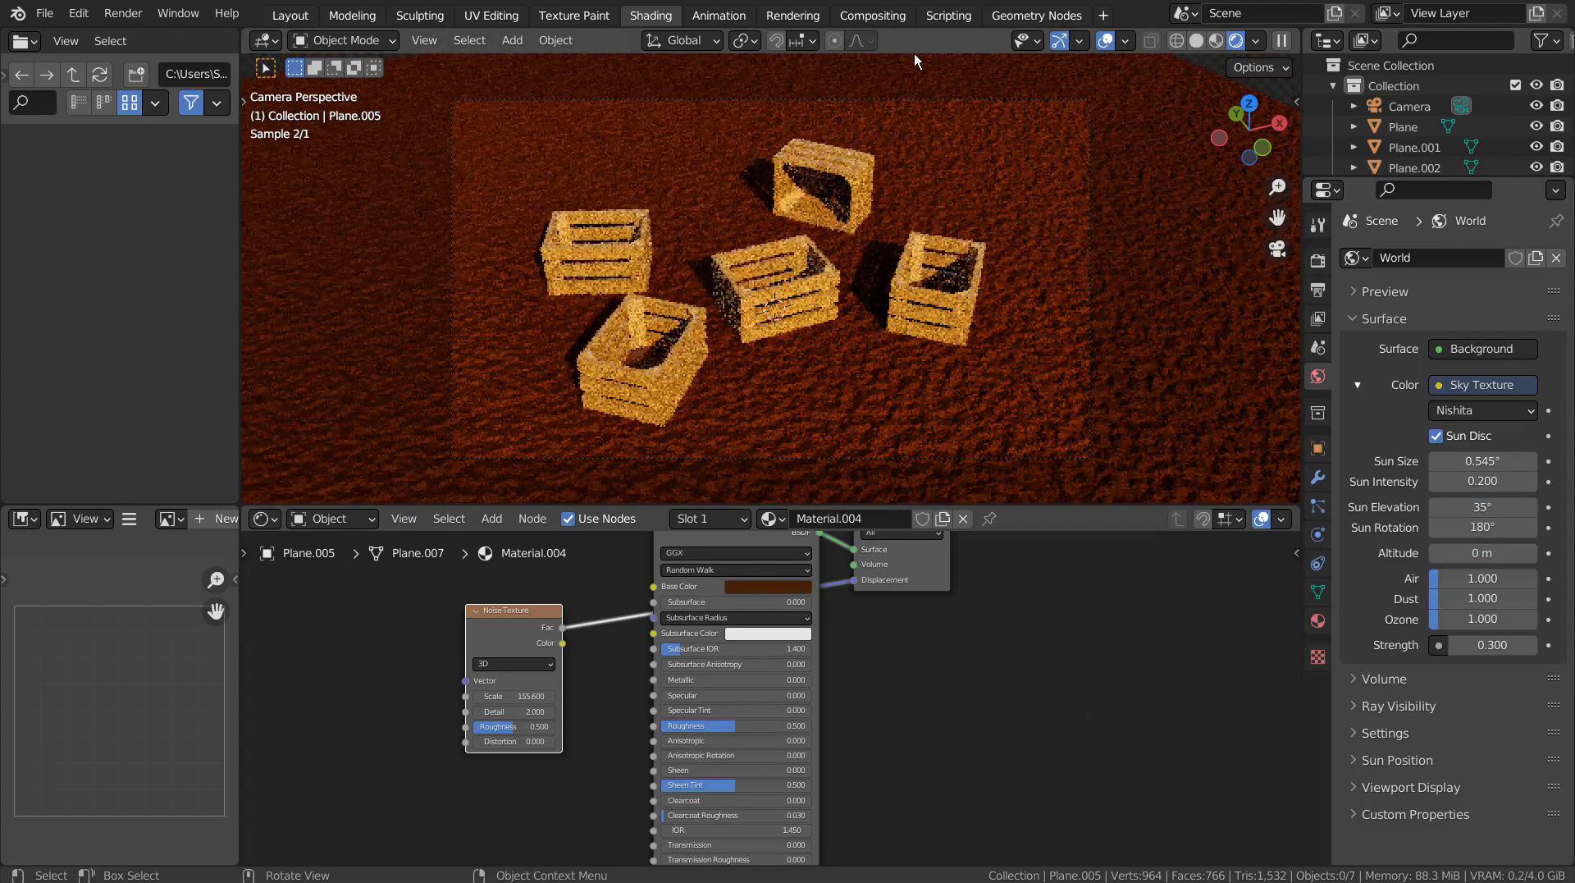
{"action": "left_click", "coordinate": [871, 15]}
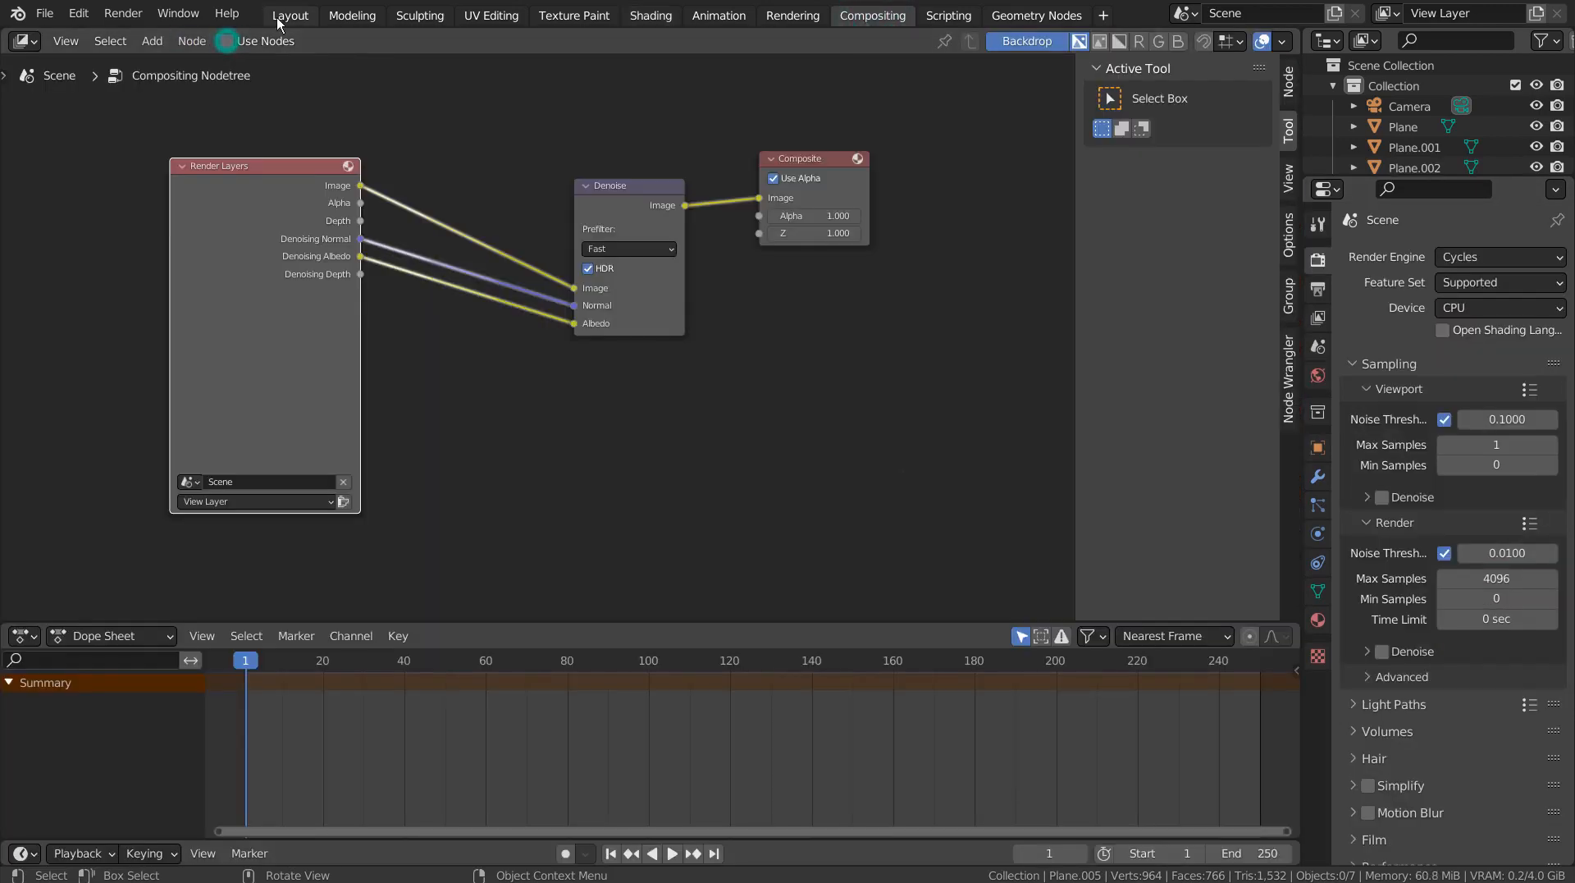
Return to the Layout workspace and show the render settings with Cycles on CPU.
{"action": "left_click", "coordinate": [290, 15]}
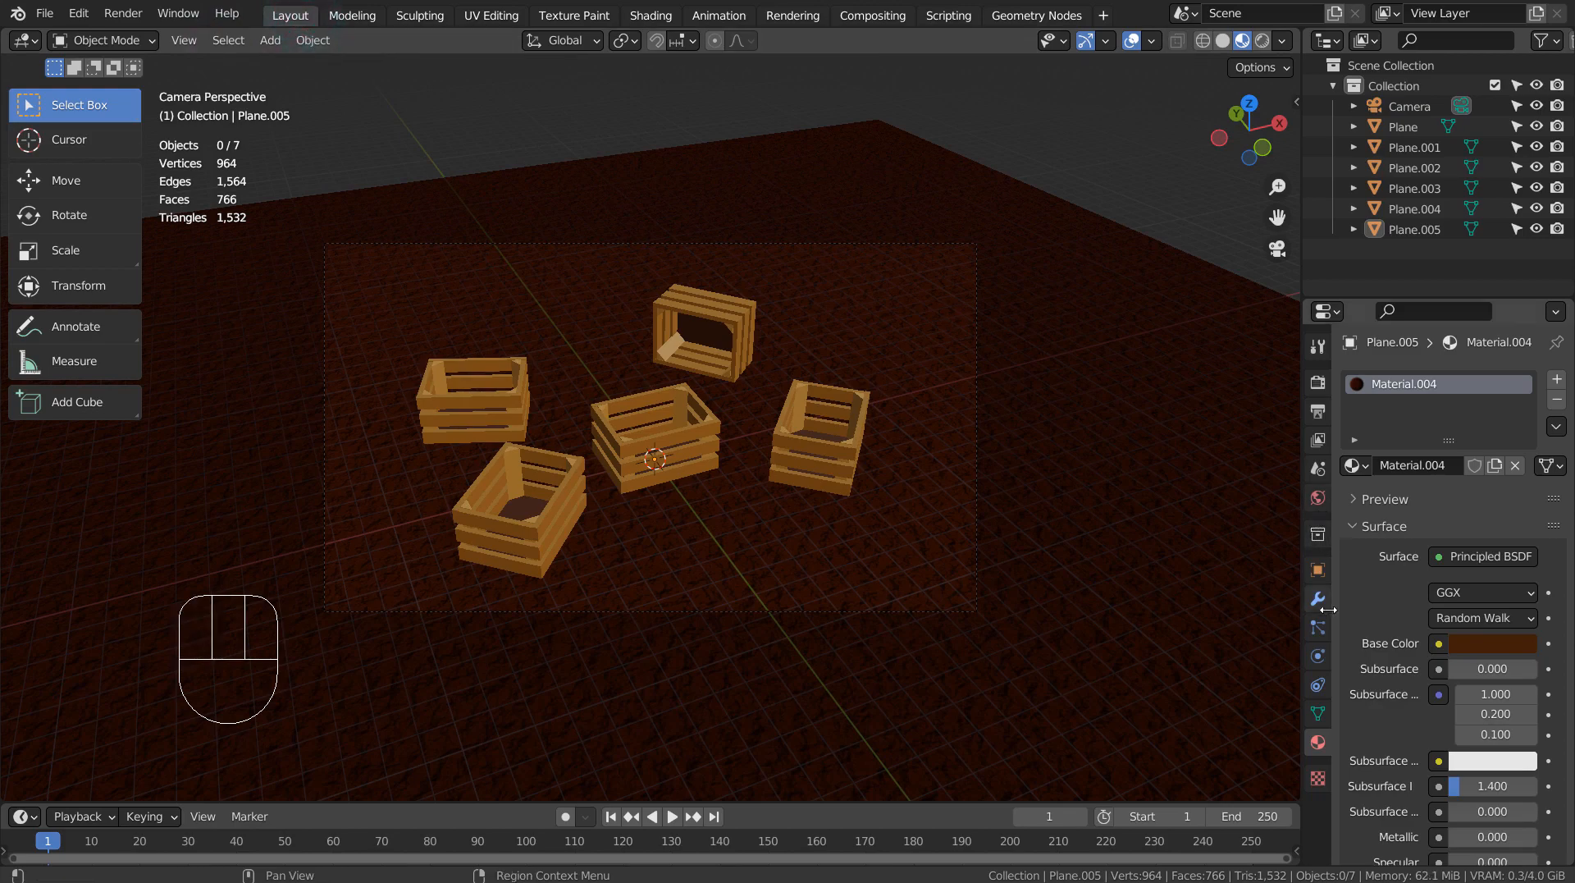
{"action": "left_click", "coordinate": [1317, 383]}
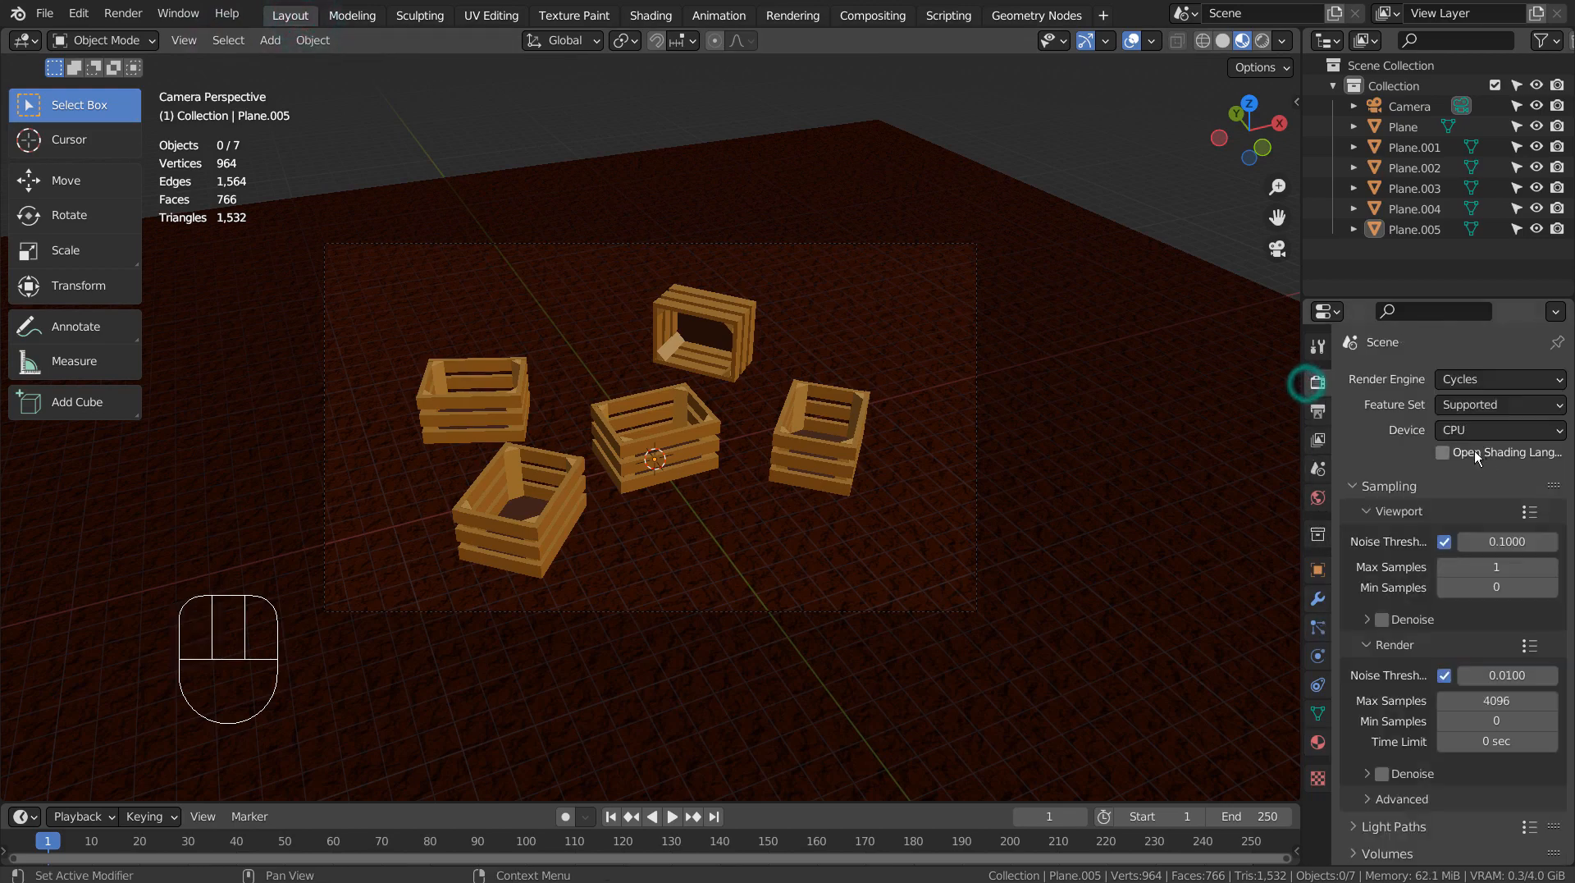